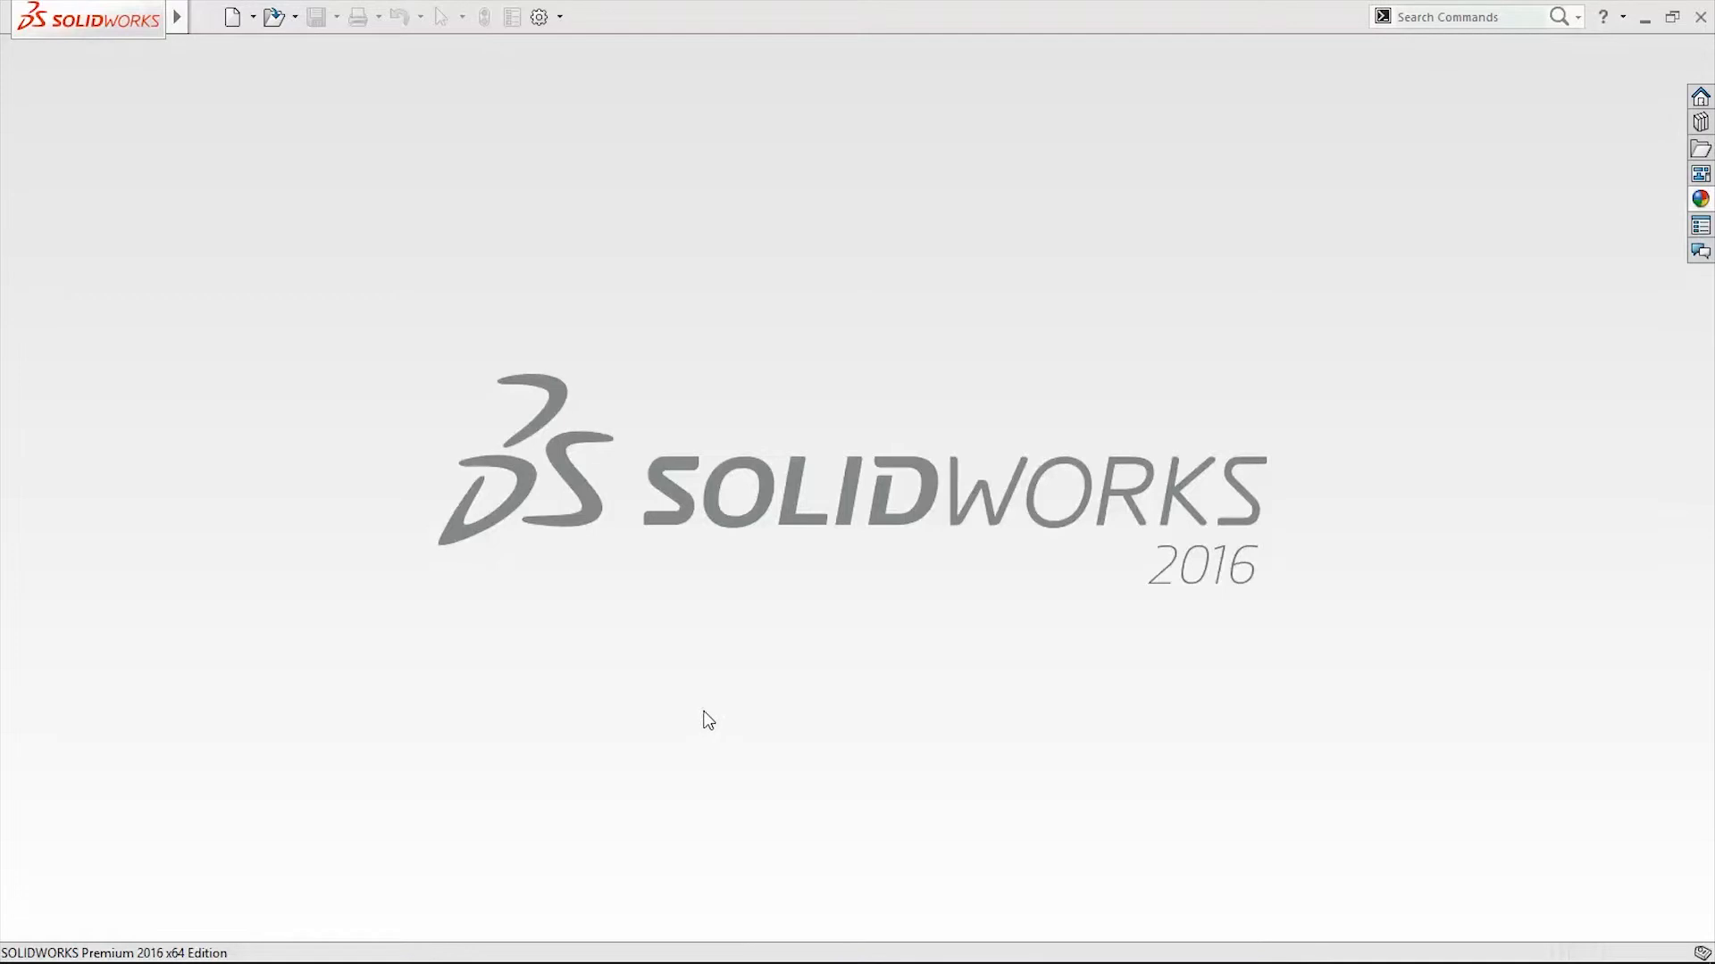
mouse_move(760, 695)
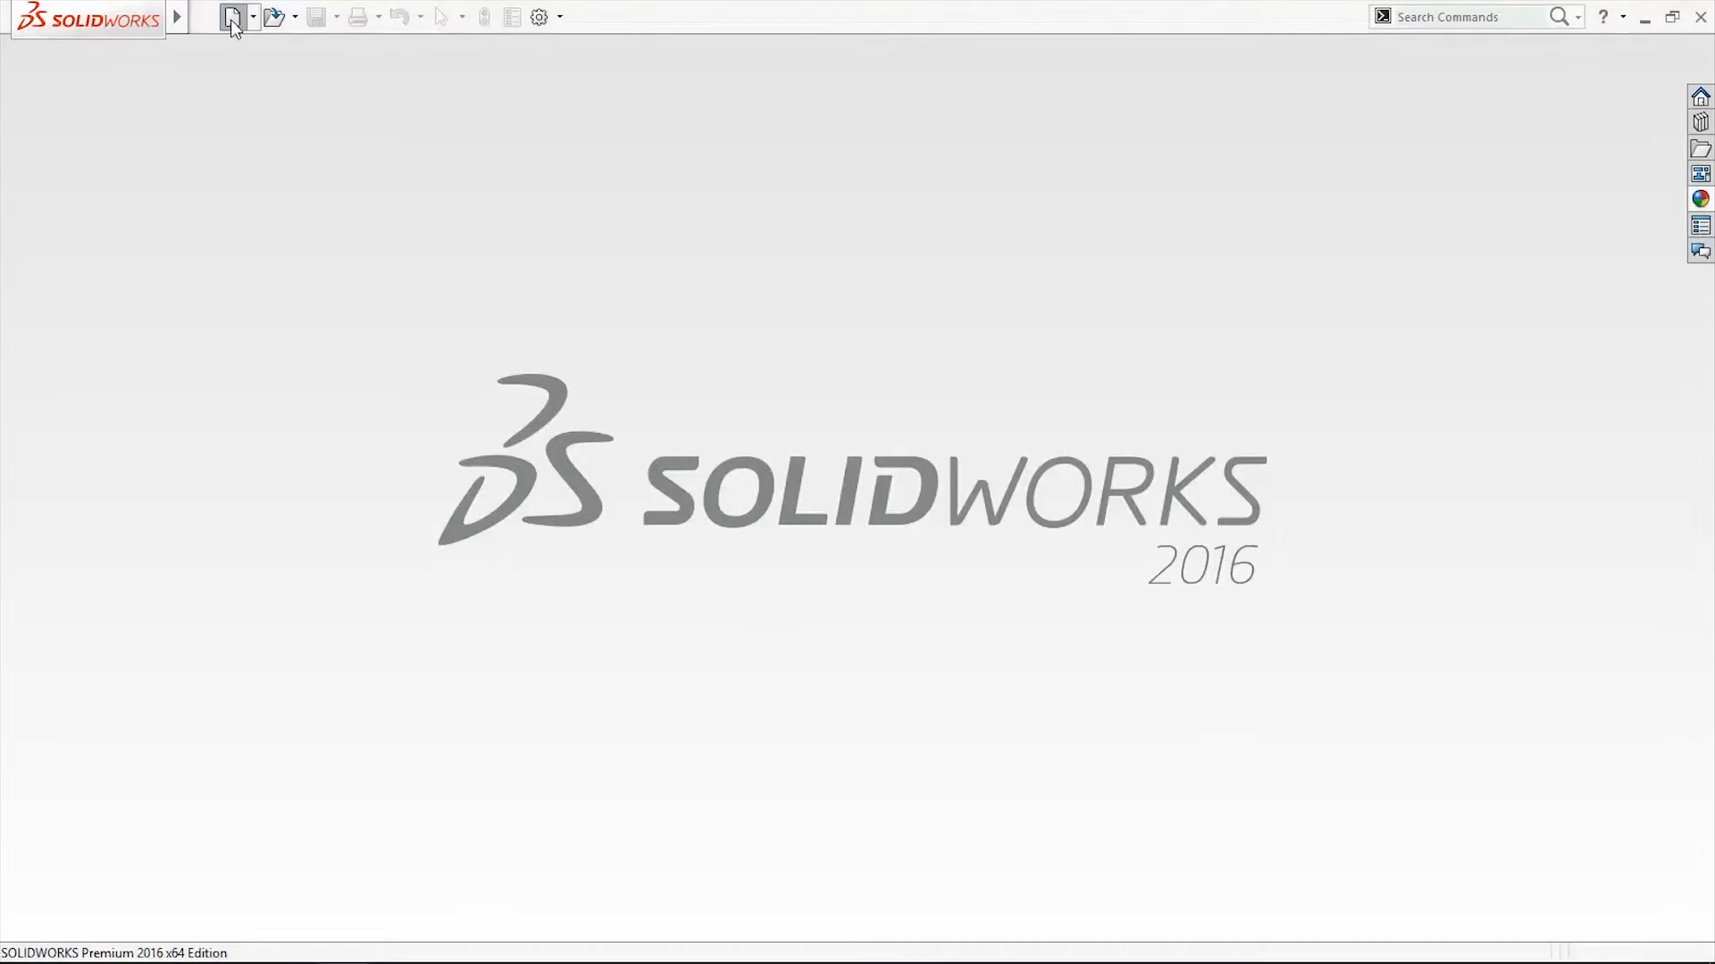
- Create a new blank part document, Part1
left_click(229, 16)
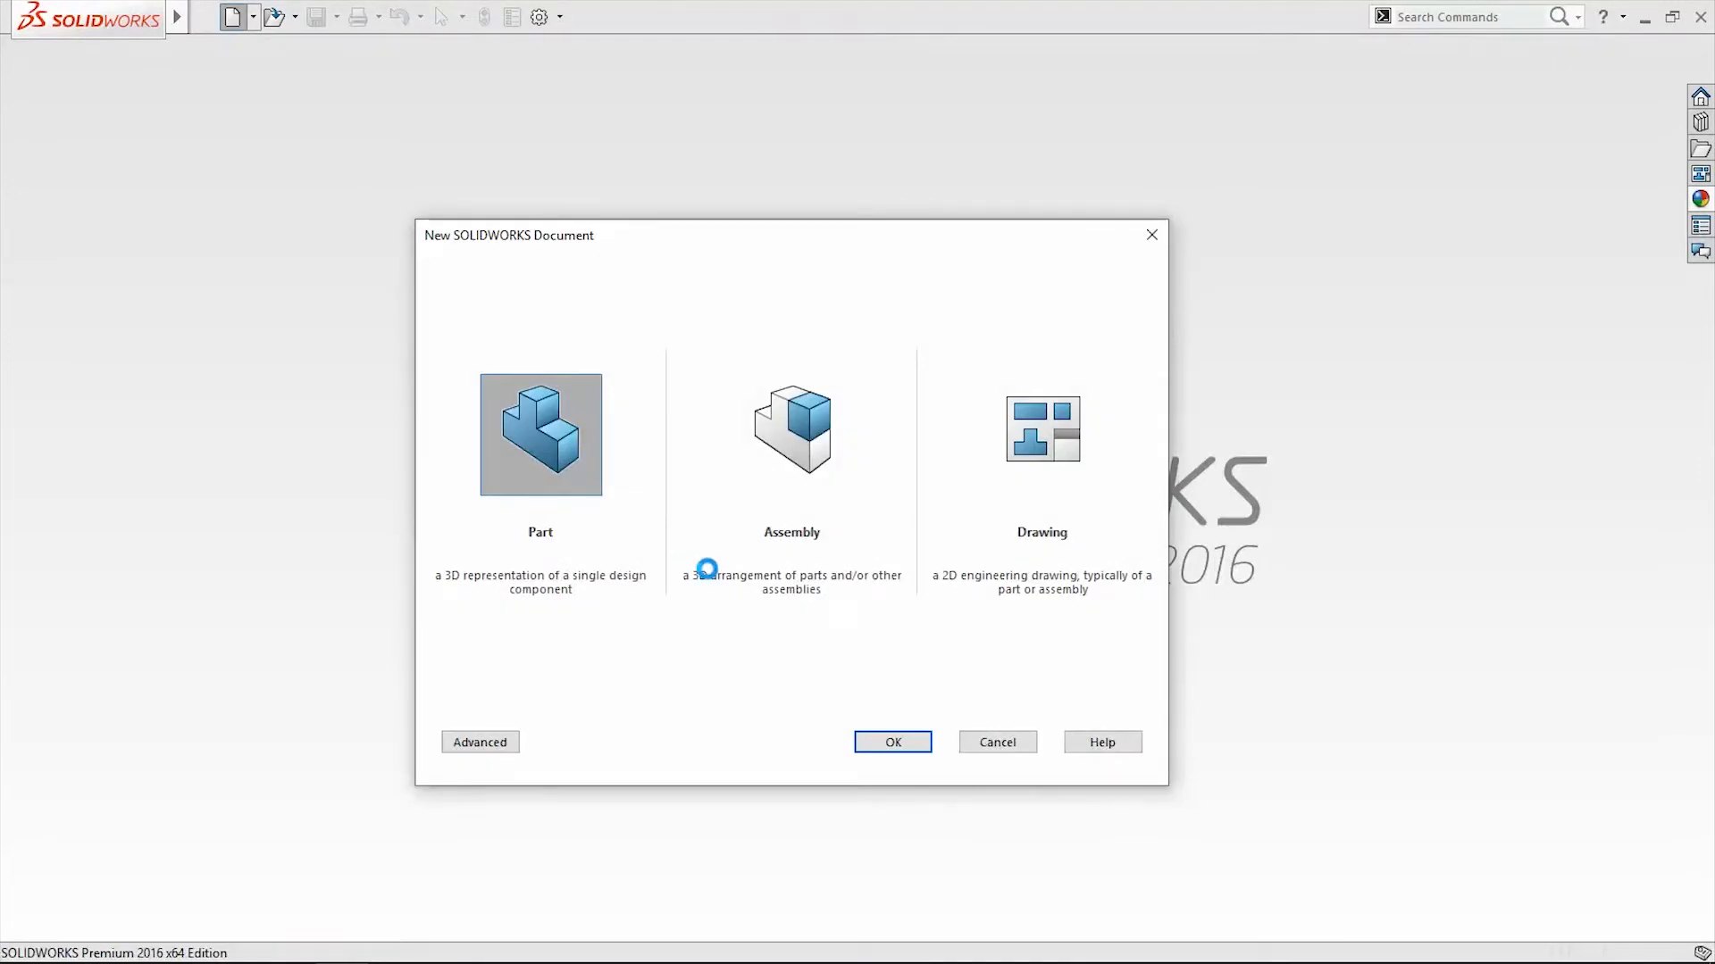
left_click(892, 741)
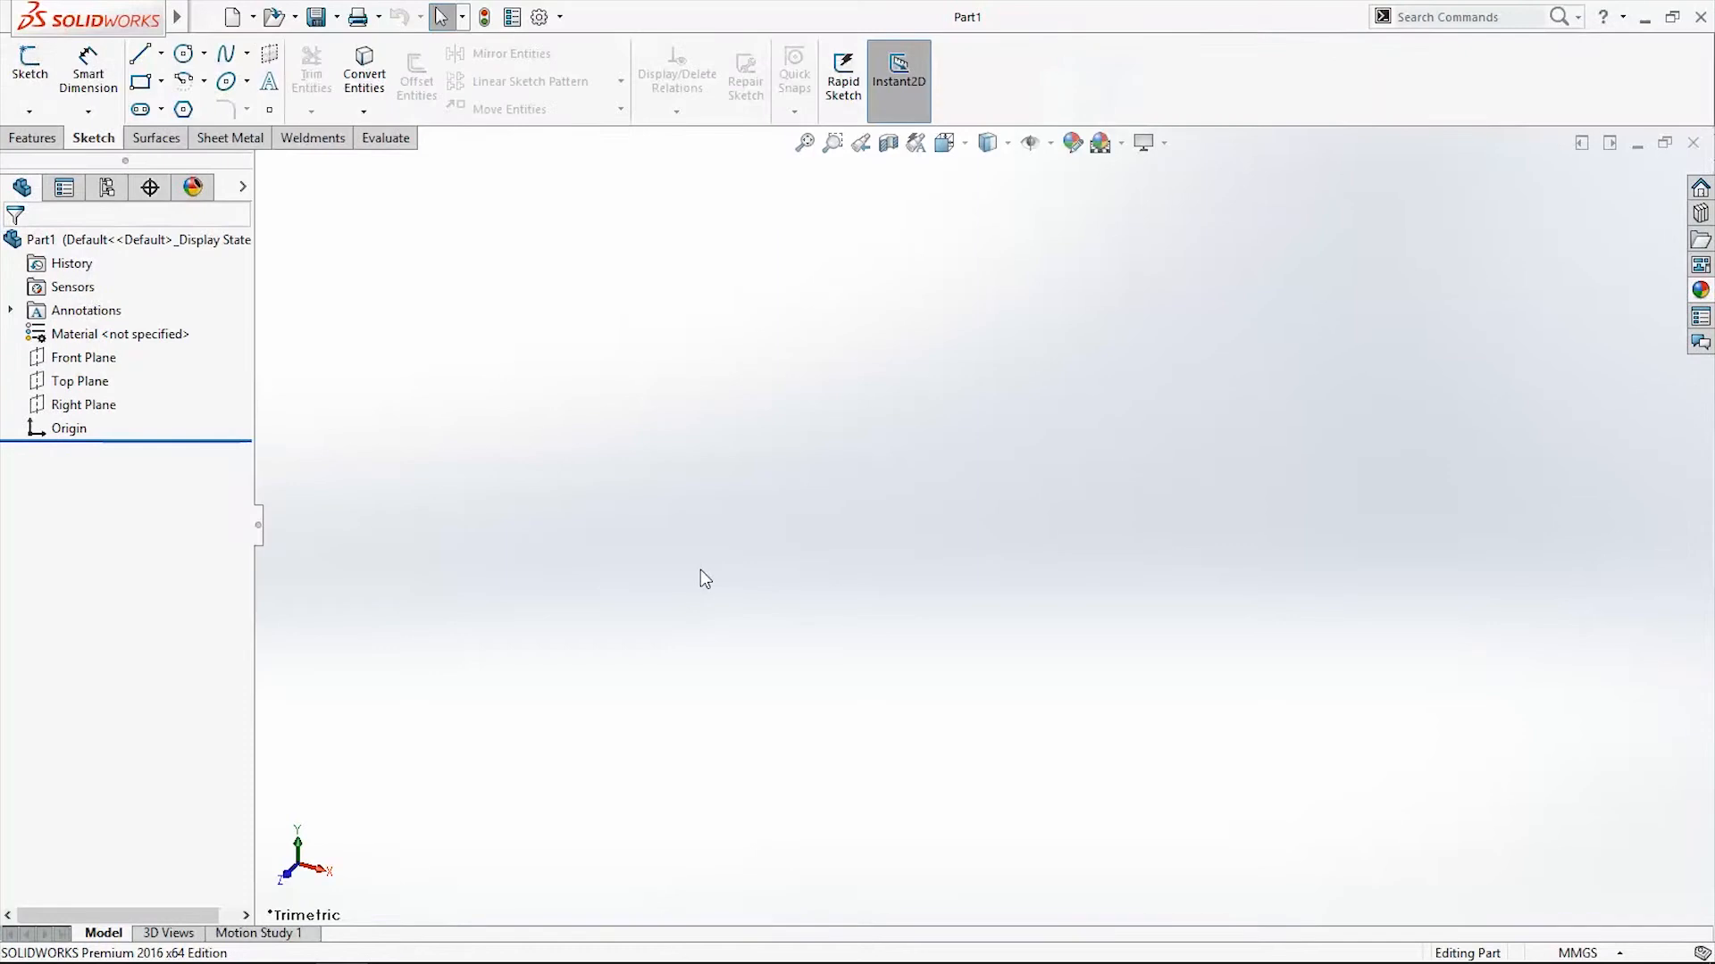
- On the Front Plane, sketch a three-sided polygon dimensioned 70 and 65, then exit
left_click(82, 358)
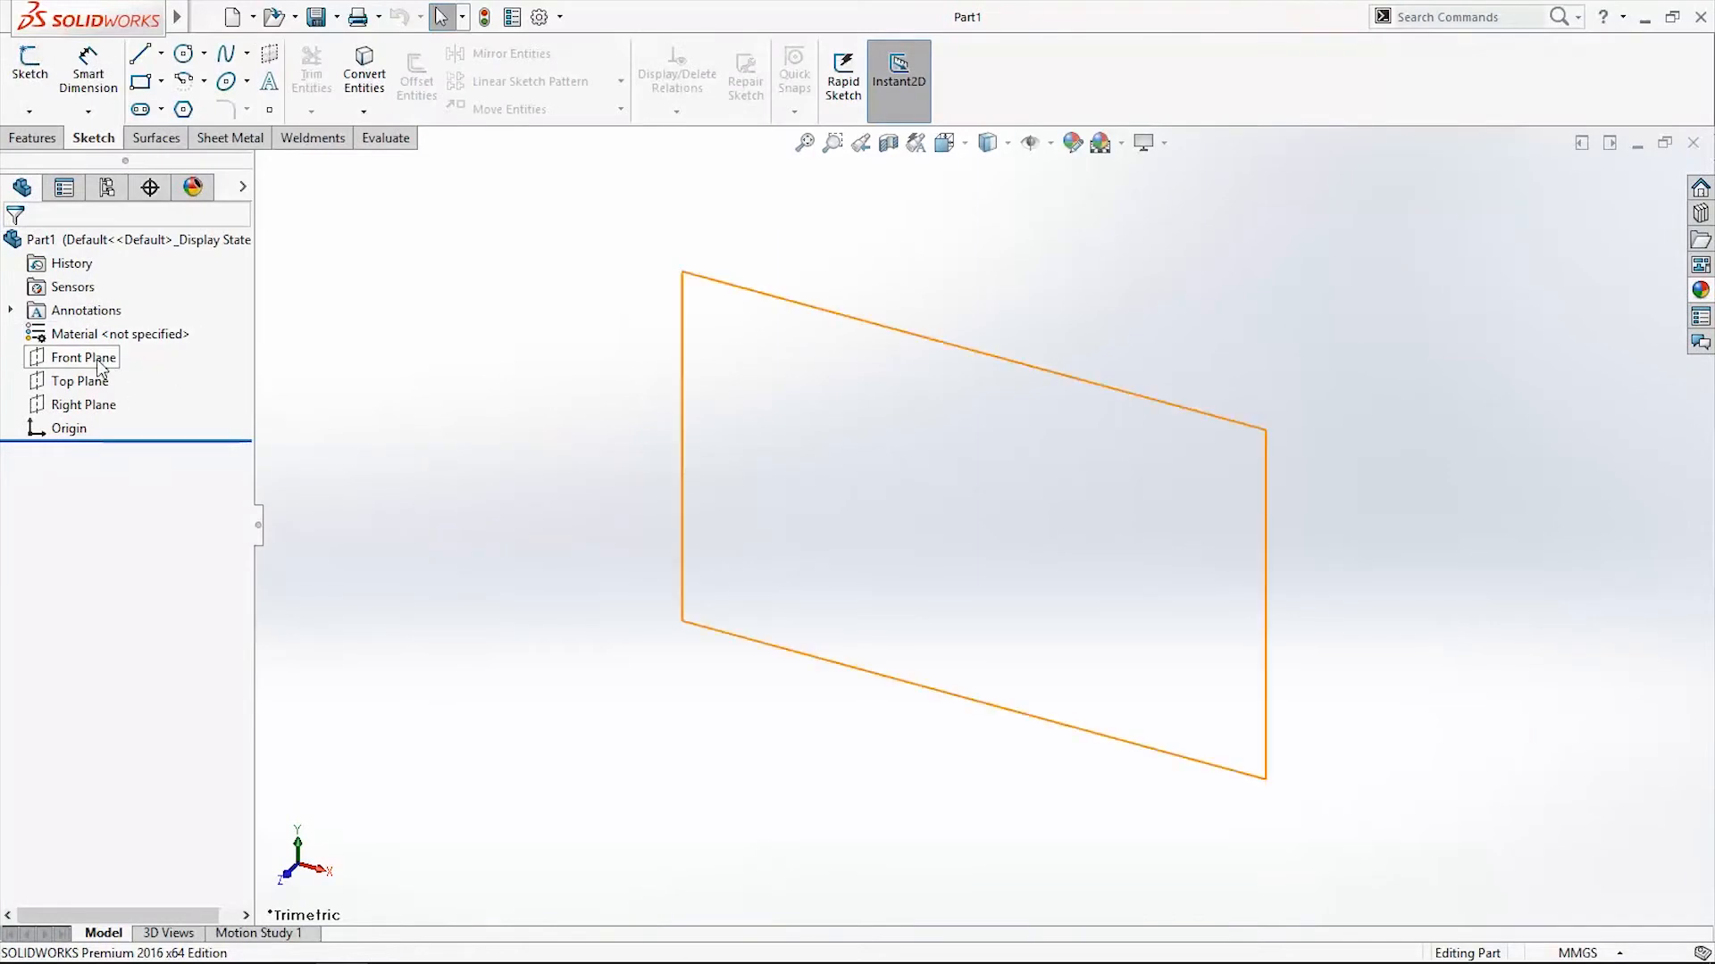
right_click(83, 357)
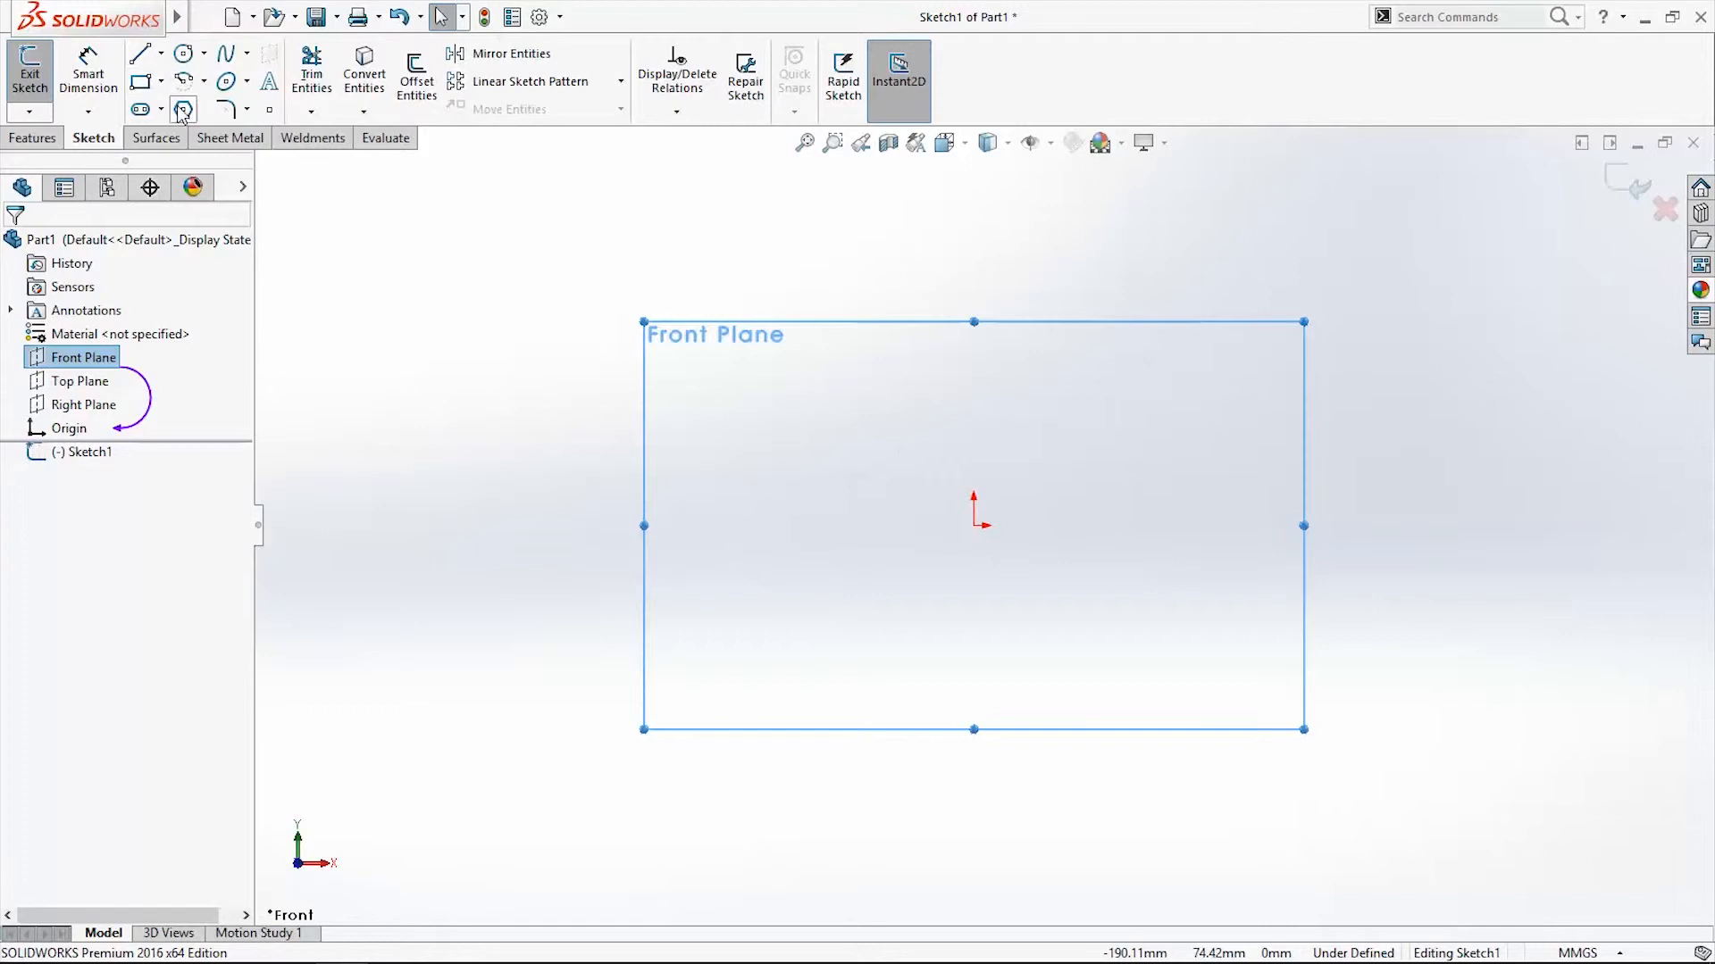
left_click(182, 109)
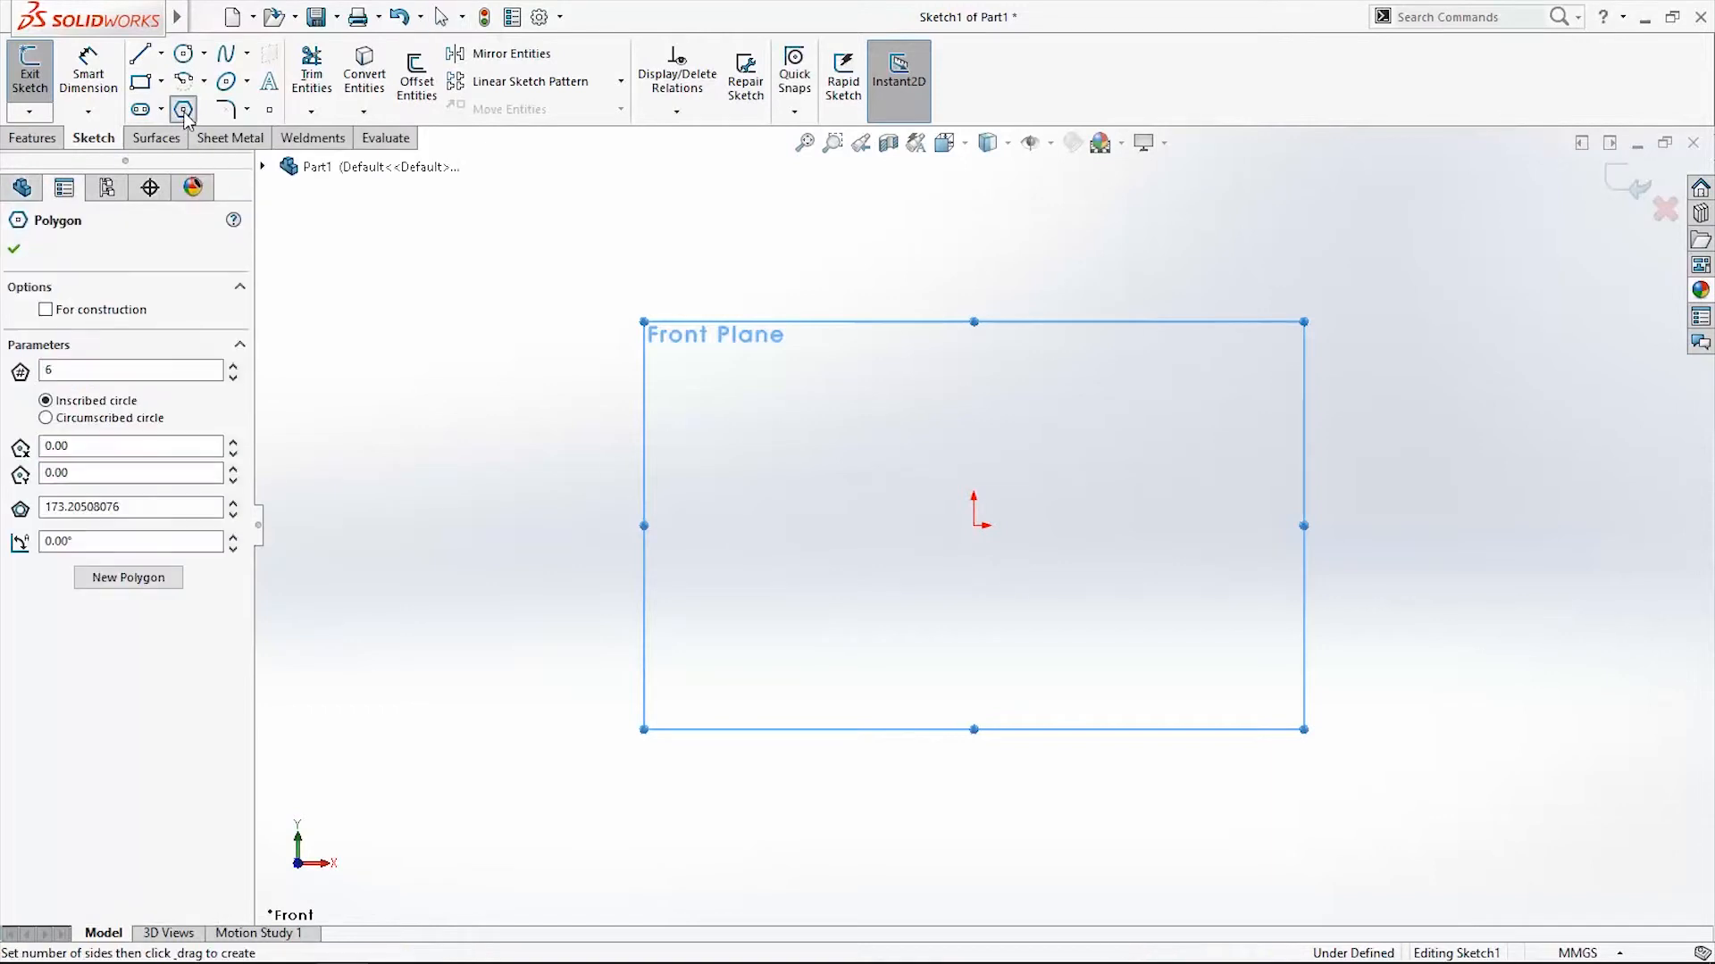
type("3")
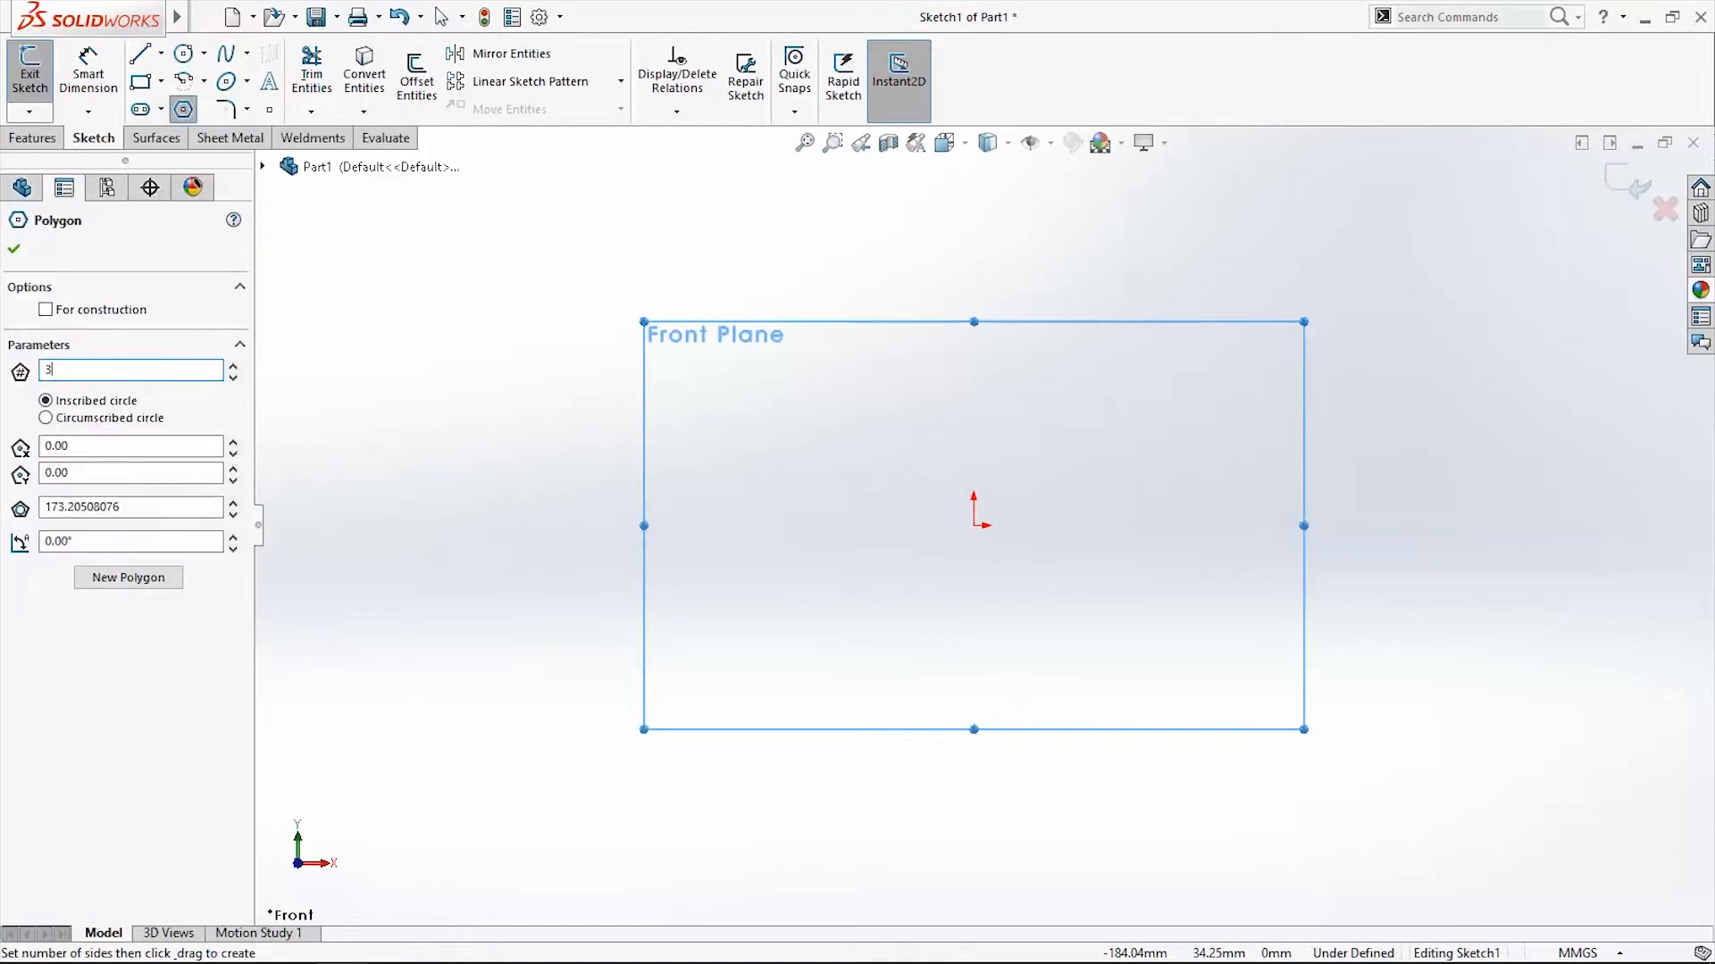
mouse_move(985, 541)
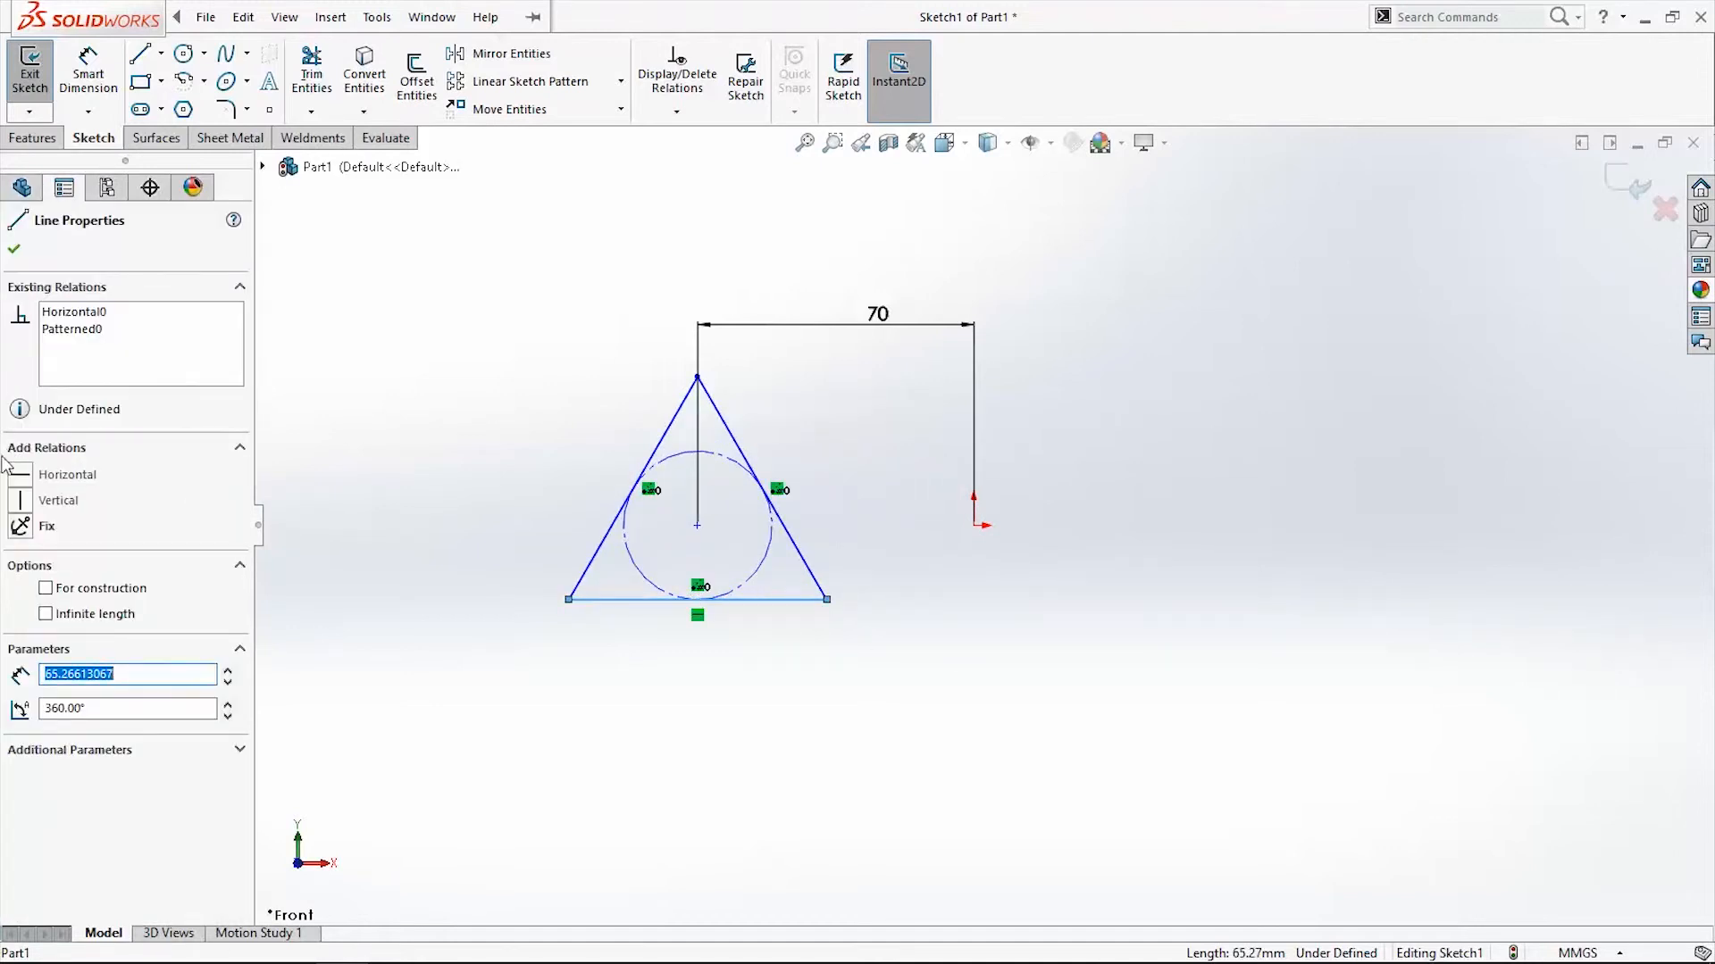
mouse_move(104, 246)
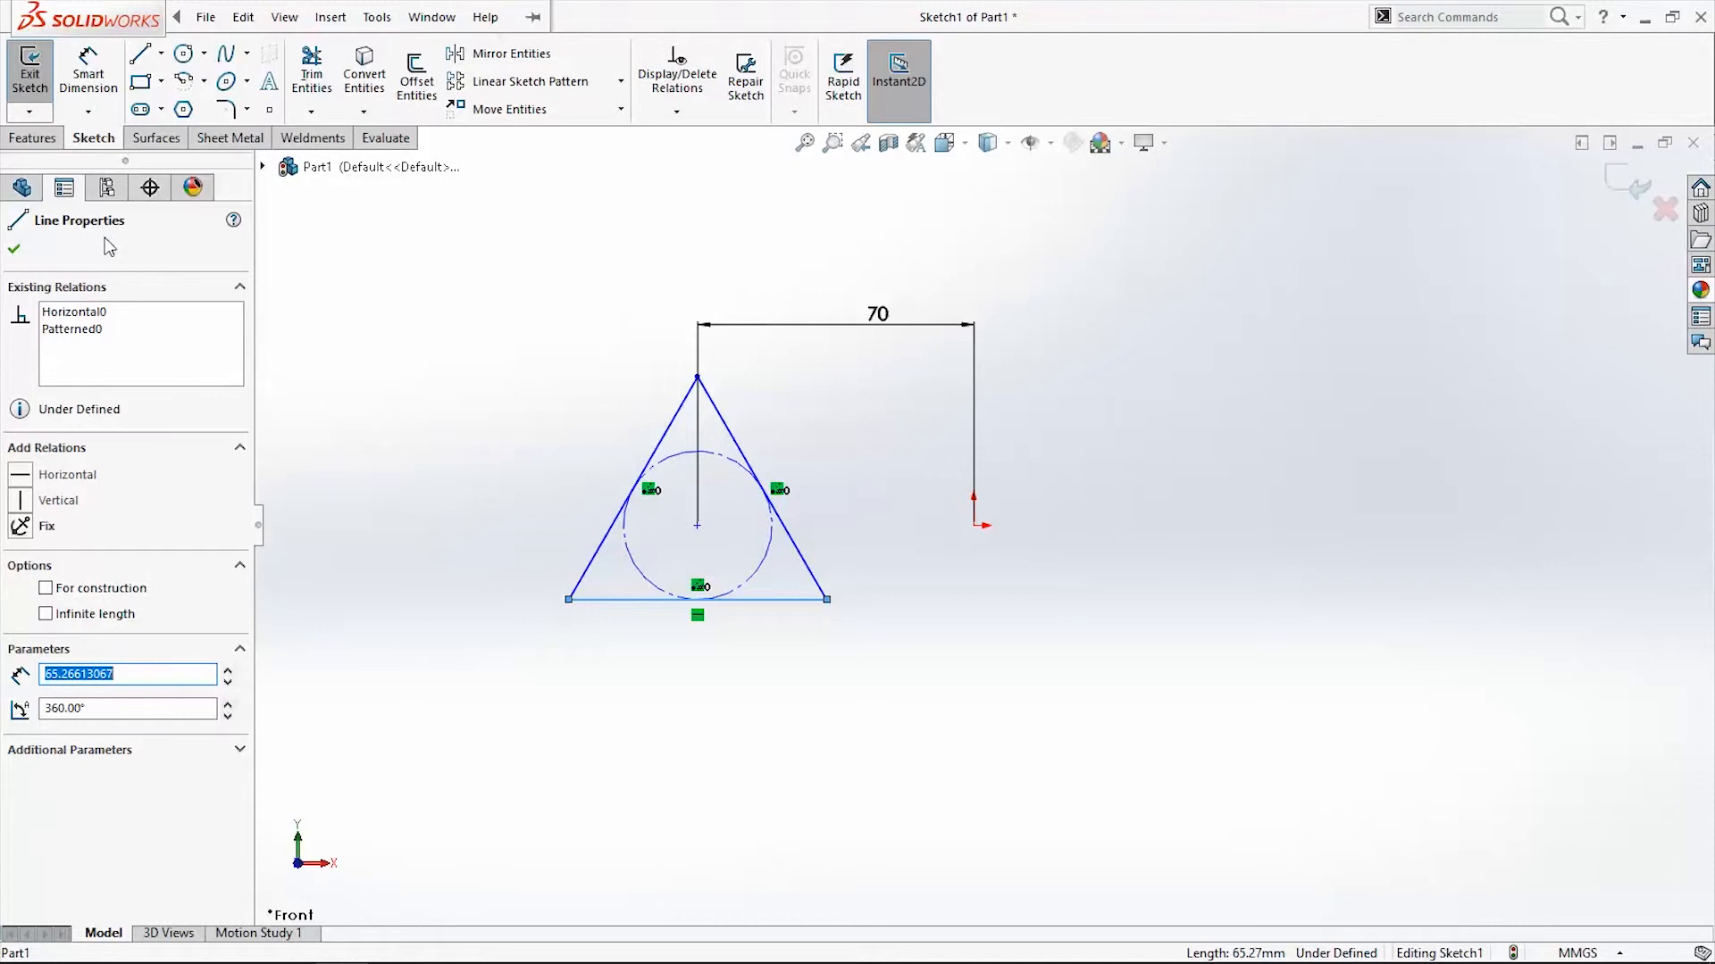
mouse_move(60, 443)
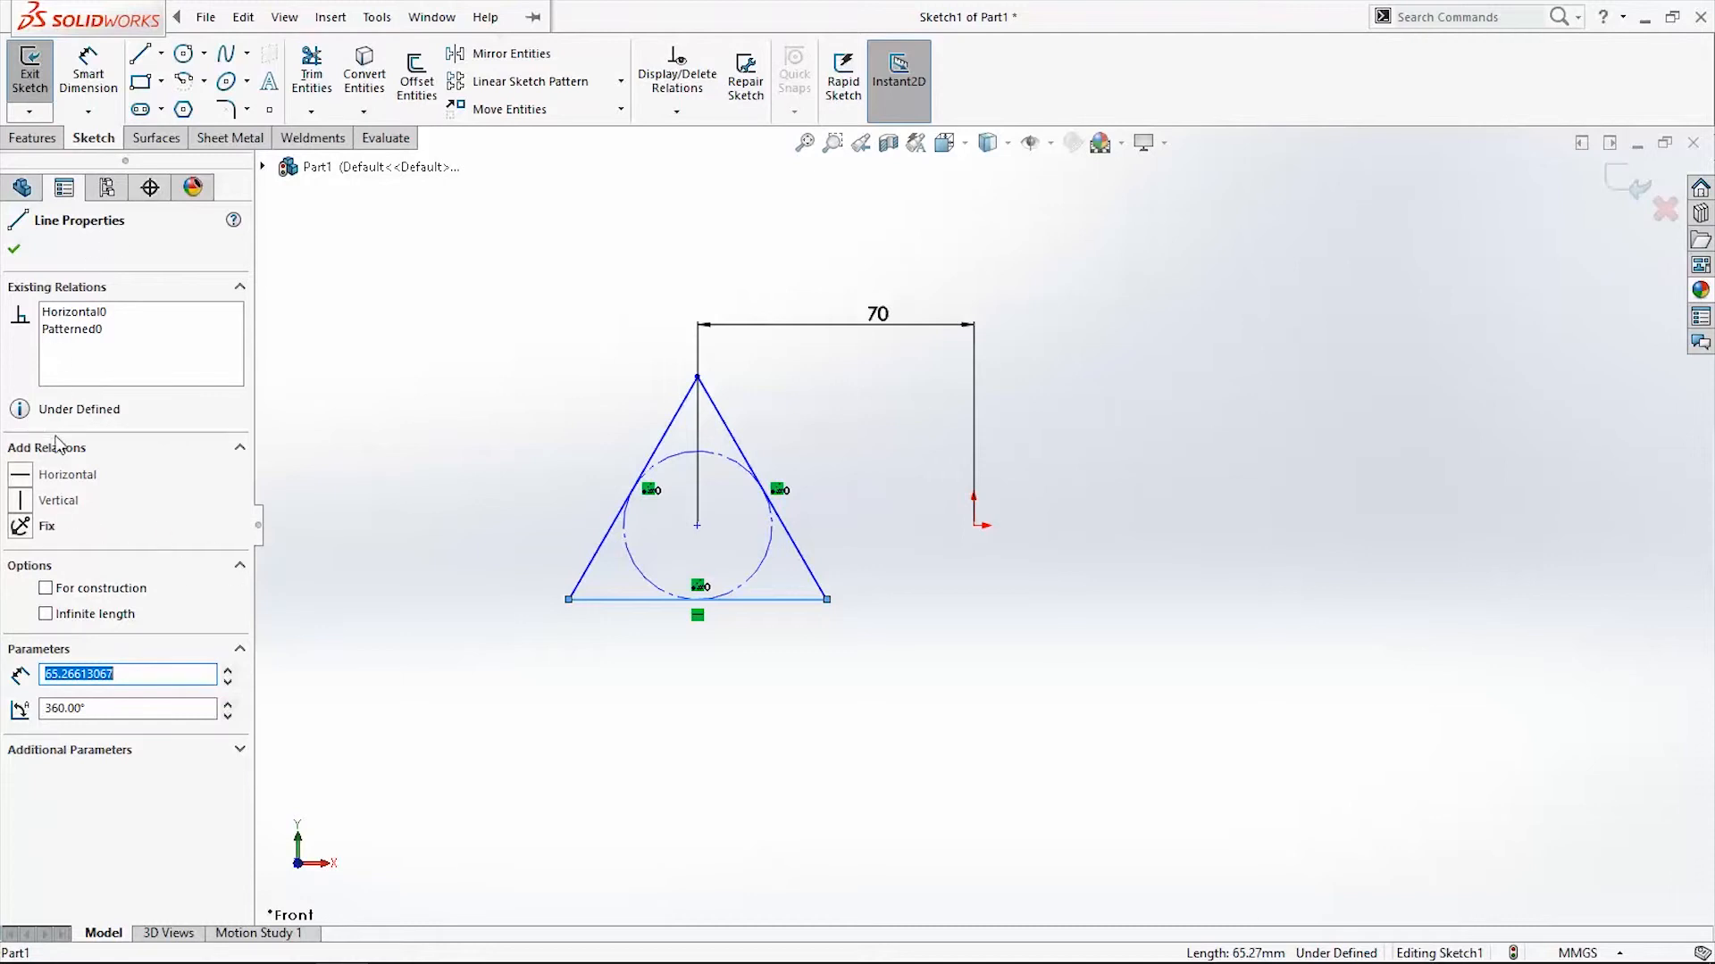
mouse_move(64, 457)
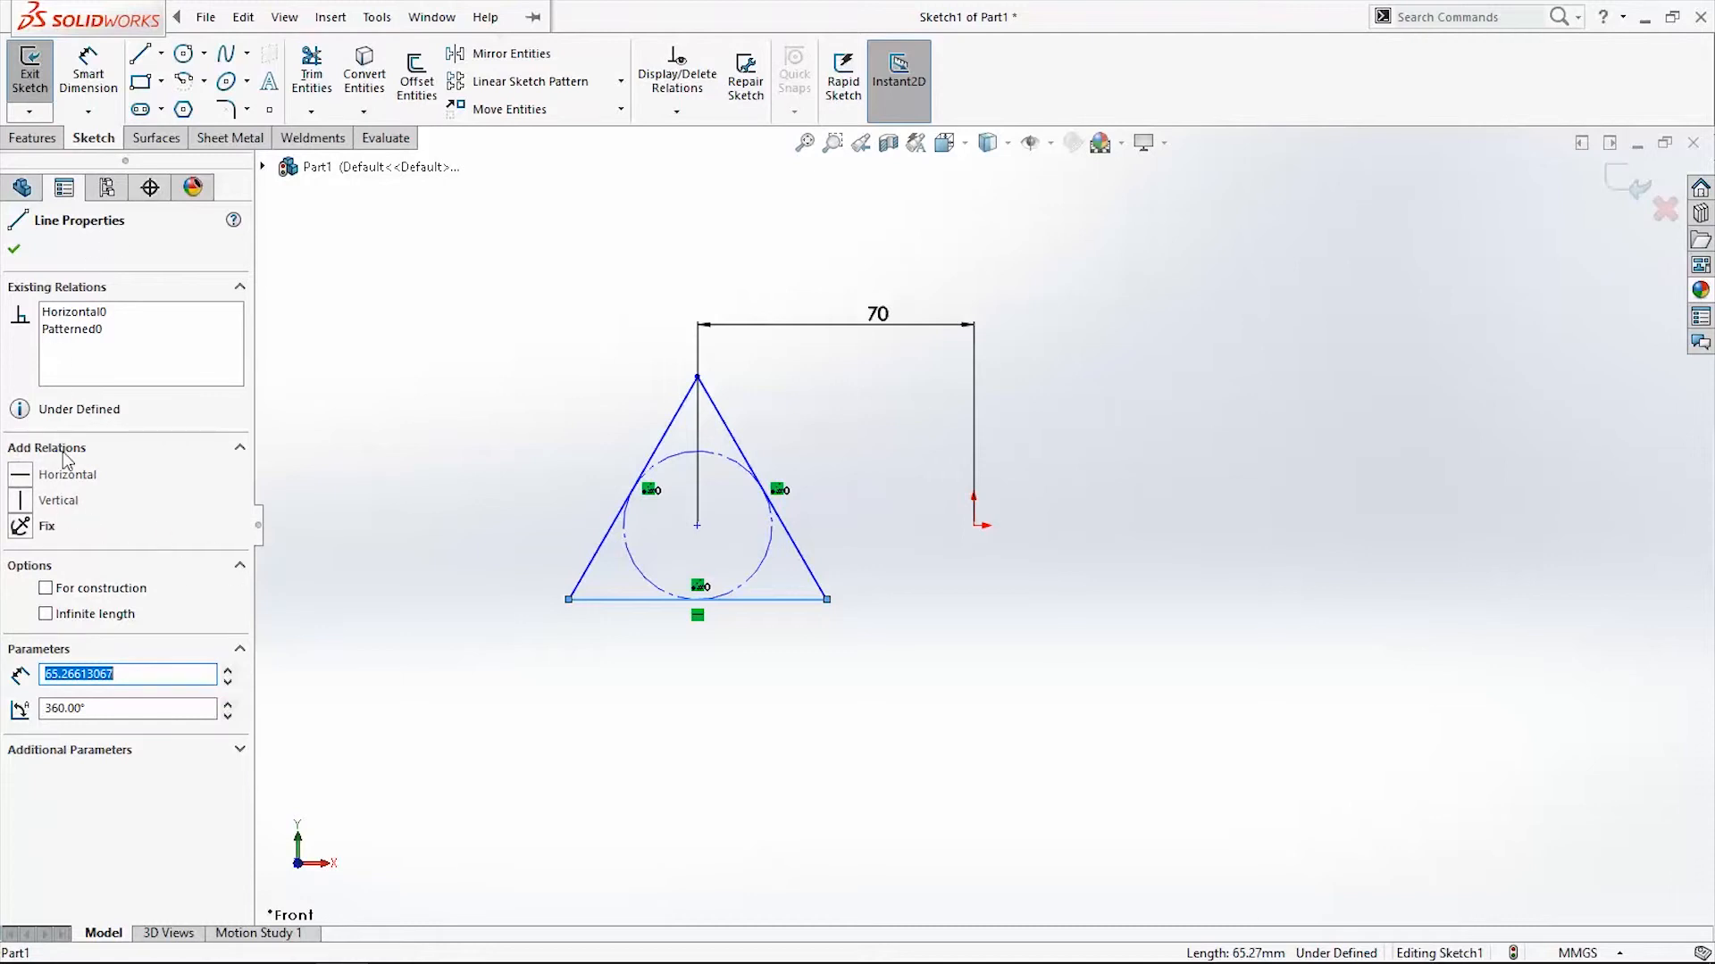
mouse_move(897, 621)
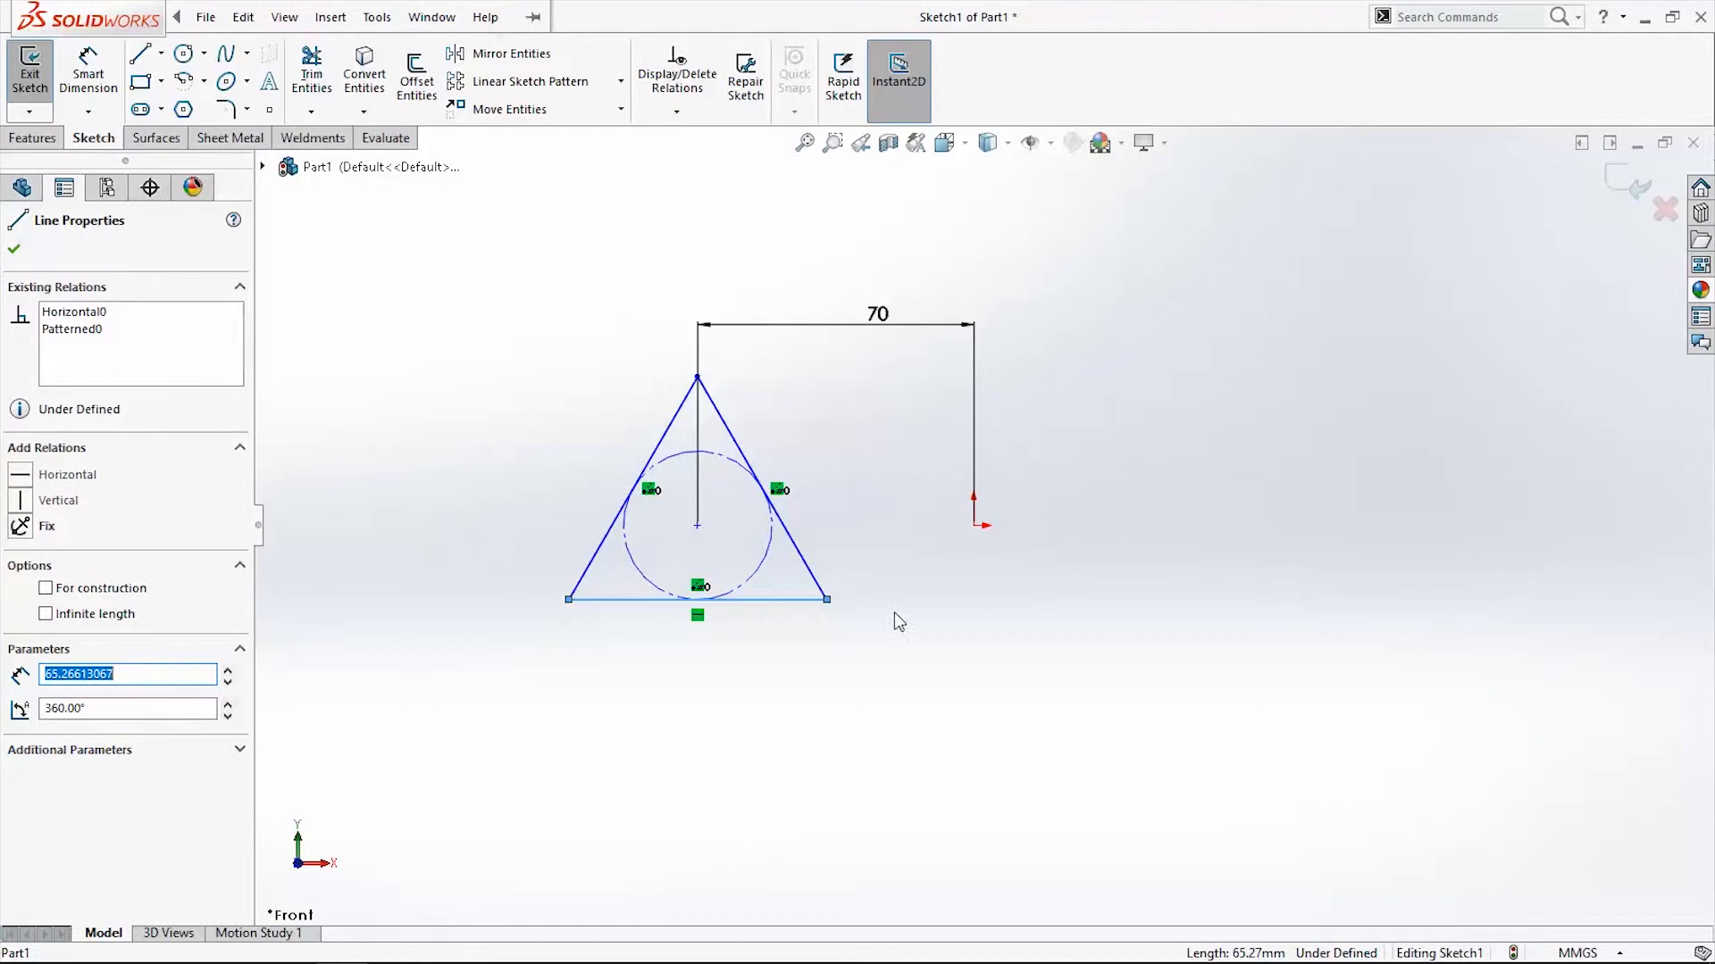
mouse_move(407, 640)
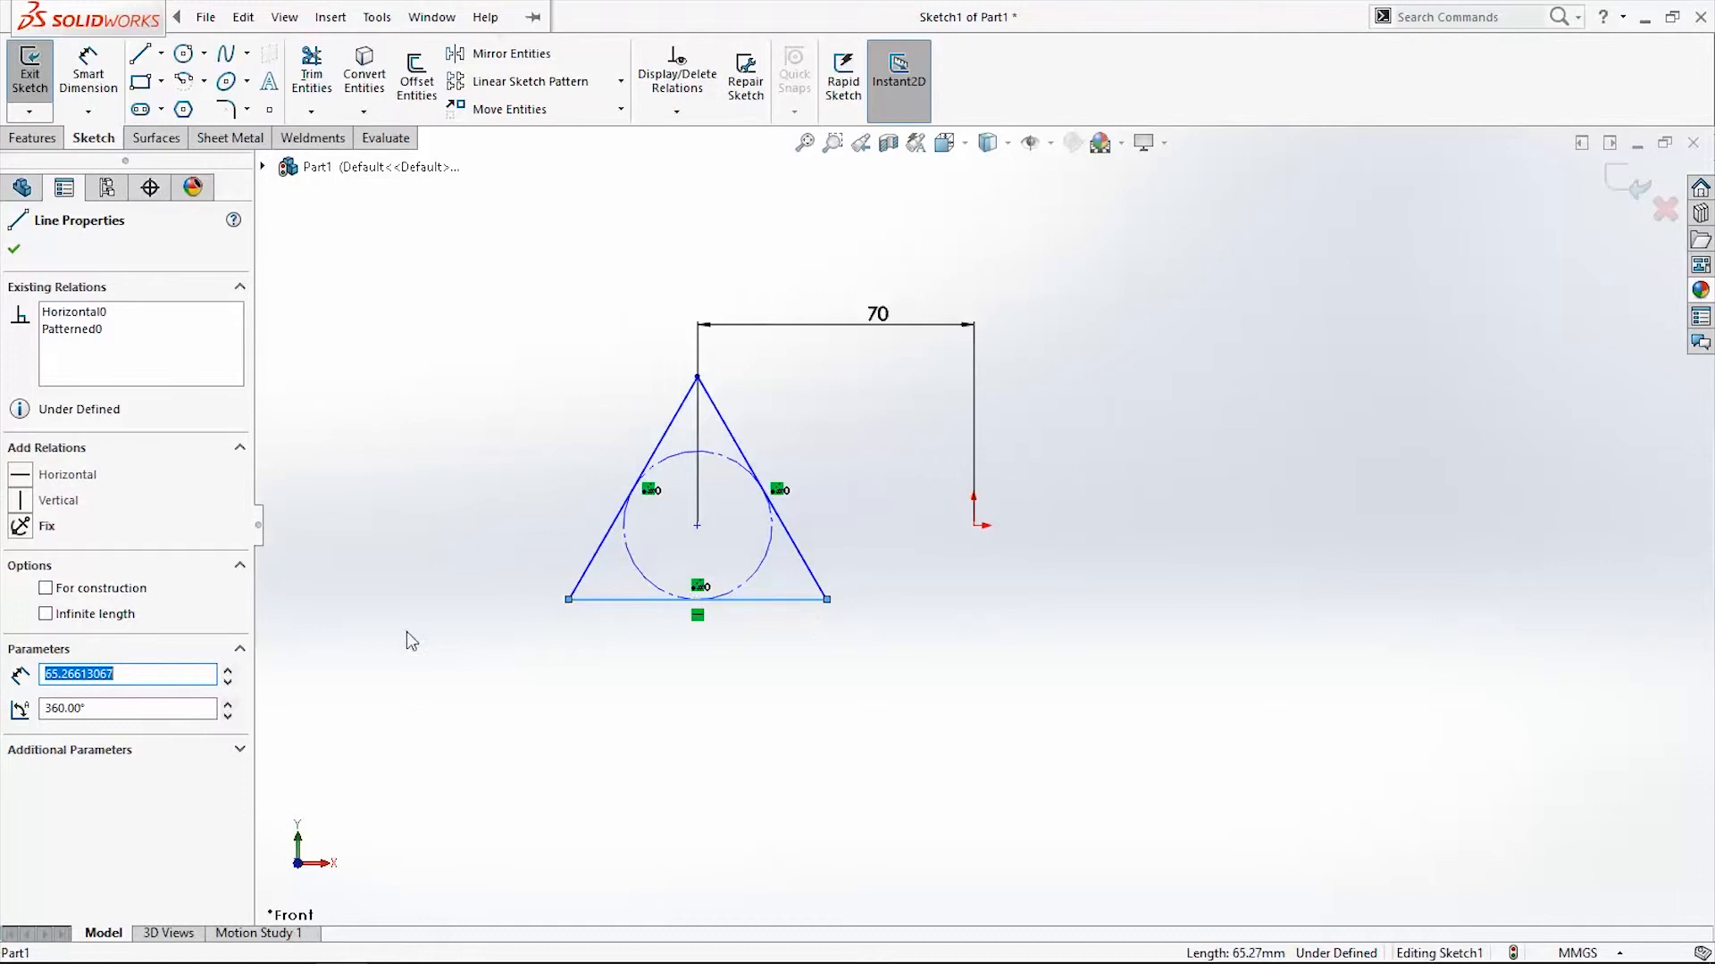
mouse_move(912, 659)
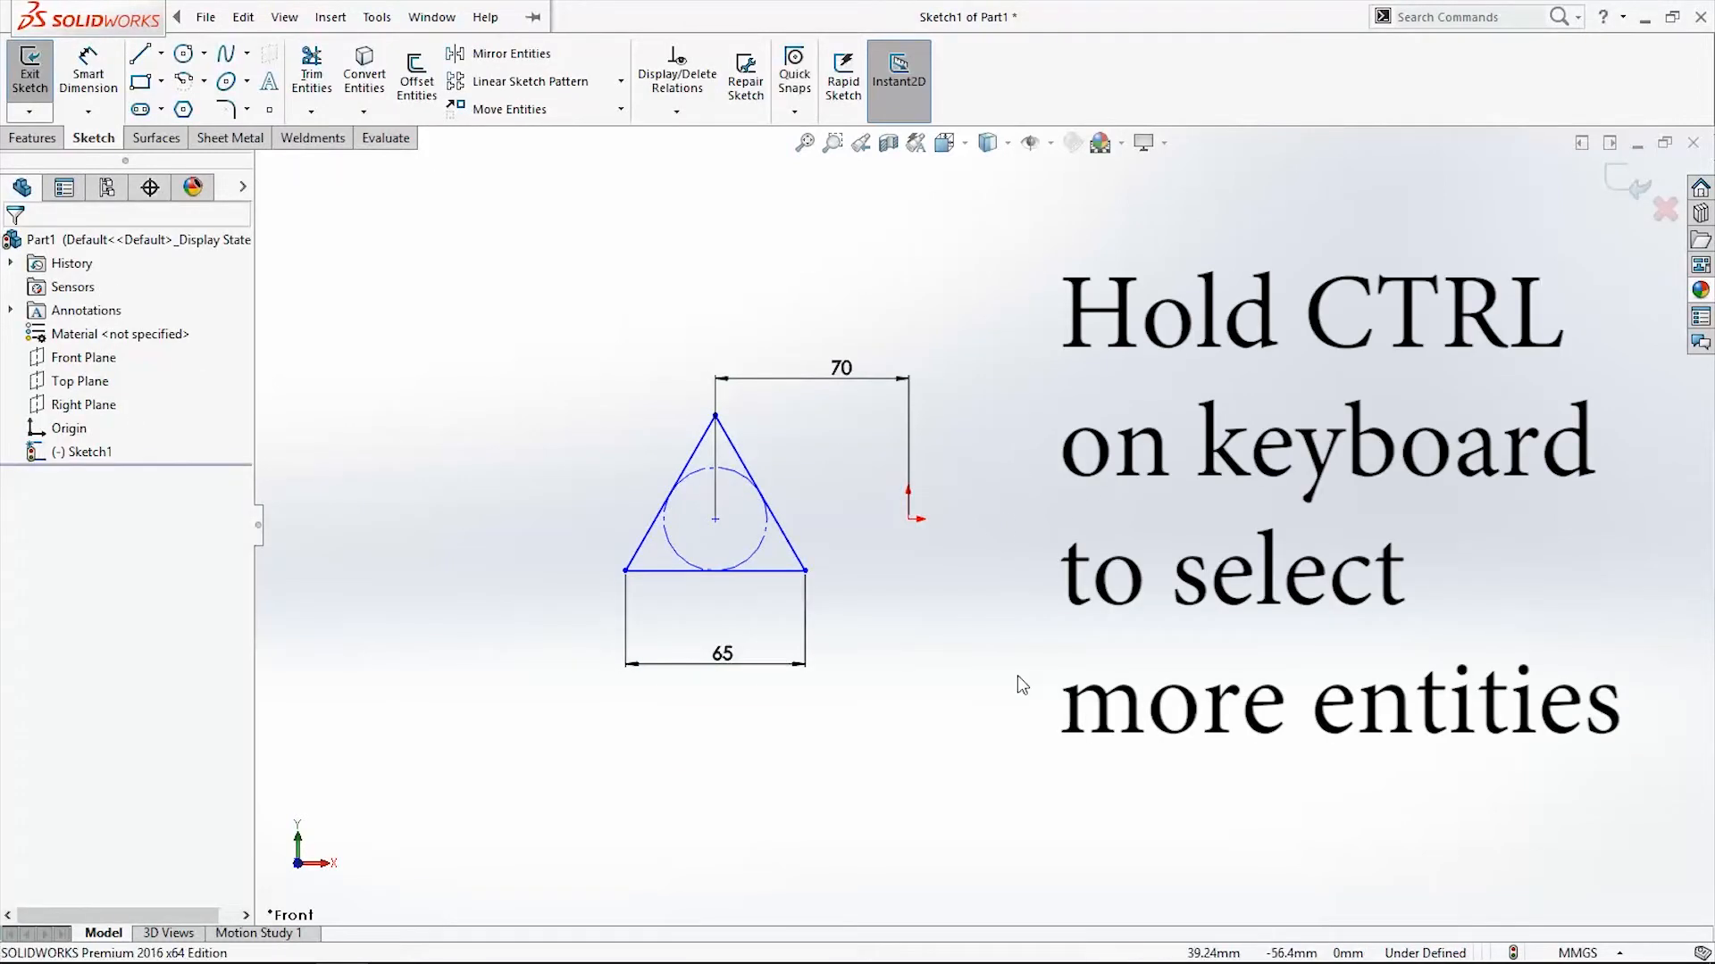
left_click(716, 518)
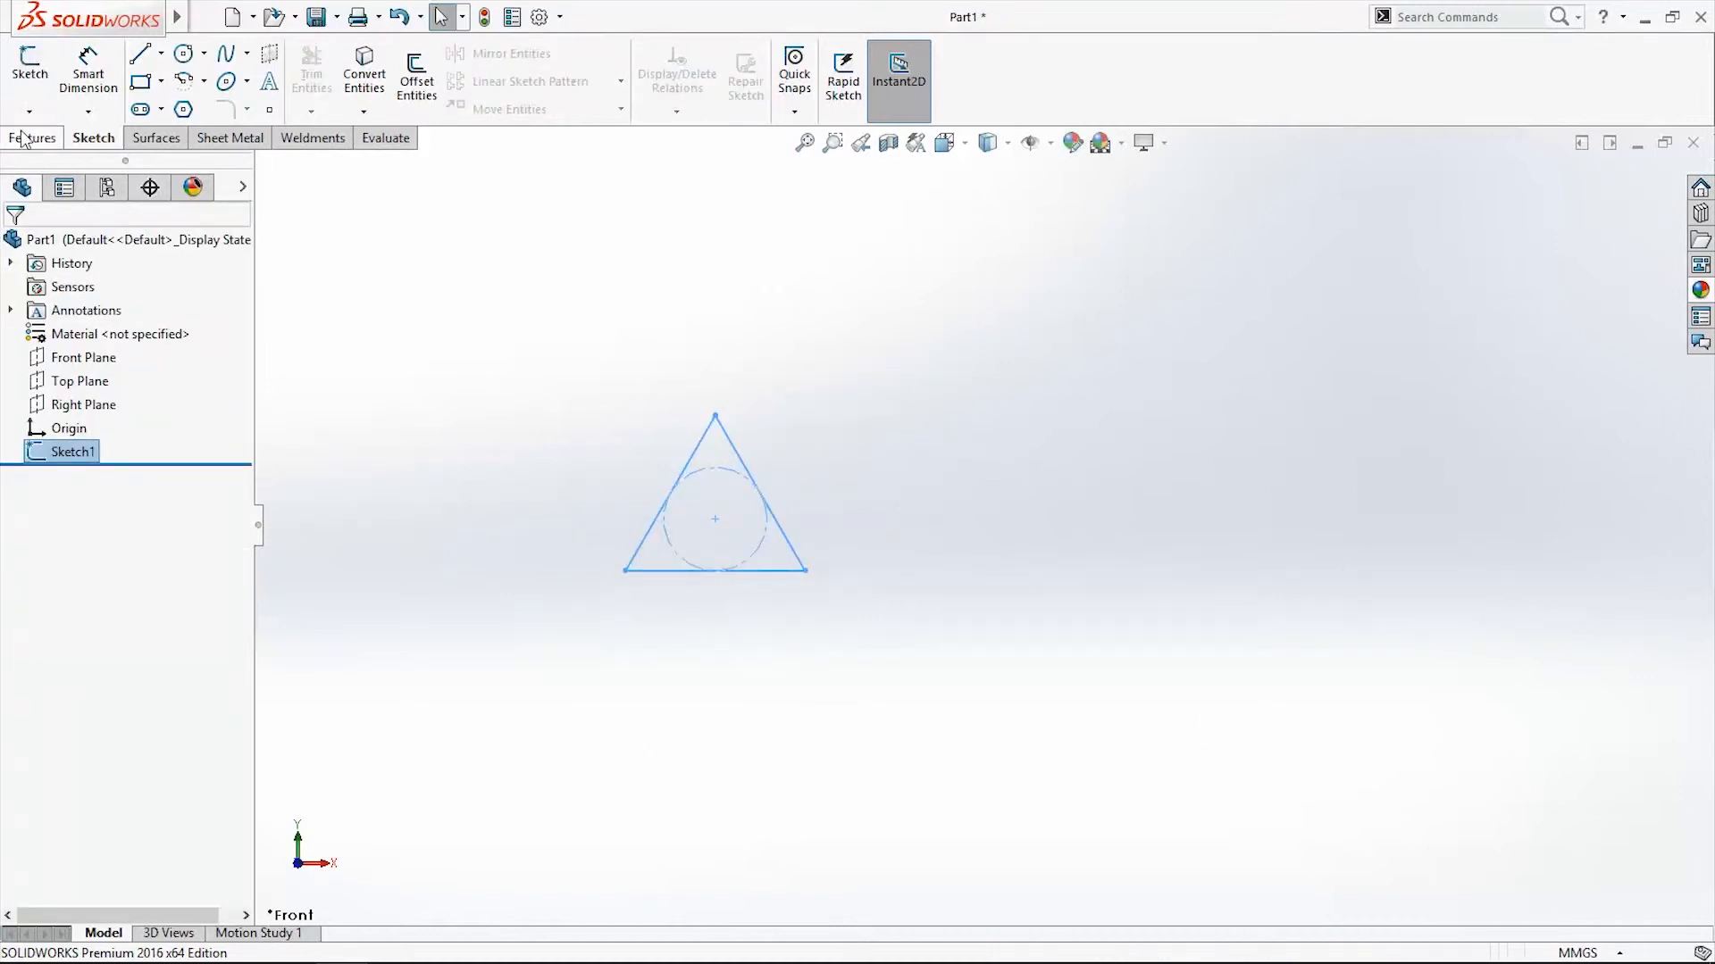
- On the Right Plane, sketch a Ø40 circle with its centre horizontal to the origin
left_click(34, 138)
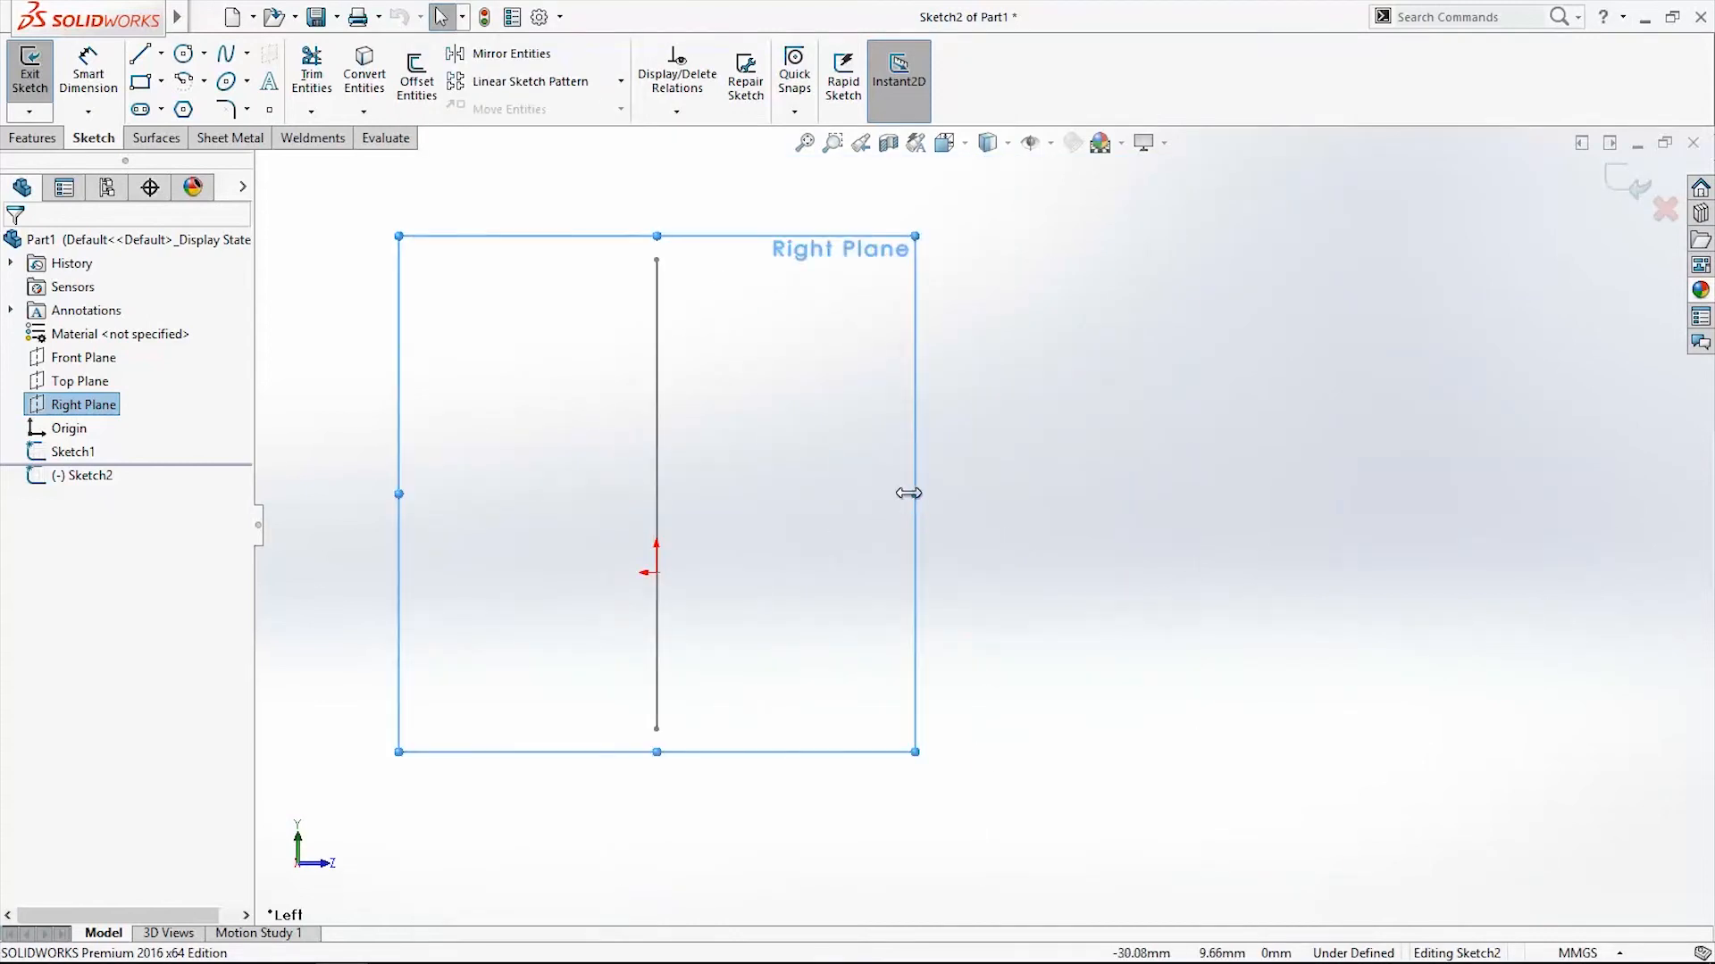
left_click_drag(919, 493, 1451, 493)
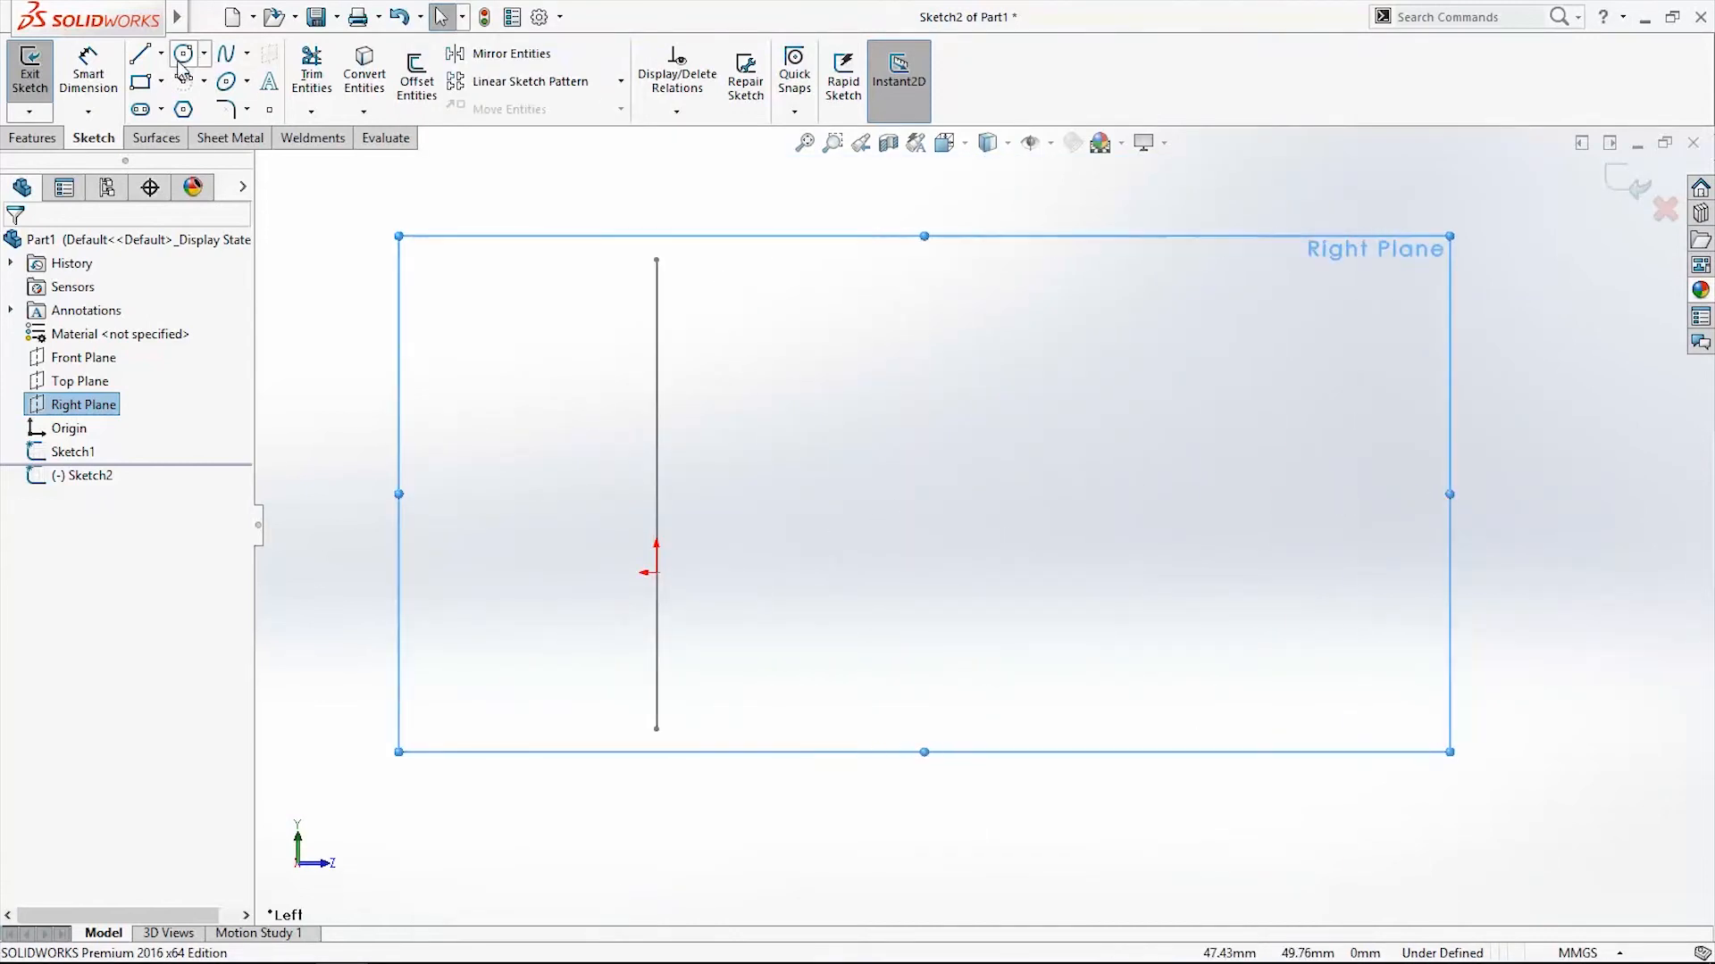
left_click(183, 52)
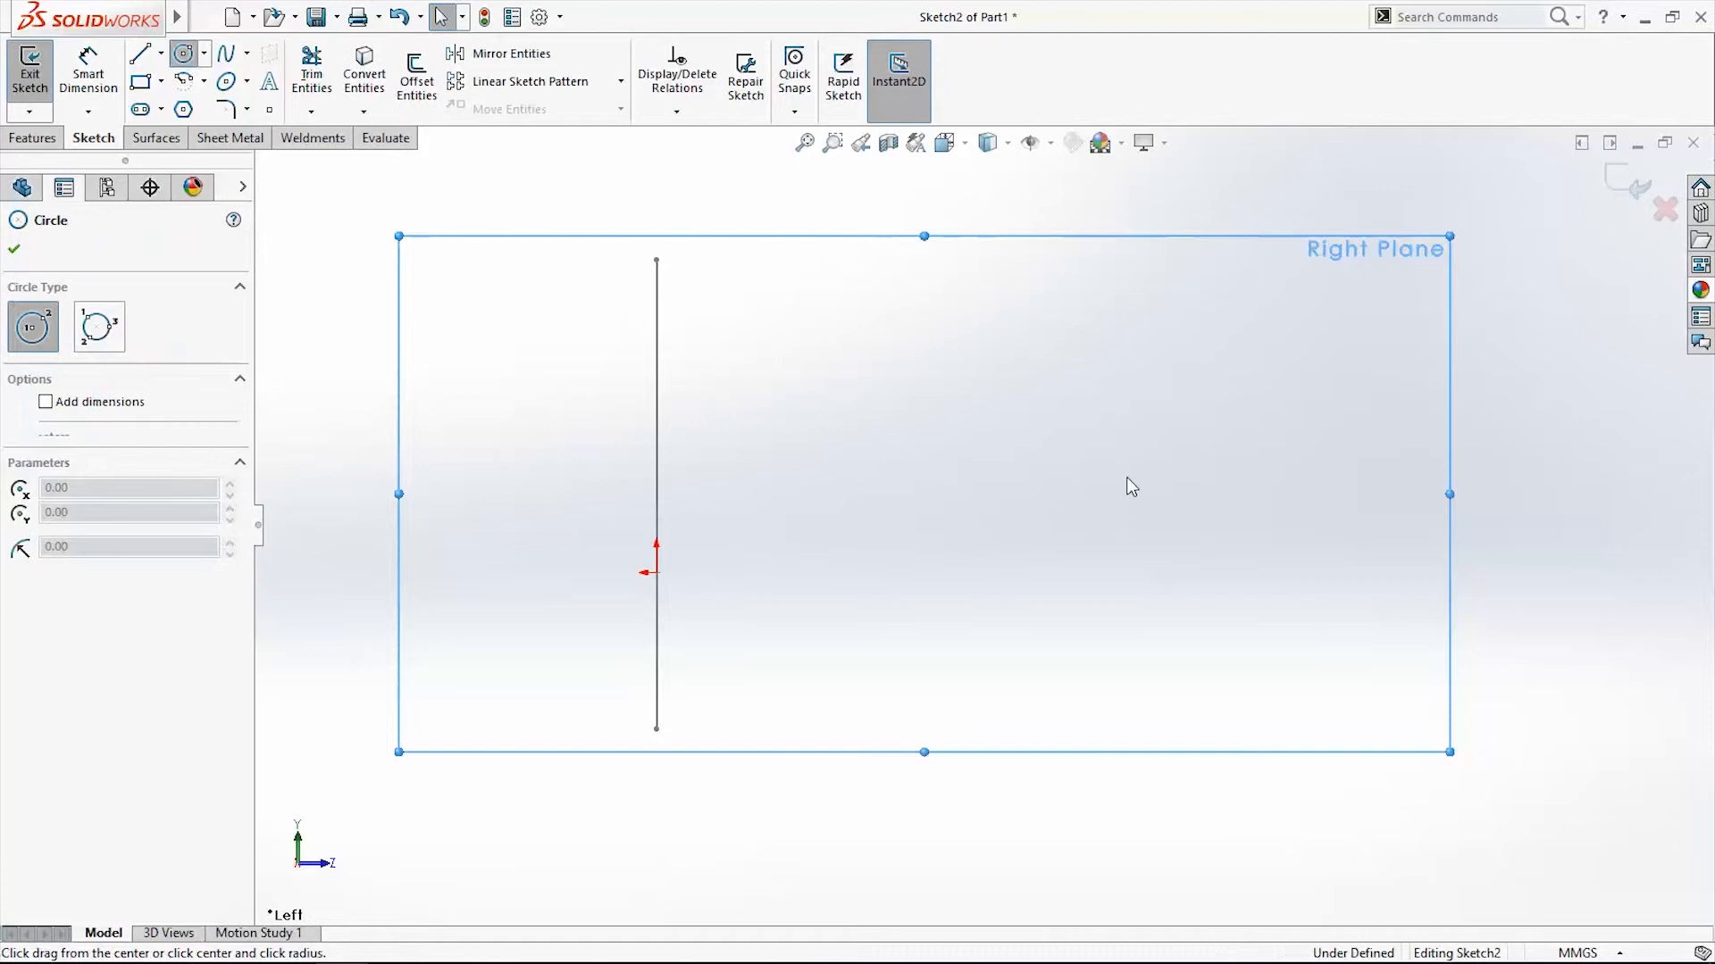
left_click(48, 428)
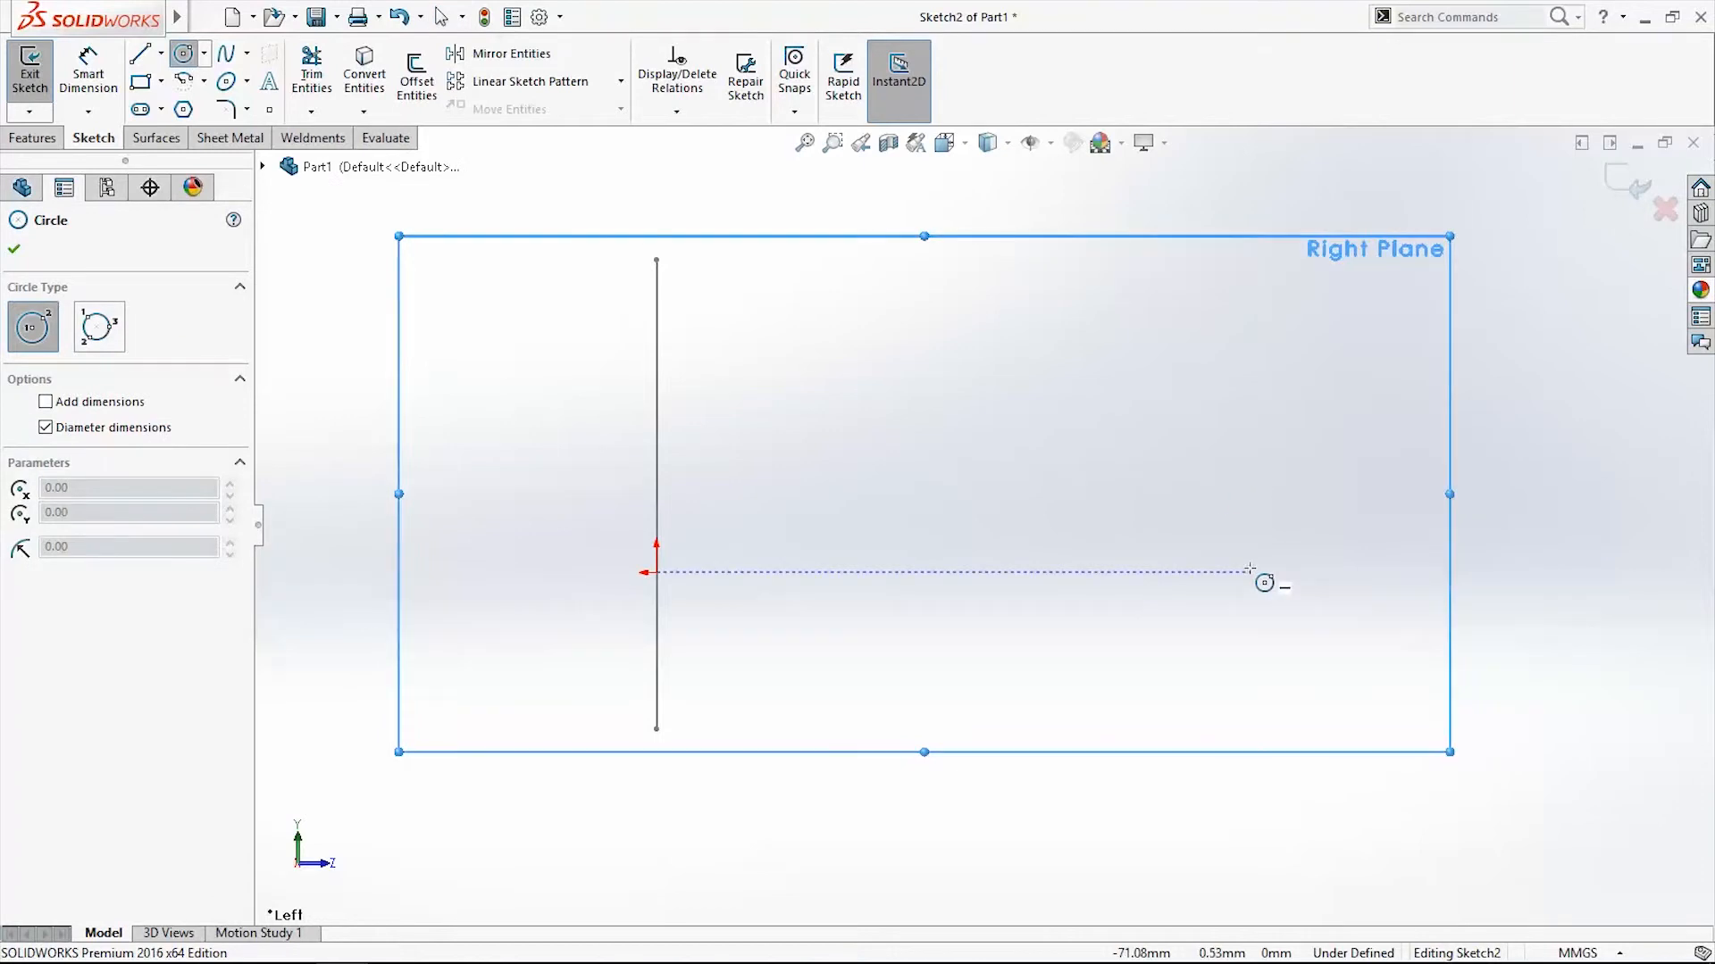
left_click_drag(1263, 583, 1223, 695)
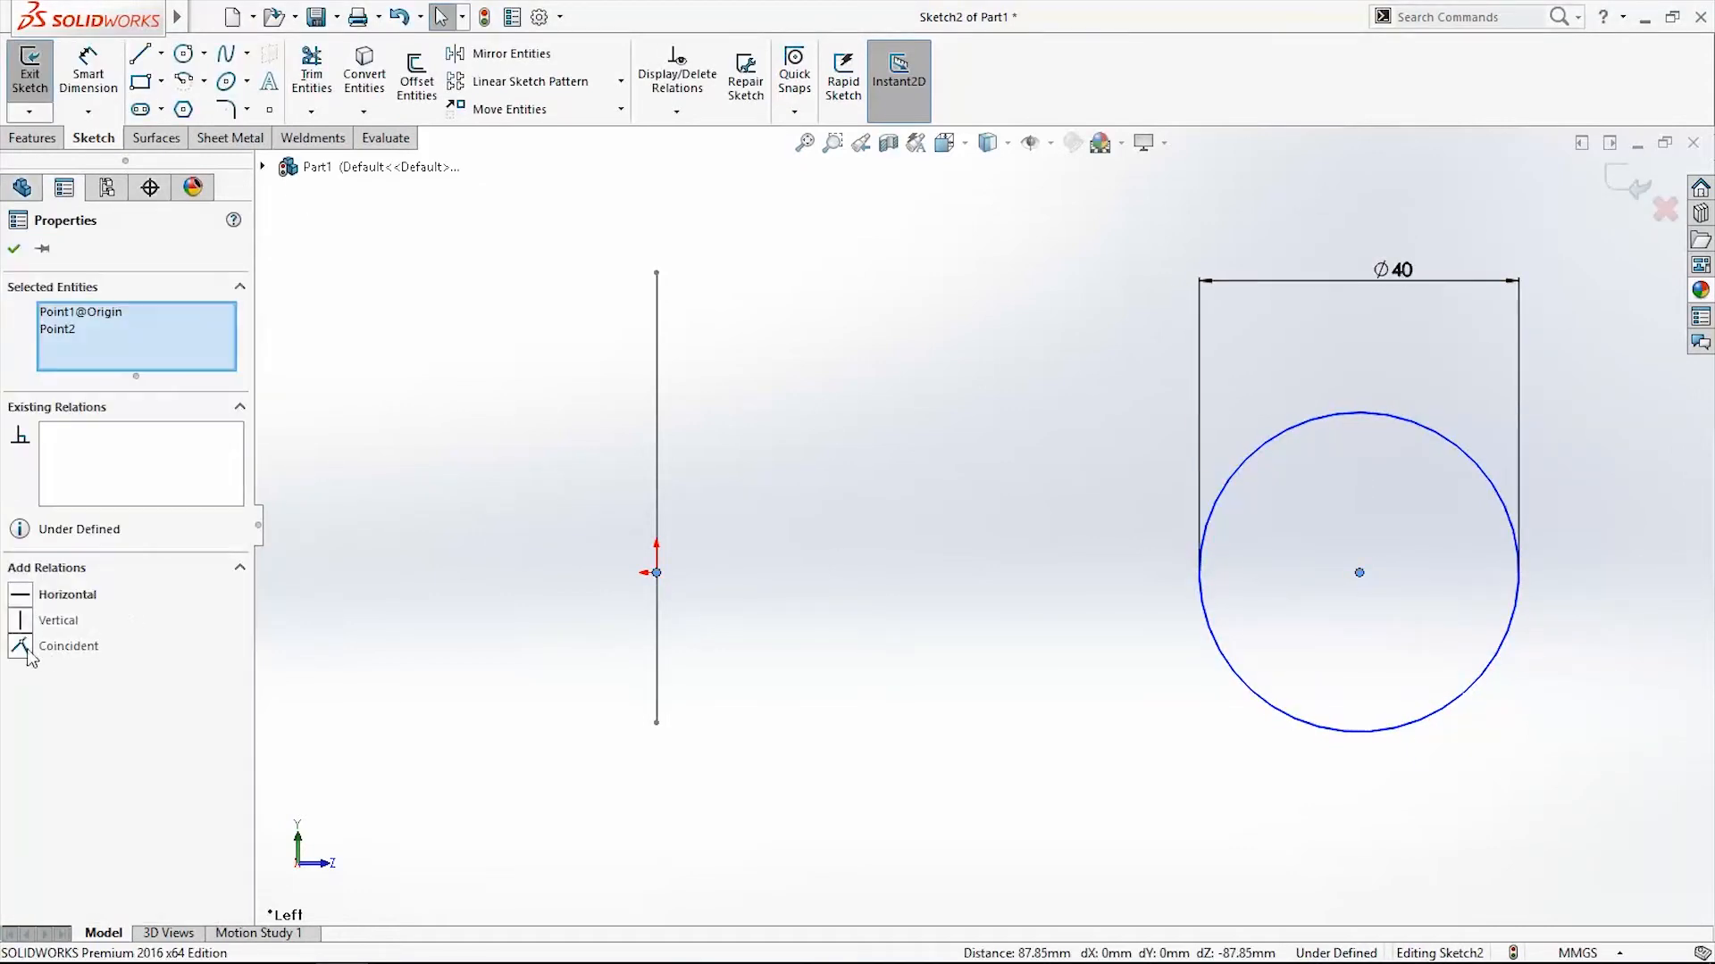
left_click(1359, 572)
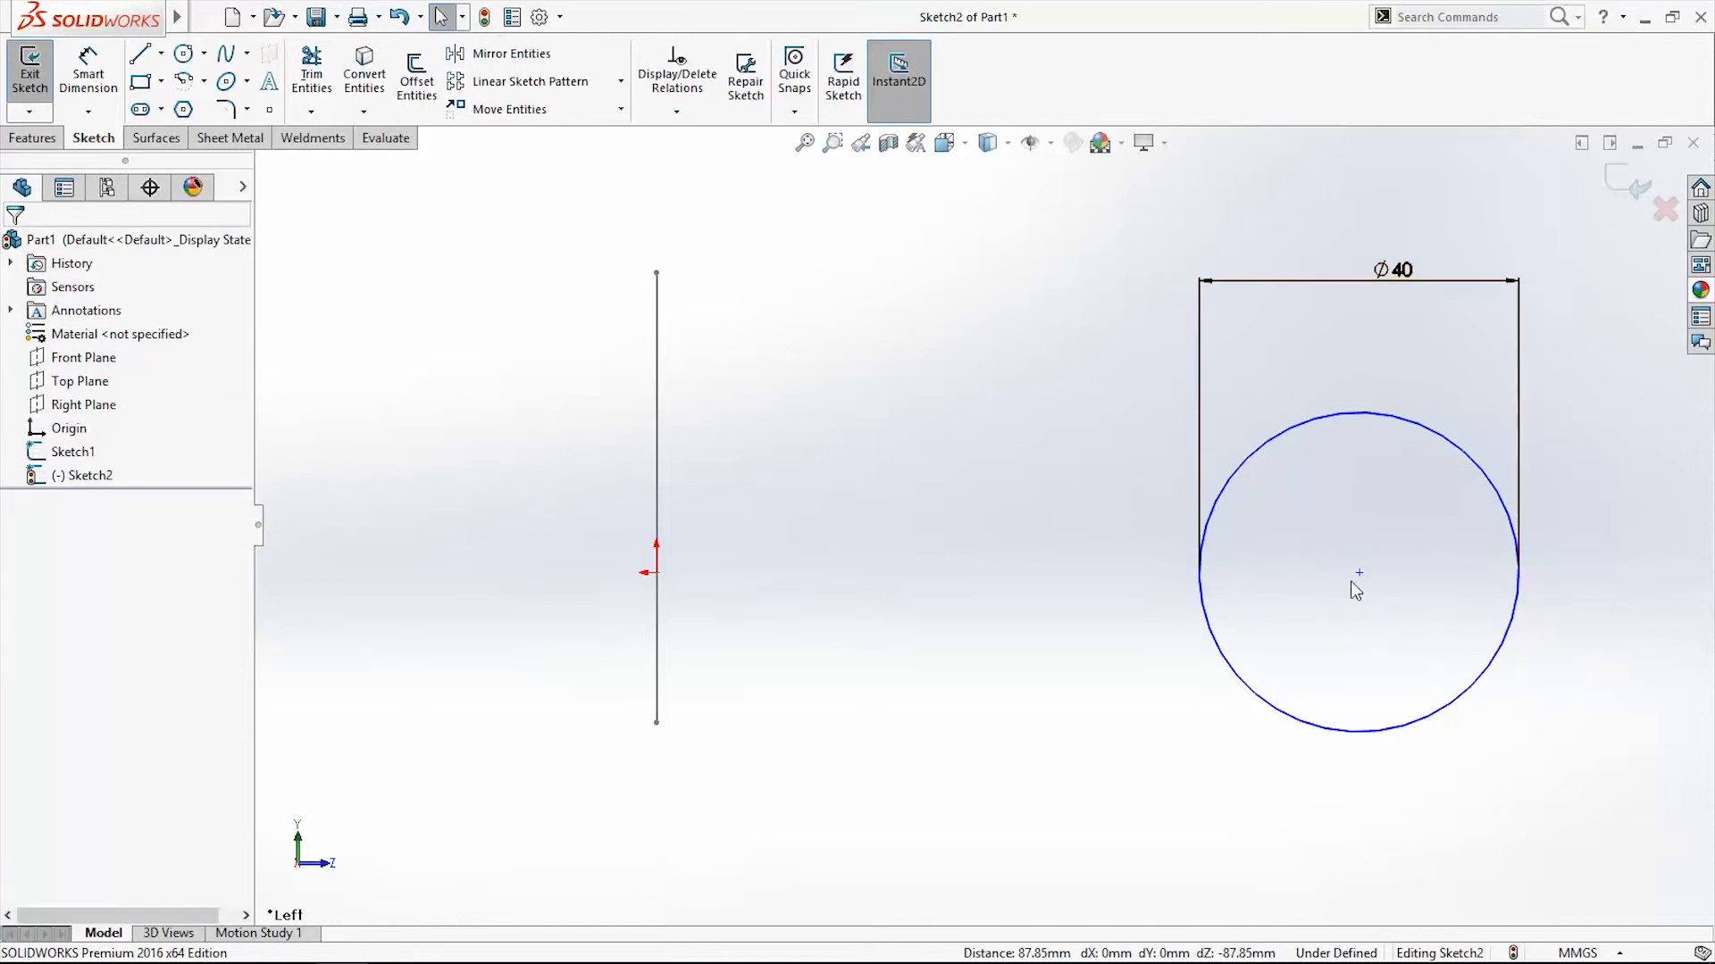
left_click(1359, 572)
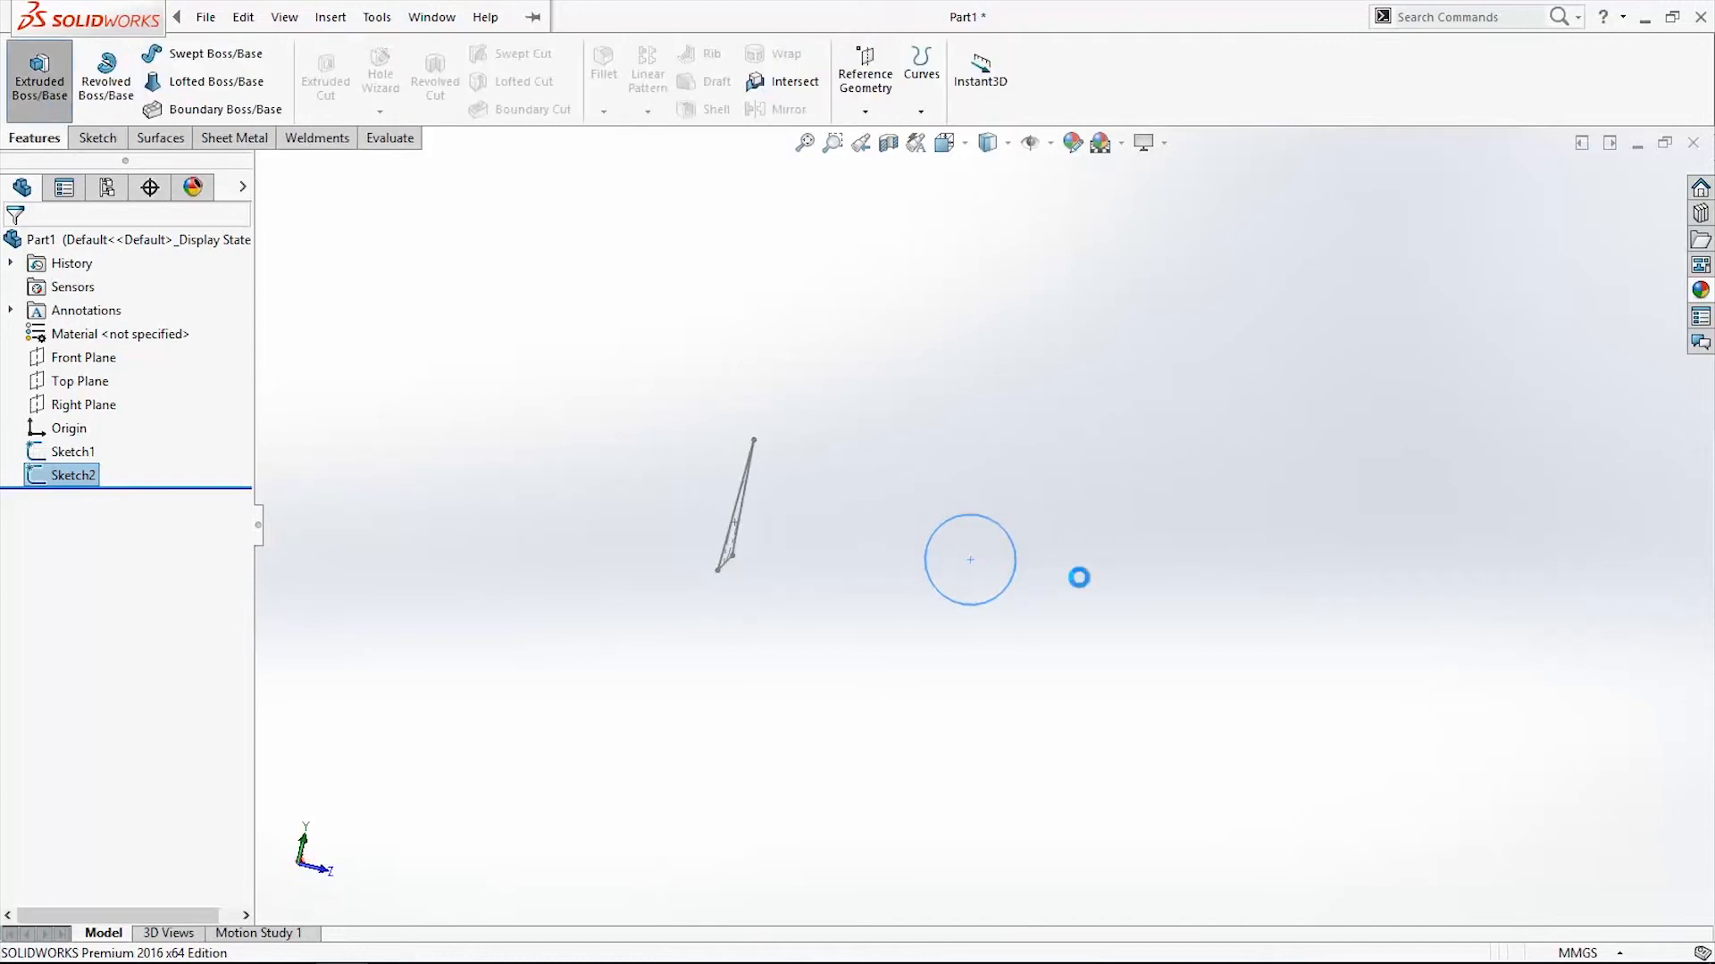
- Extrude the circle into a cylinder and the triangle into a 45 mm blind prism
left_click(39, 74)
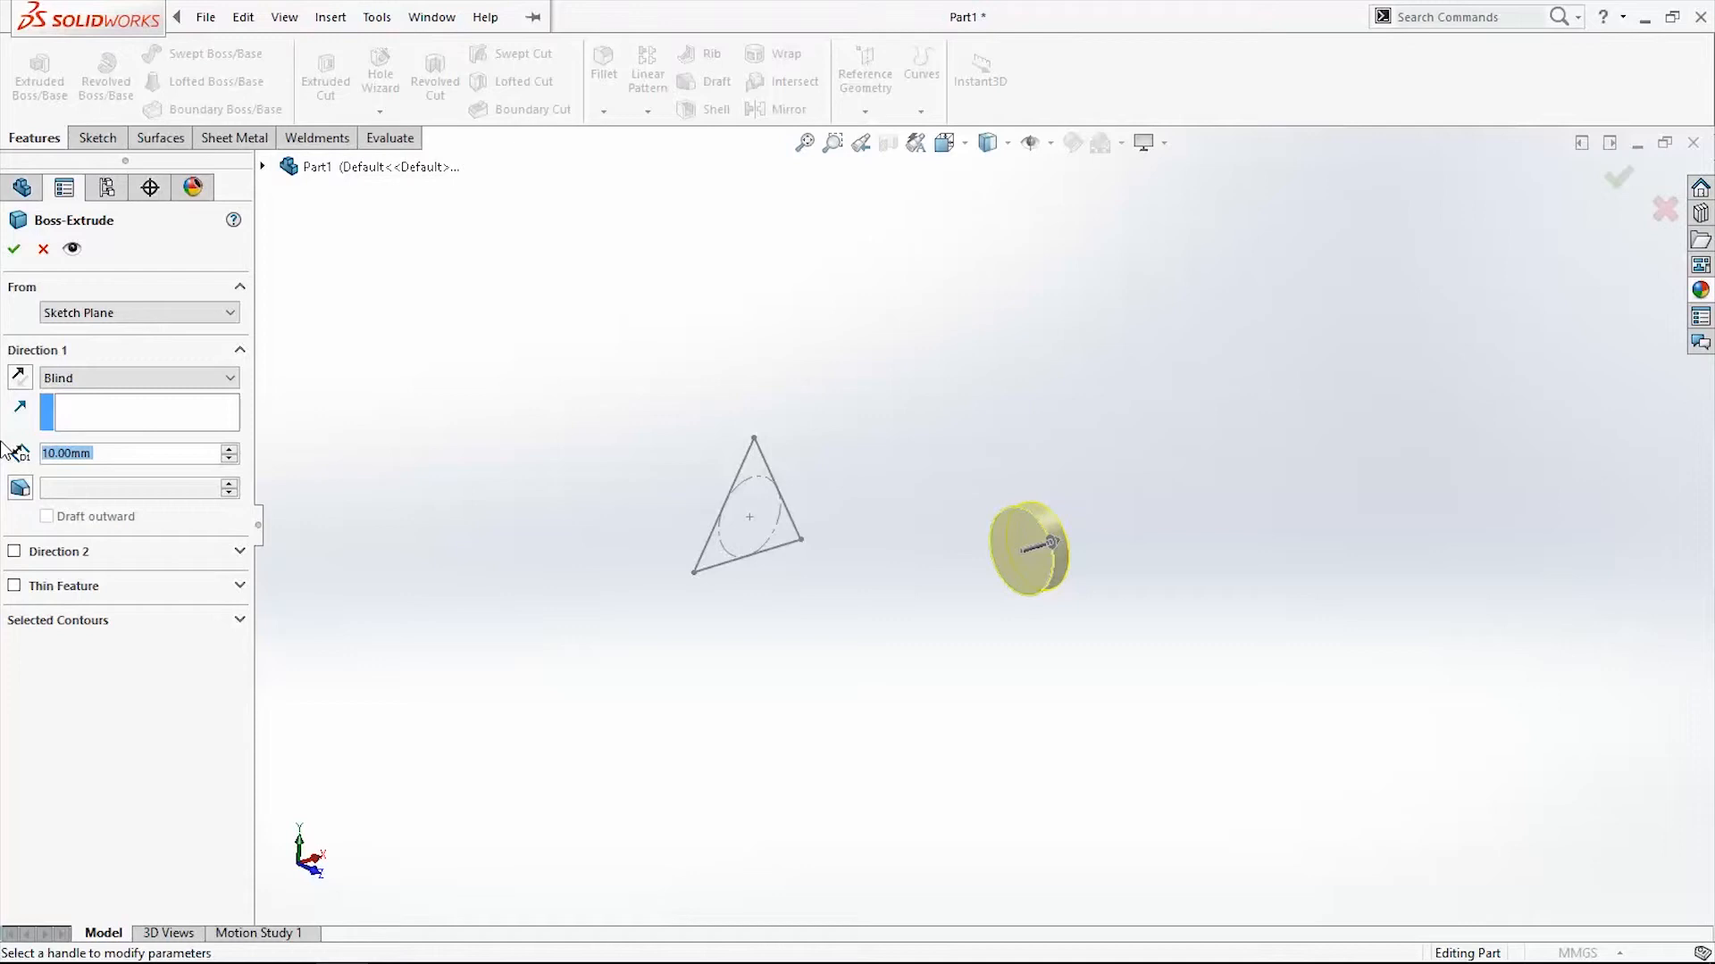
left_click_drag(1028, 546, 1105, 536)
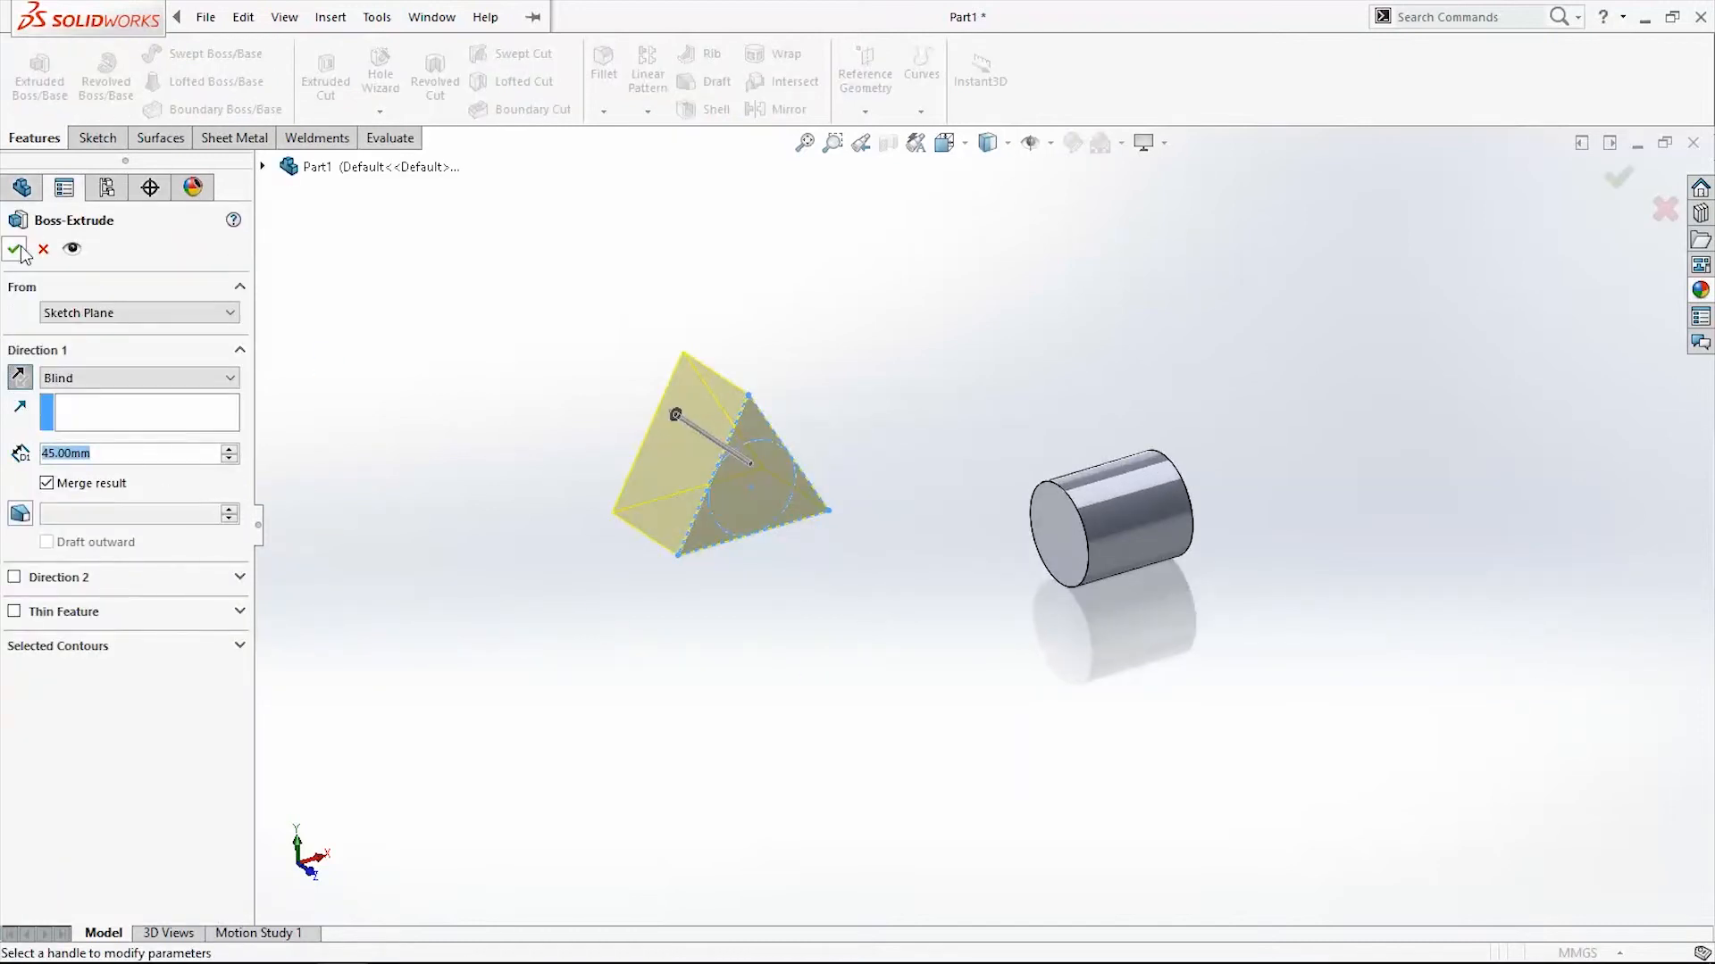
left_click(16, 250)
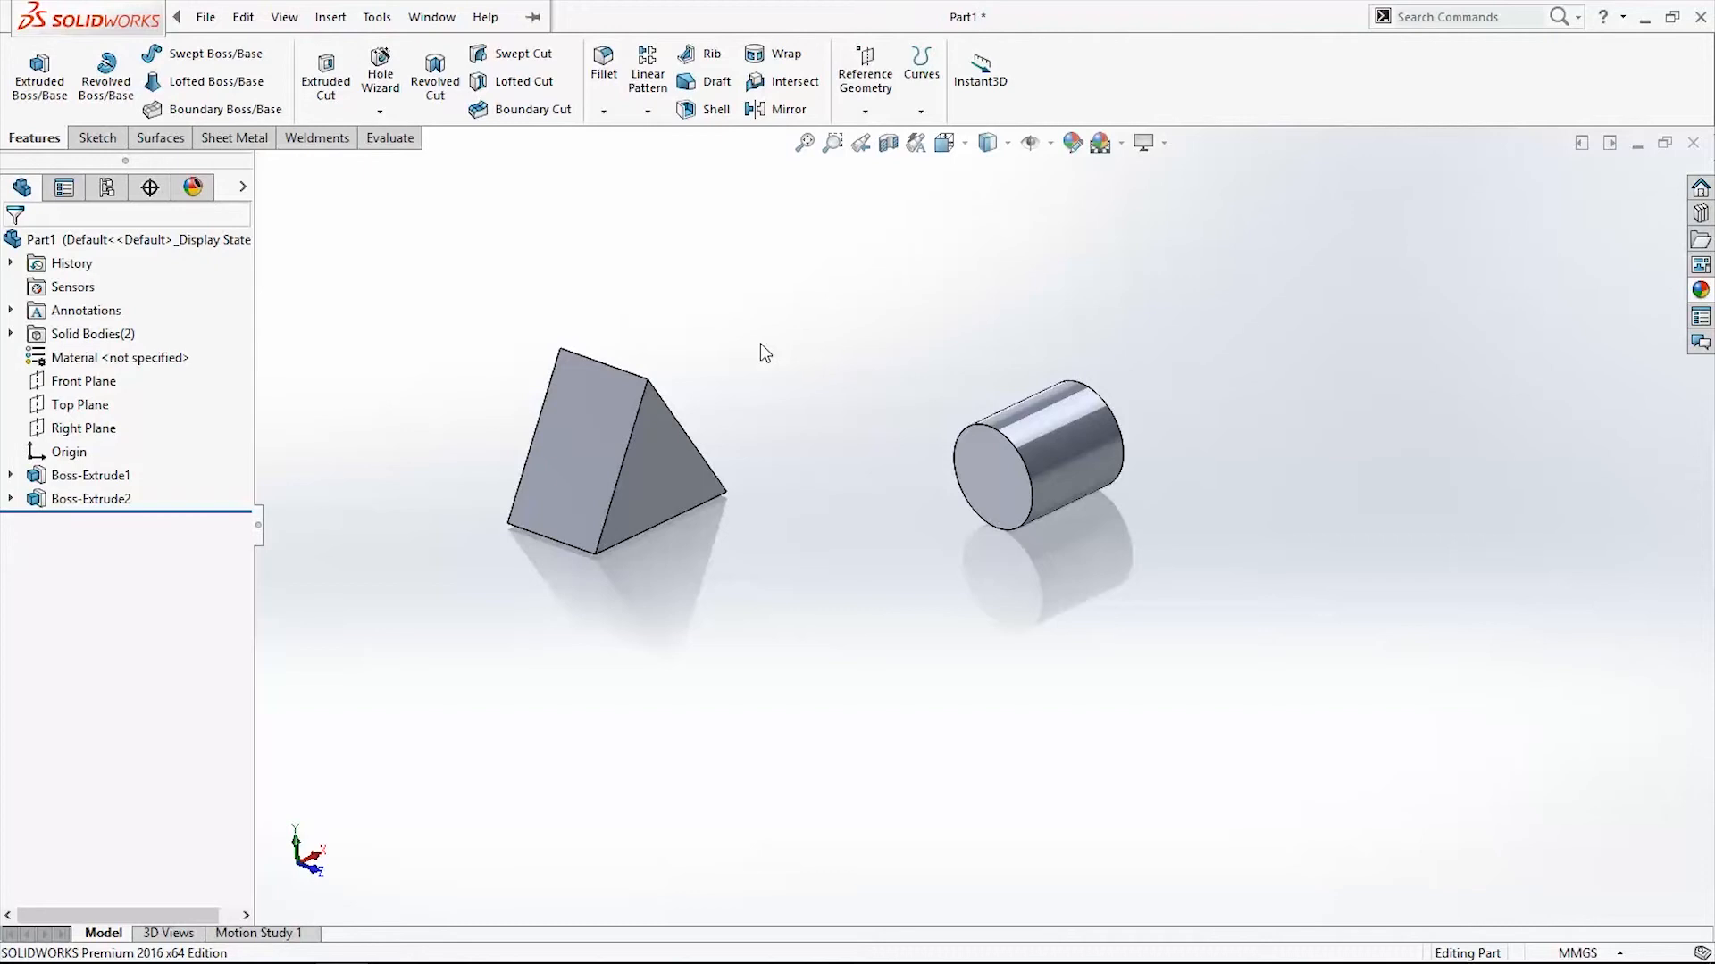
- Create a Boundary Boss/Base joining the faces, with Tangency To Face on the cylinder face
left_click_drag(765, 352, 974, 596)
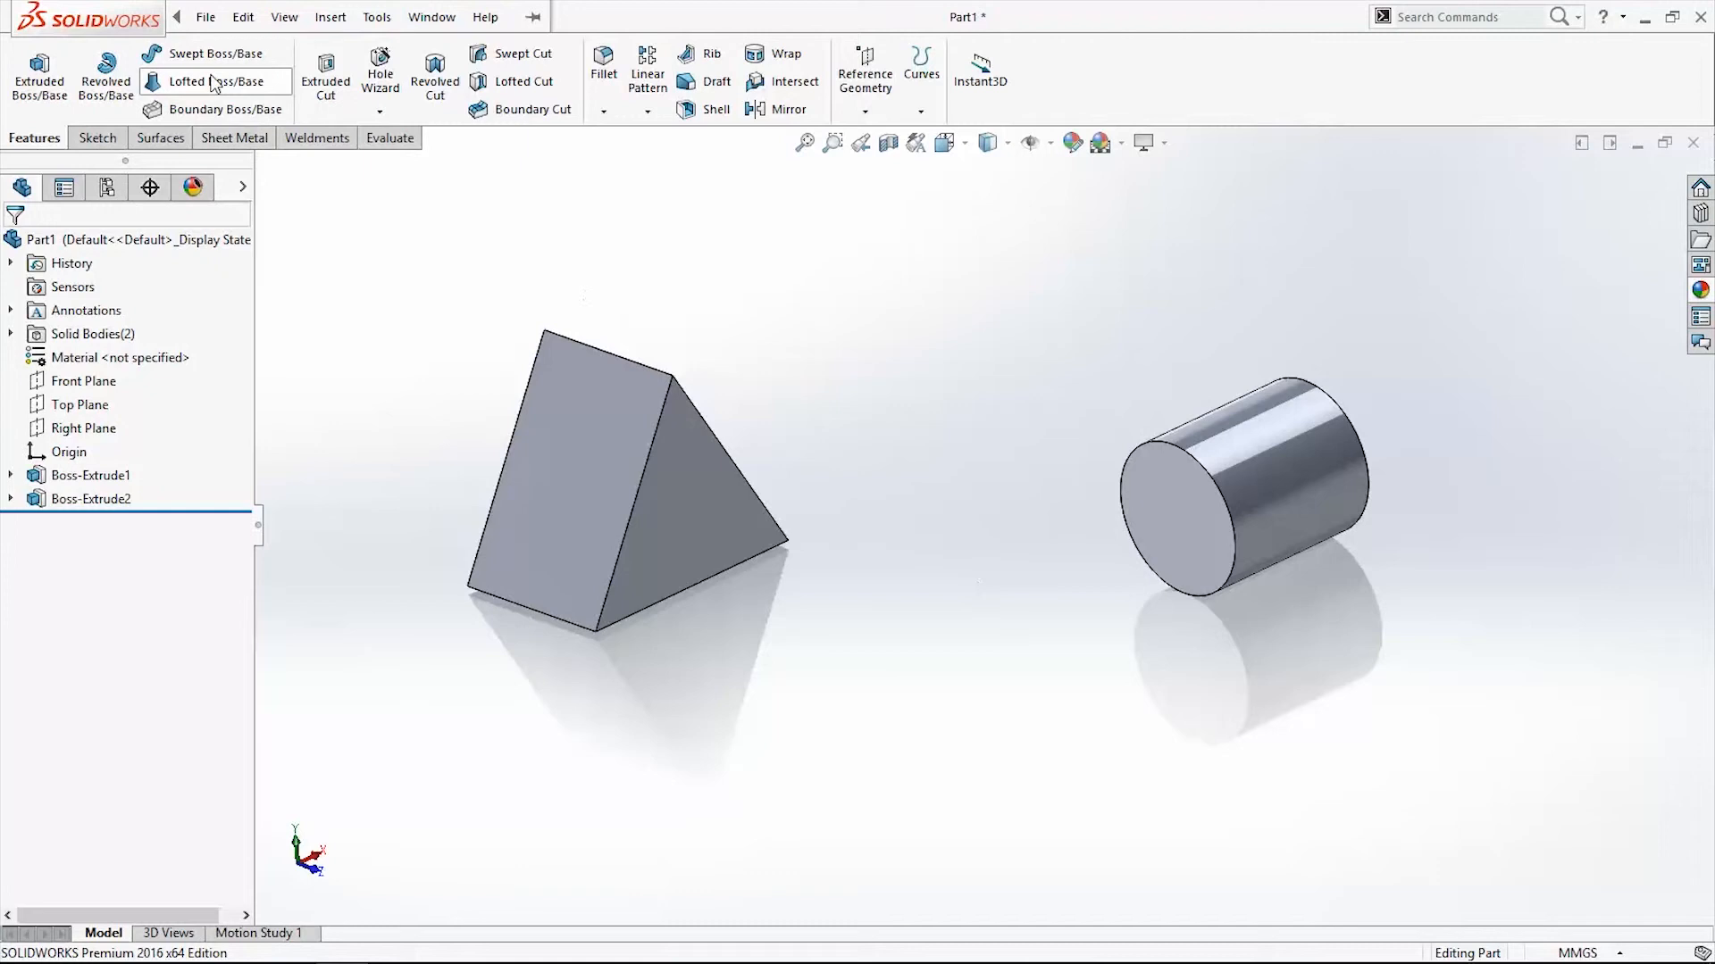
left_click(223, 109)
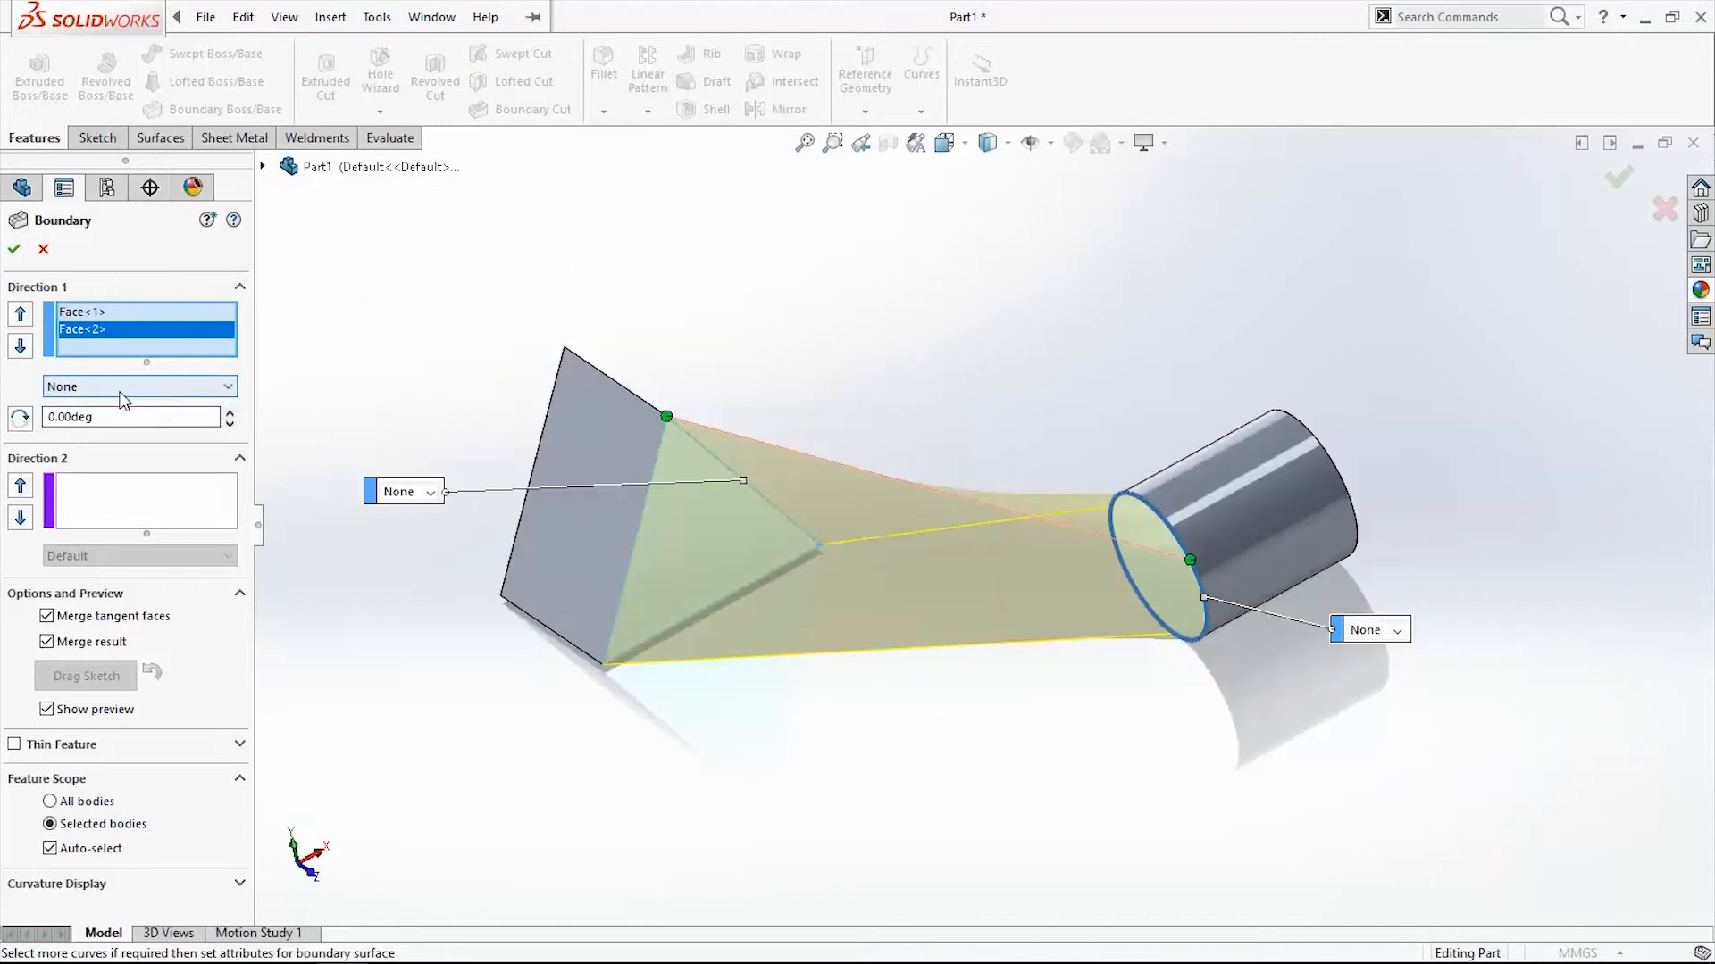
left_click(139, 386)
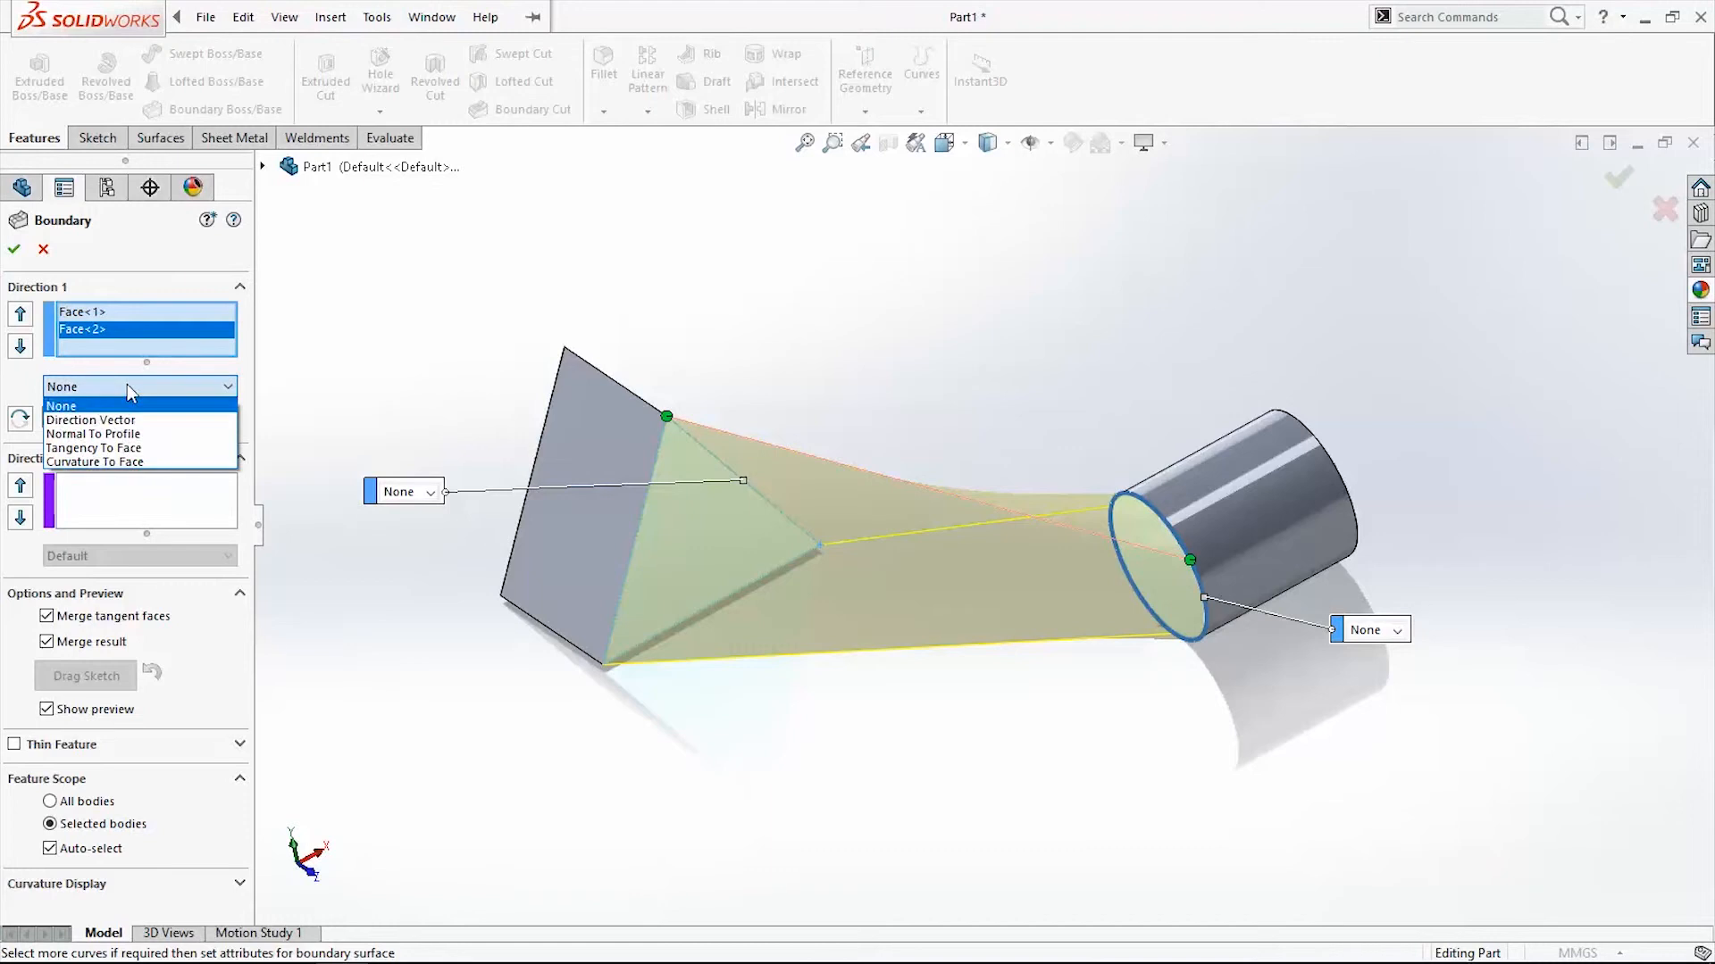
left_click(62, 405)
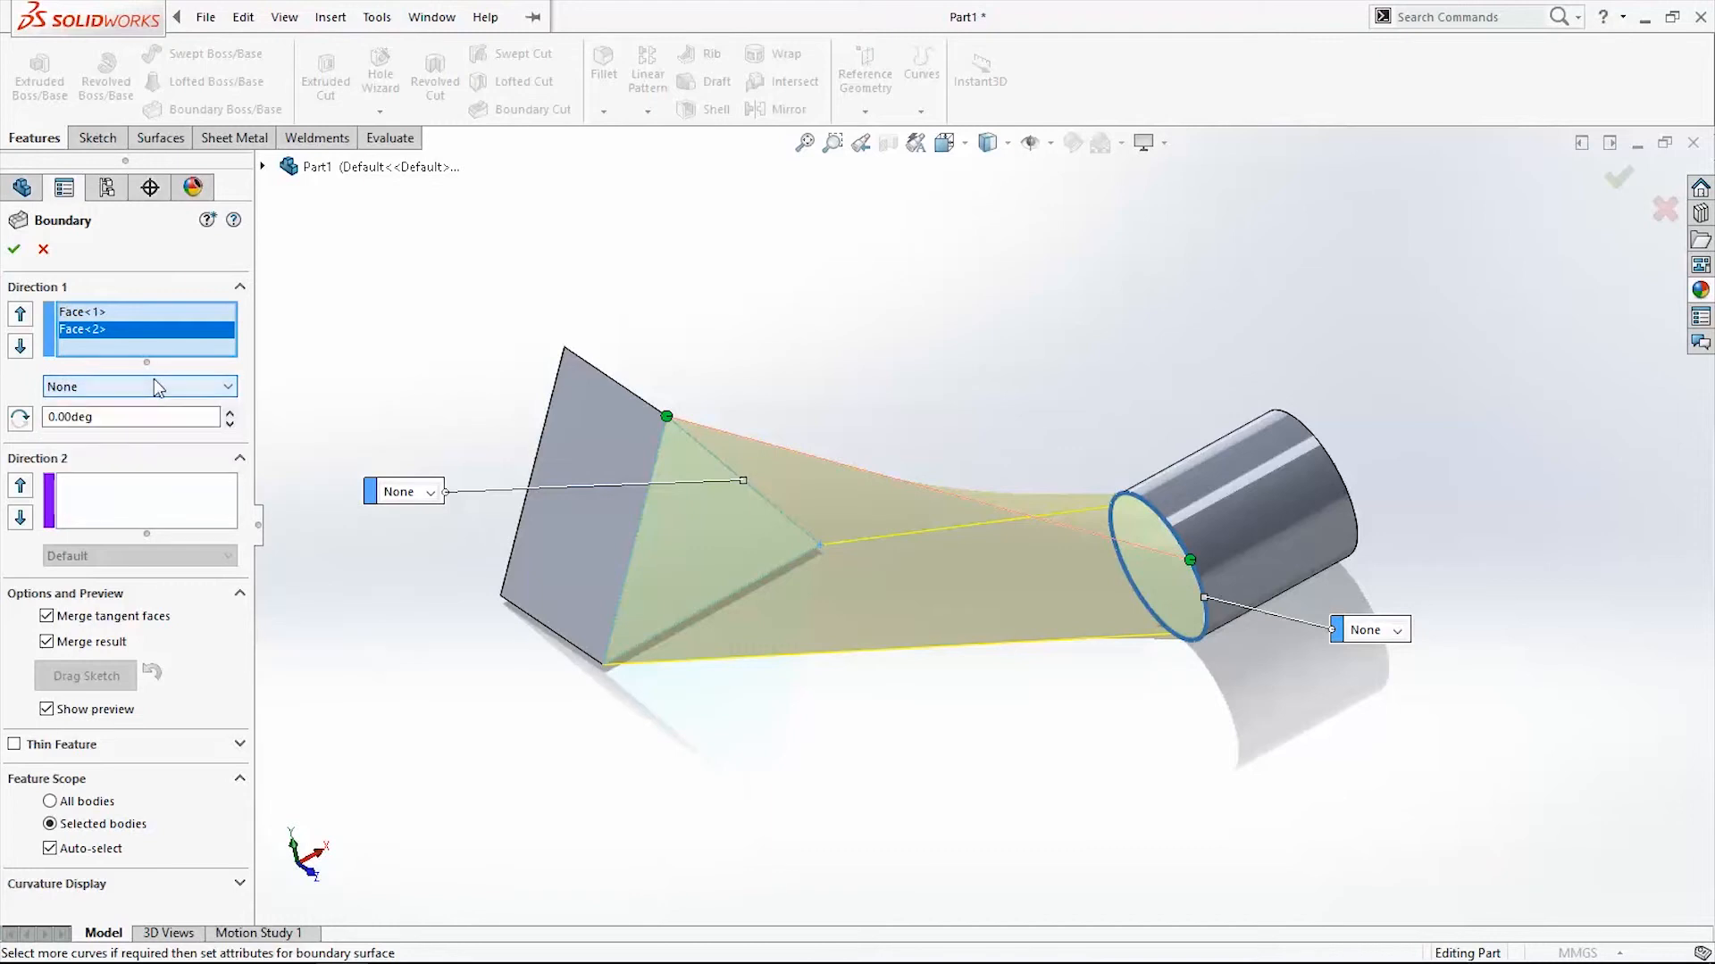
left_click(140, 386)
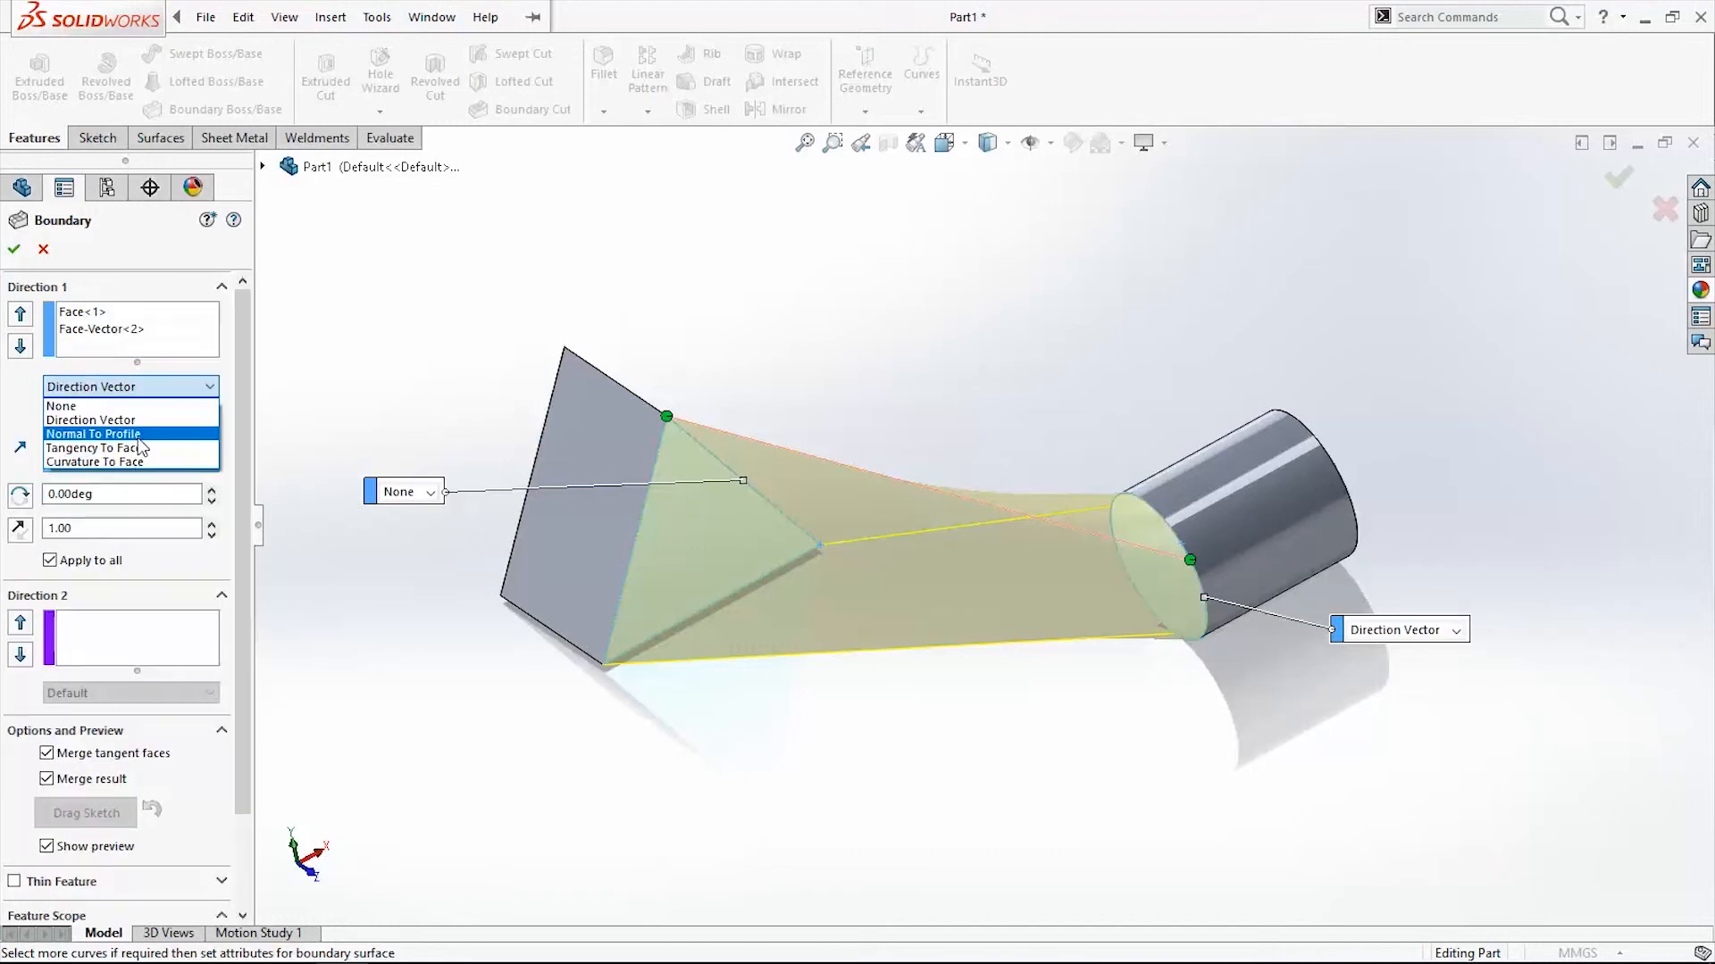
left_click(93, 433)
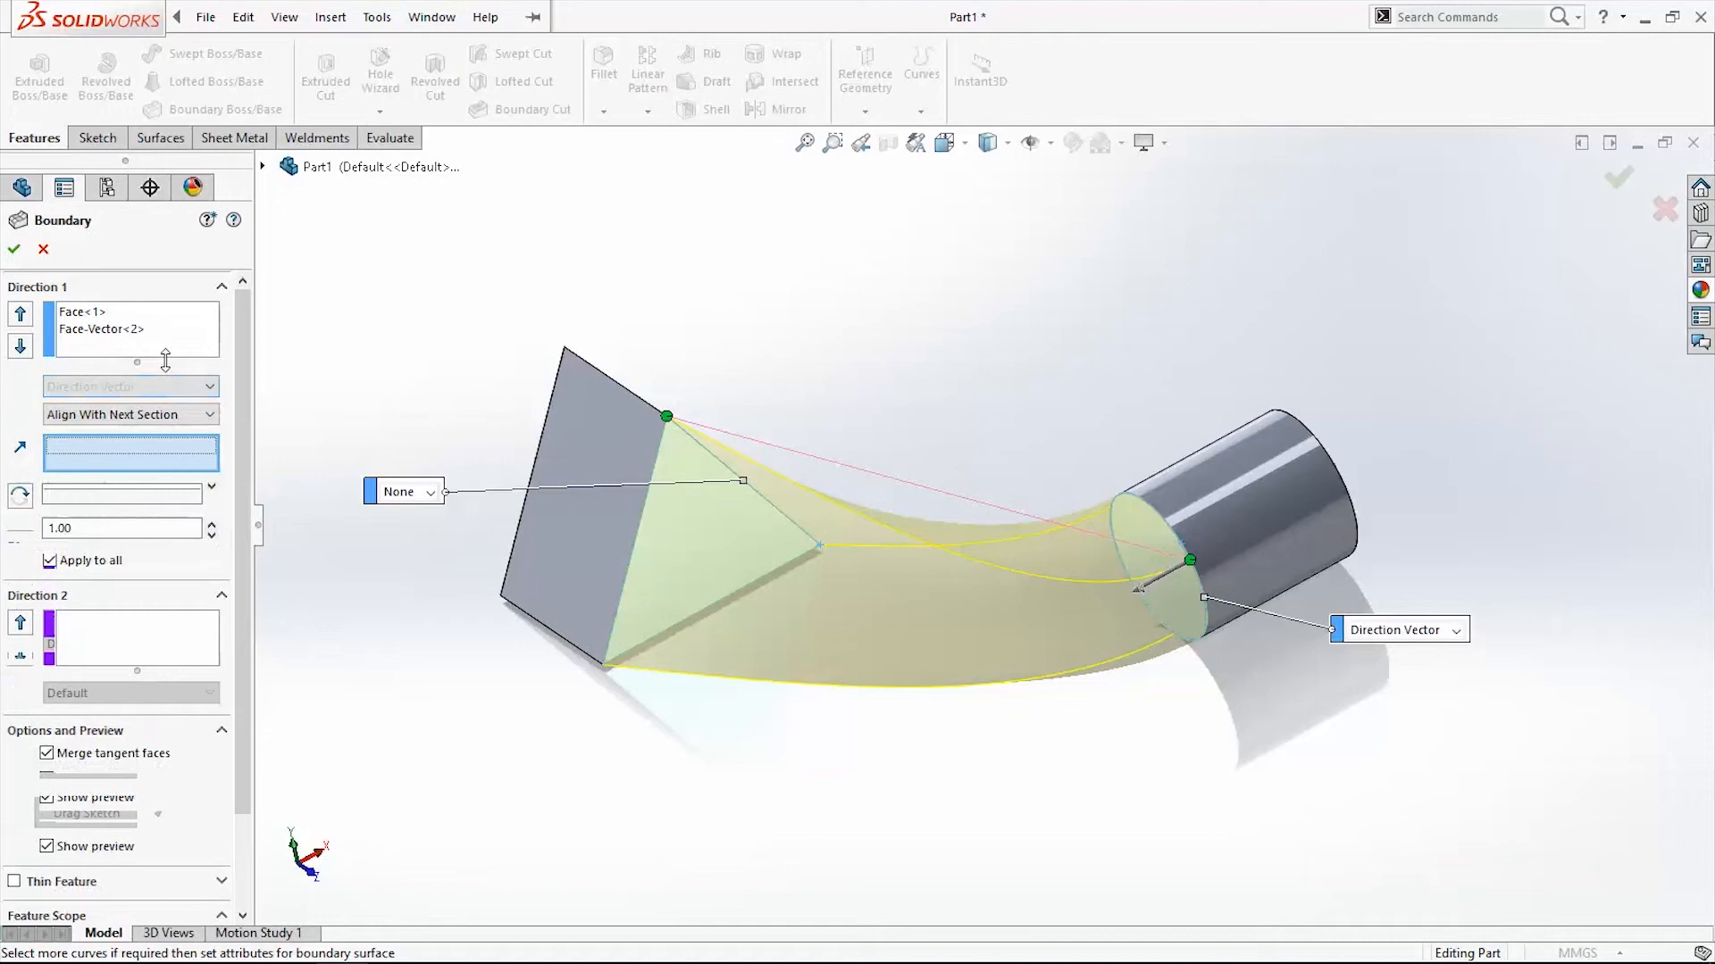
left_click(129, 386)
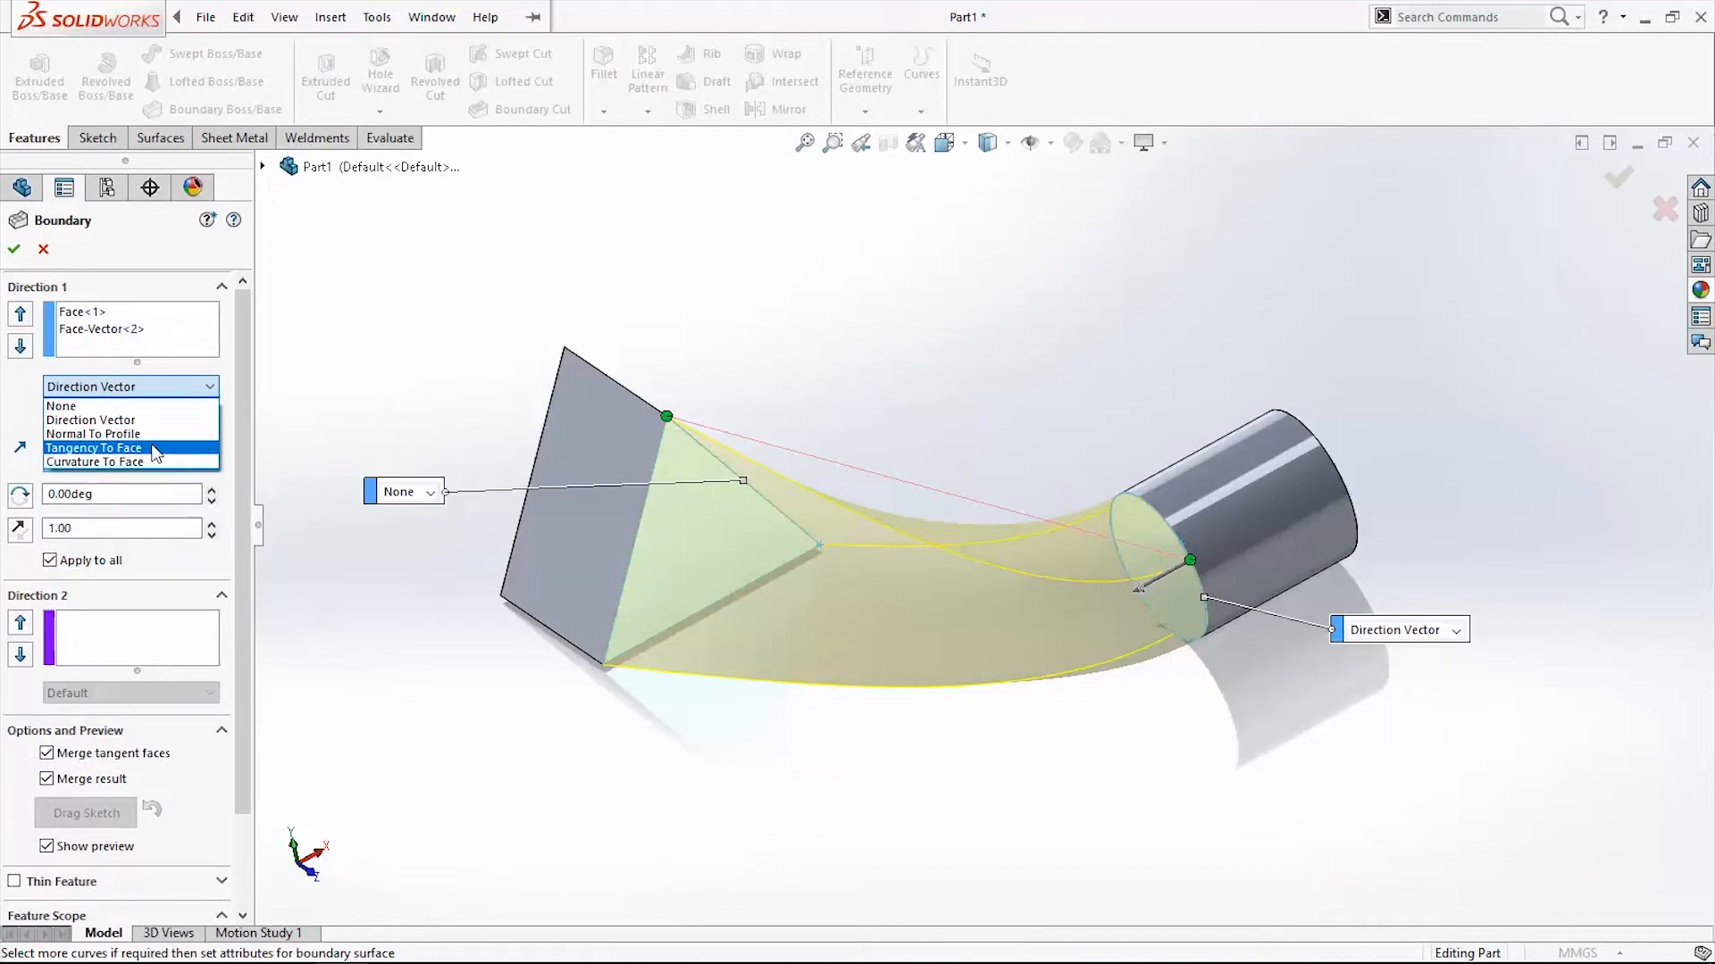
left_click(93, 433)
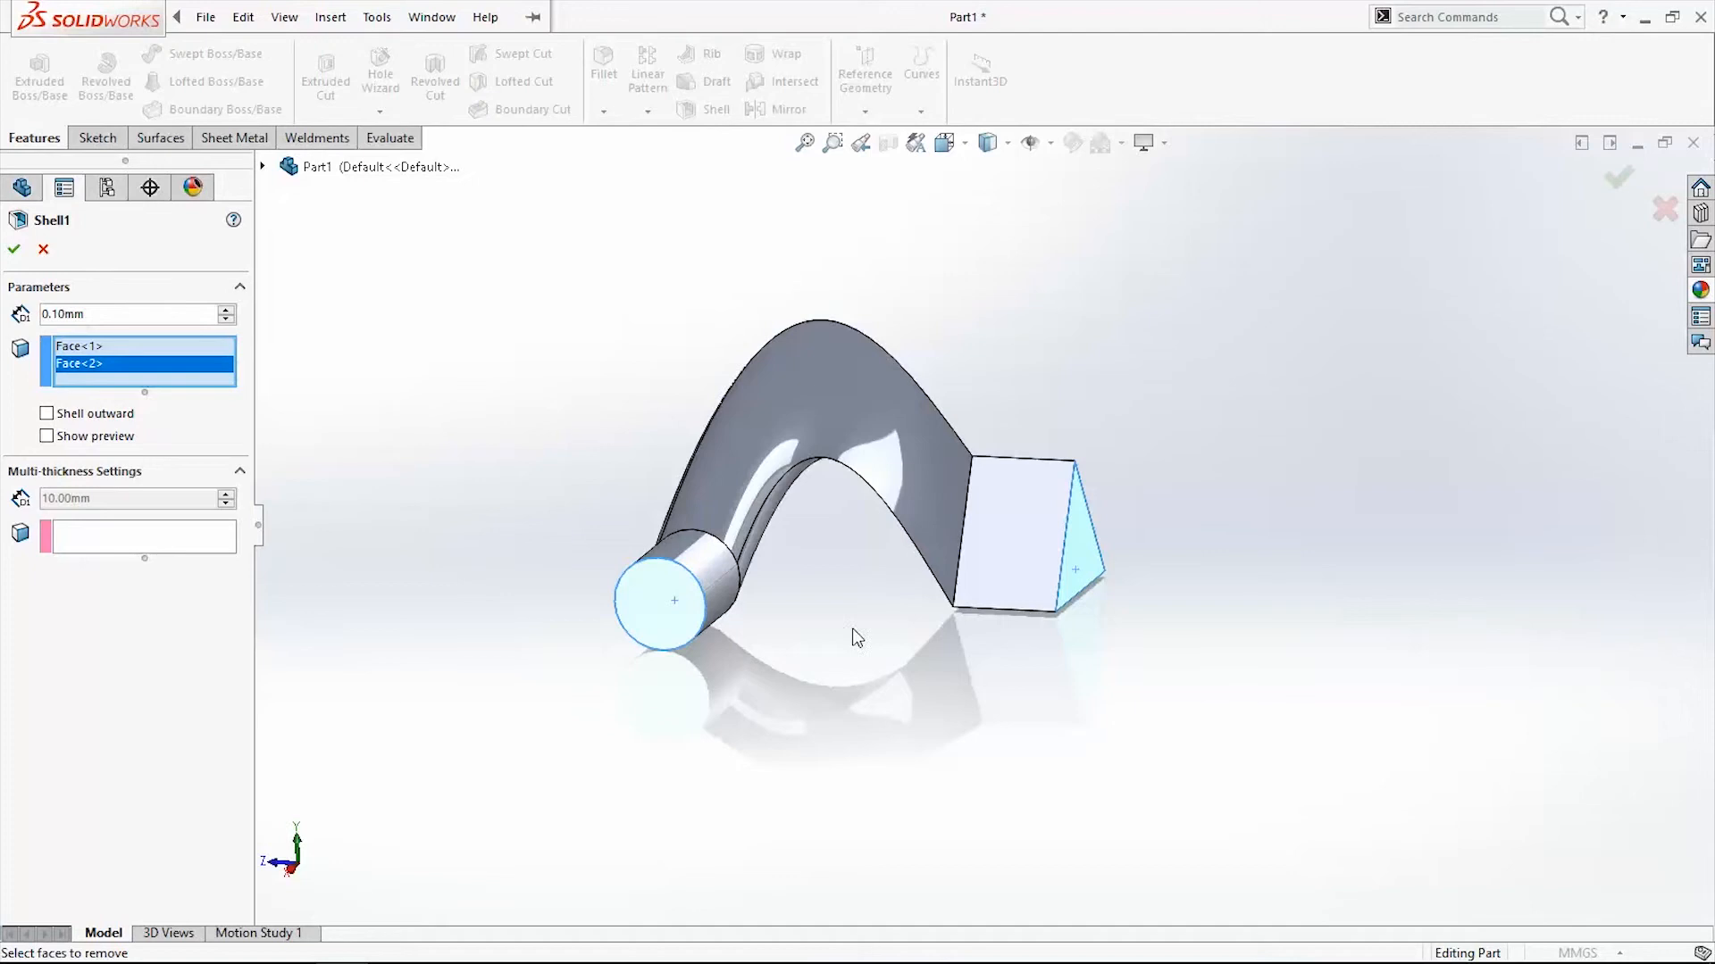
- Apply a 0.10 mm shell removing Face<1> and Face<2>
left_click(15, 248)
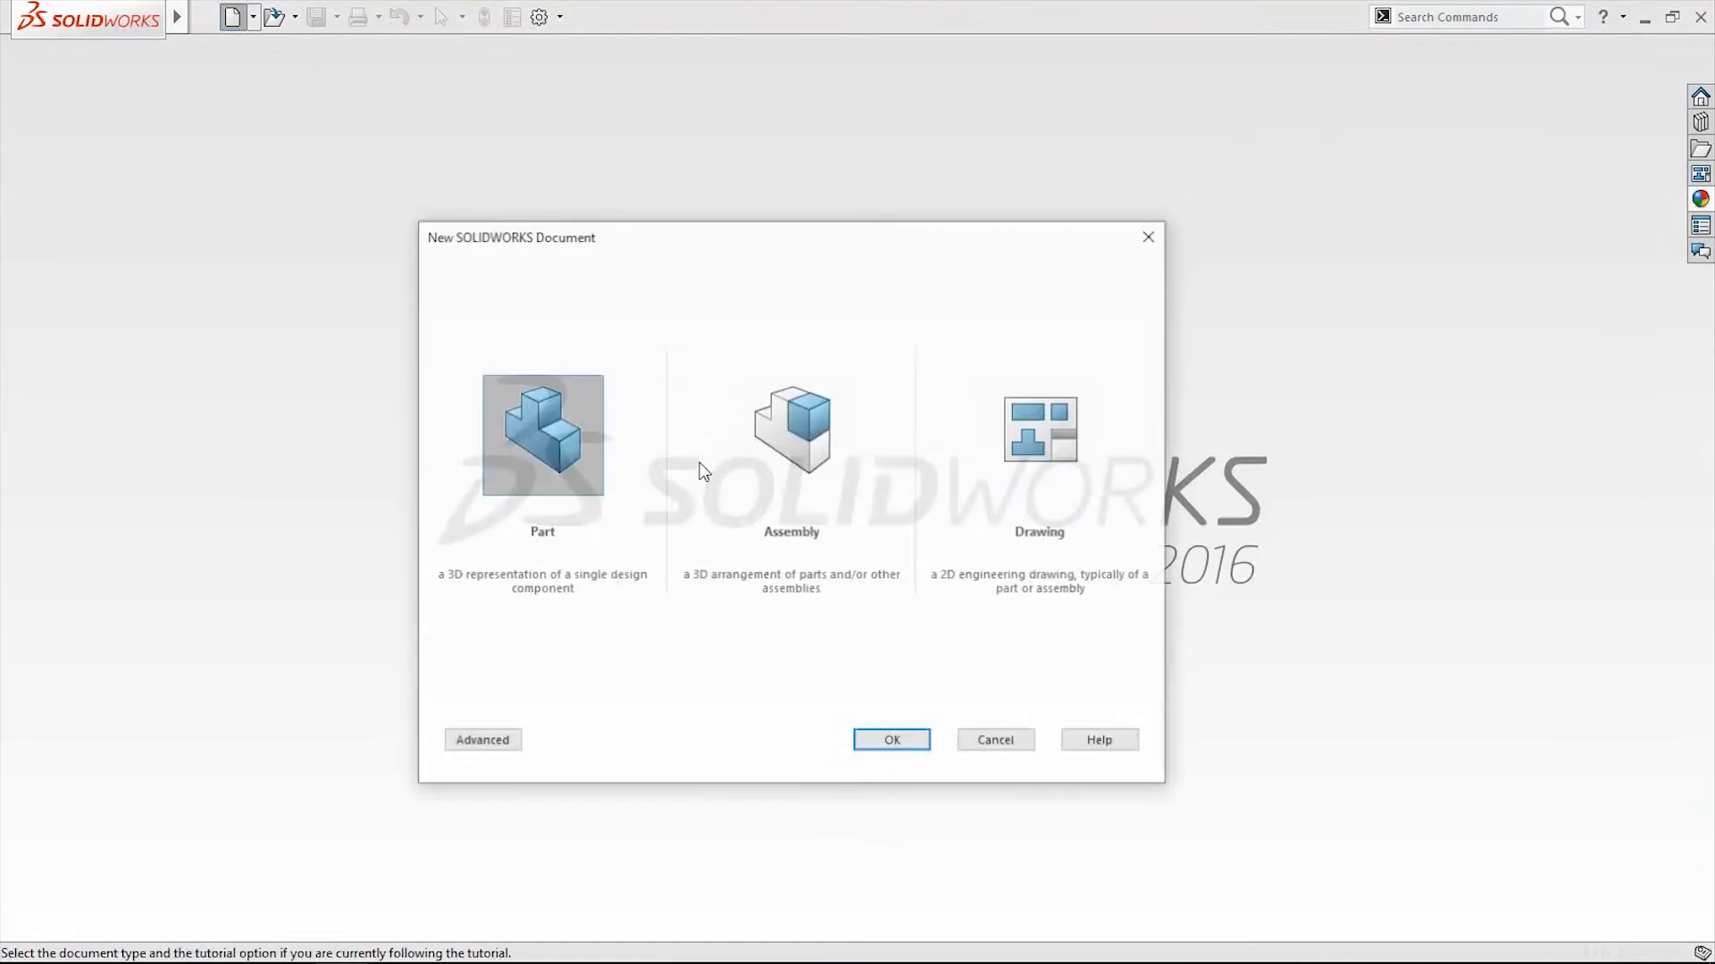
- Create Part2 as a new part and select the Front Plane
left_click(891, 740)
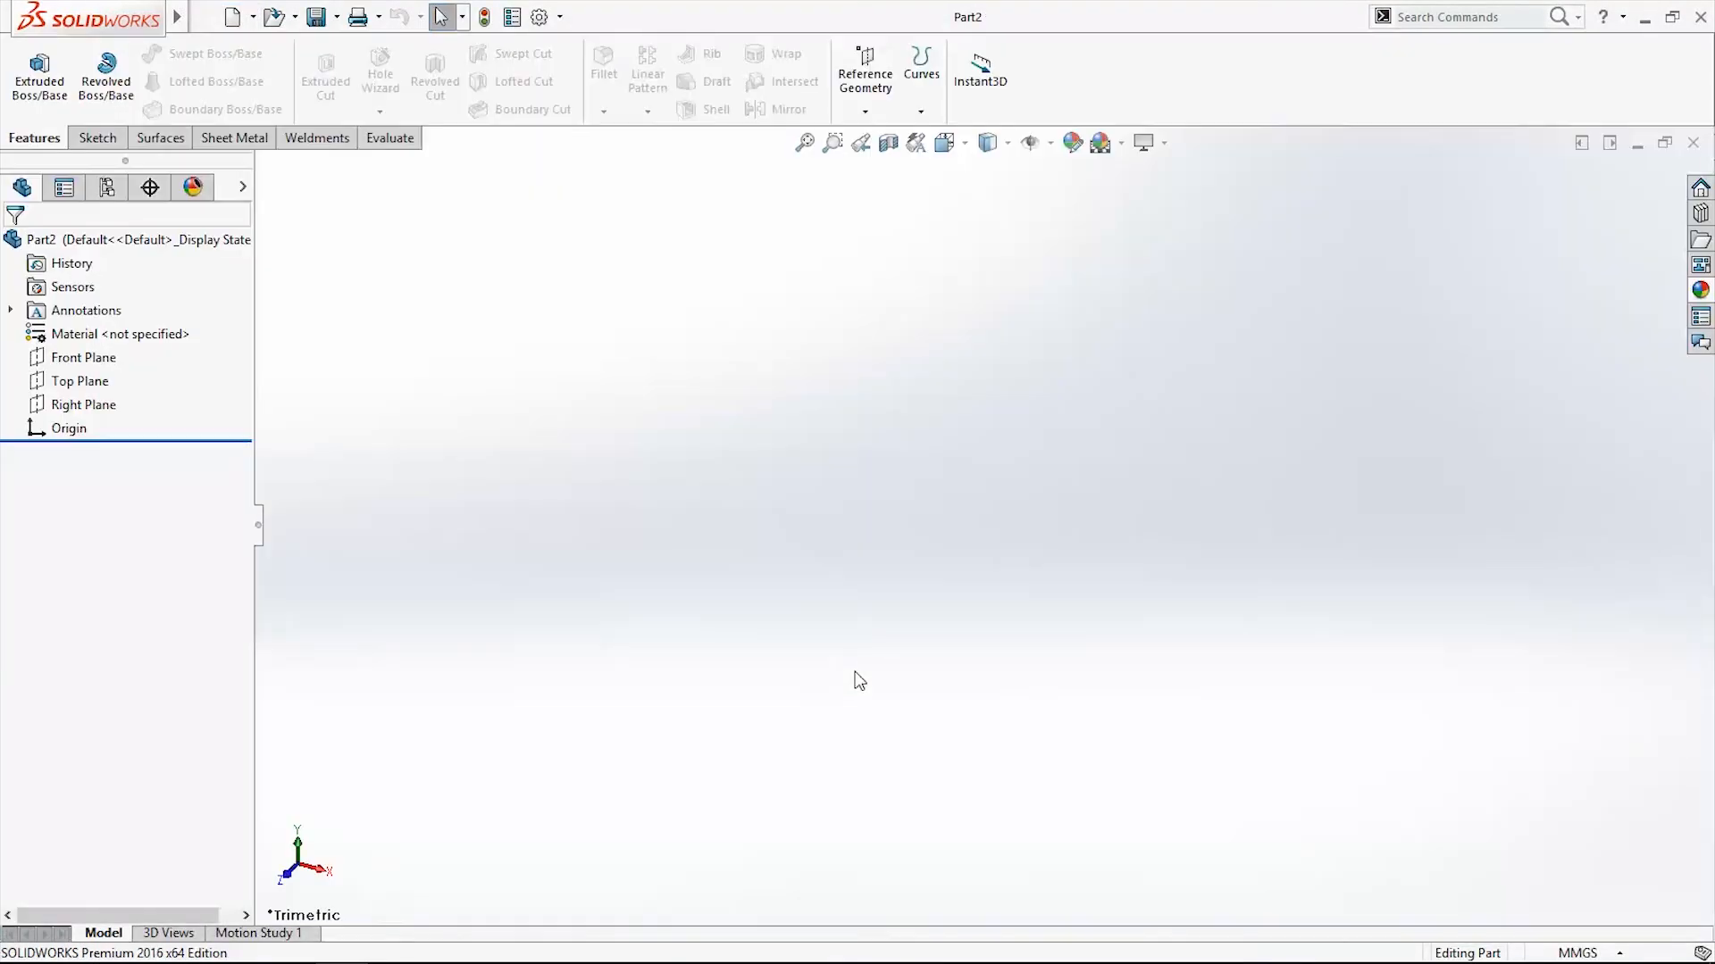
mouse_move(615, 477)
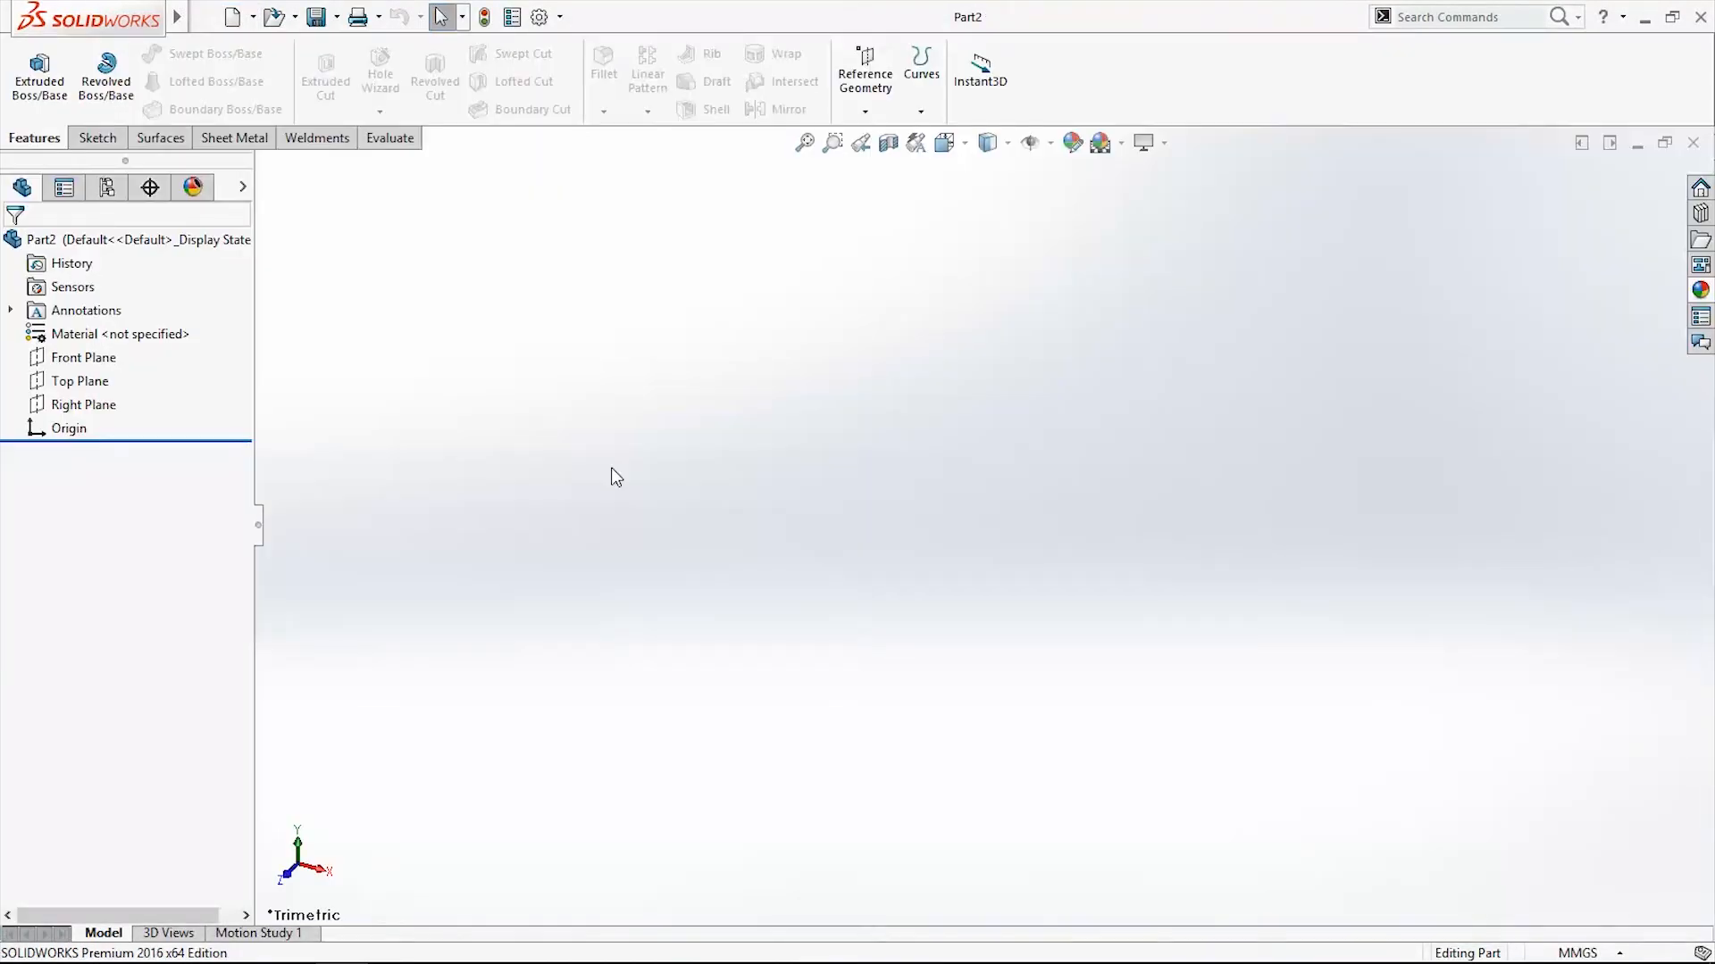
mouse_move(226, 470)
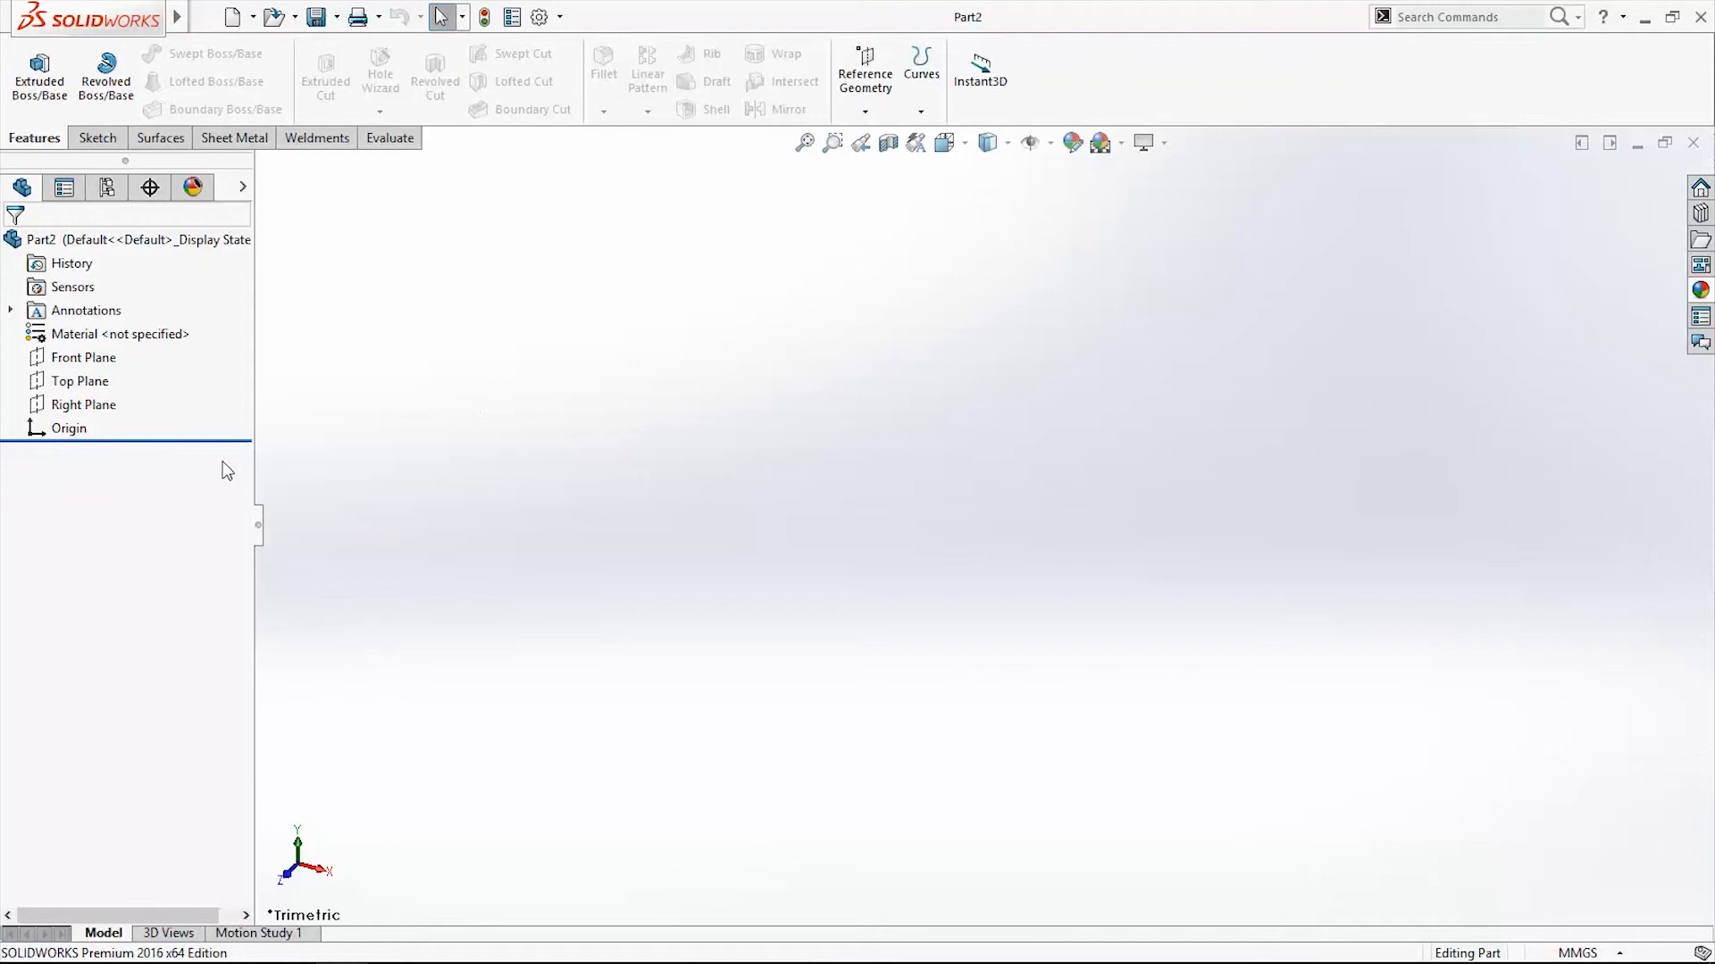
mouse_move(1040, 511)
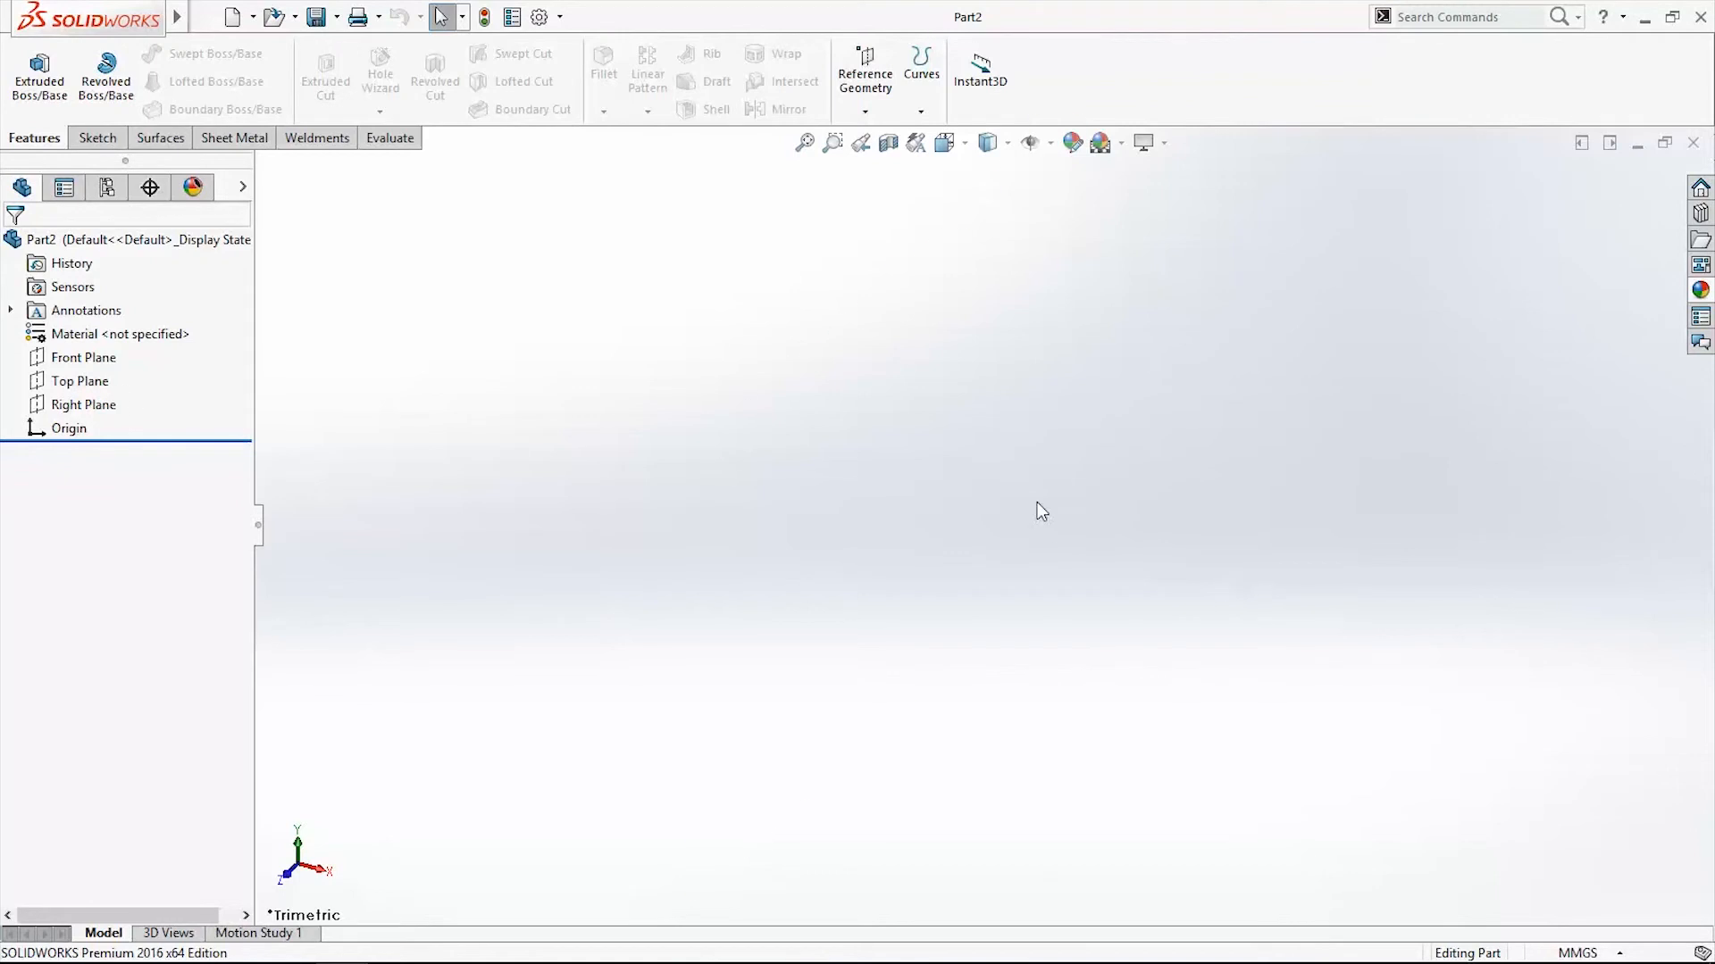
left_click(83, 358)
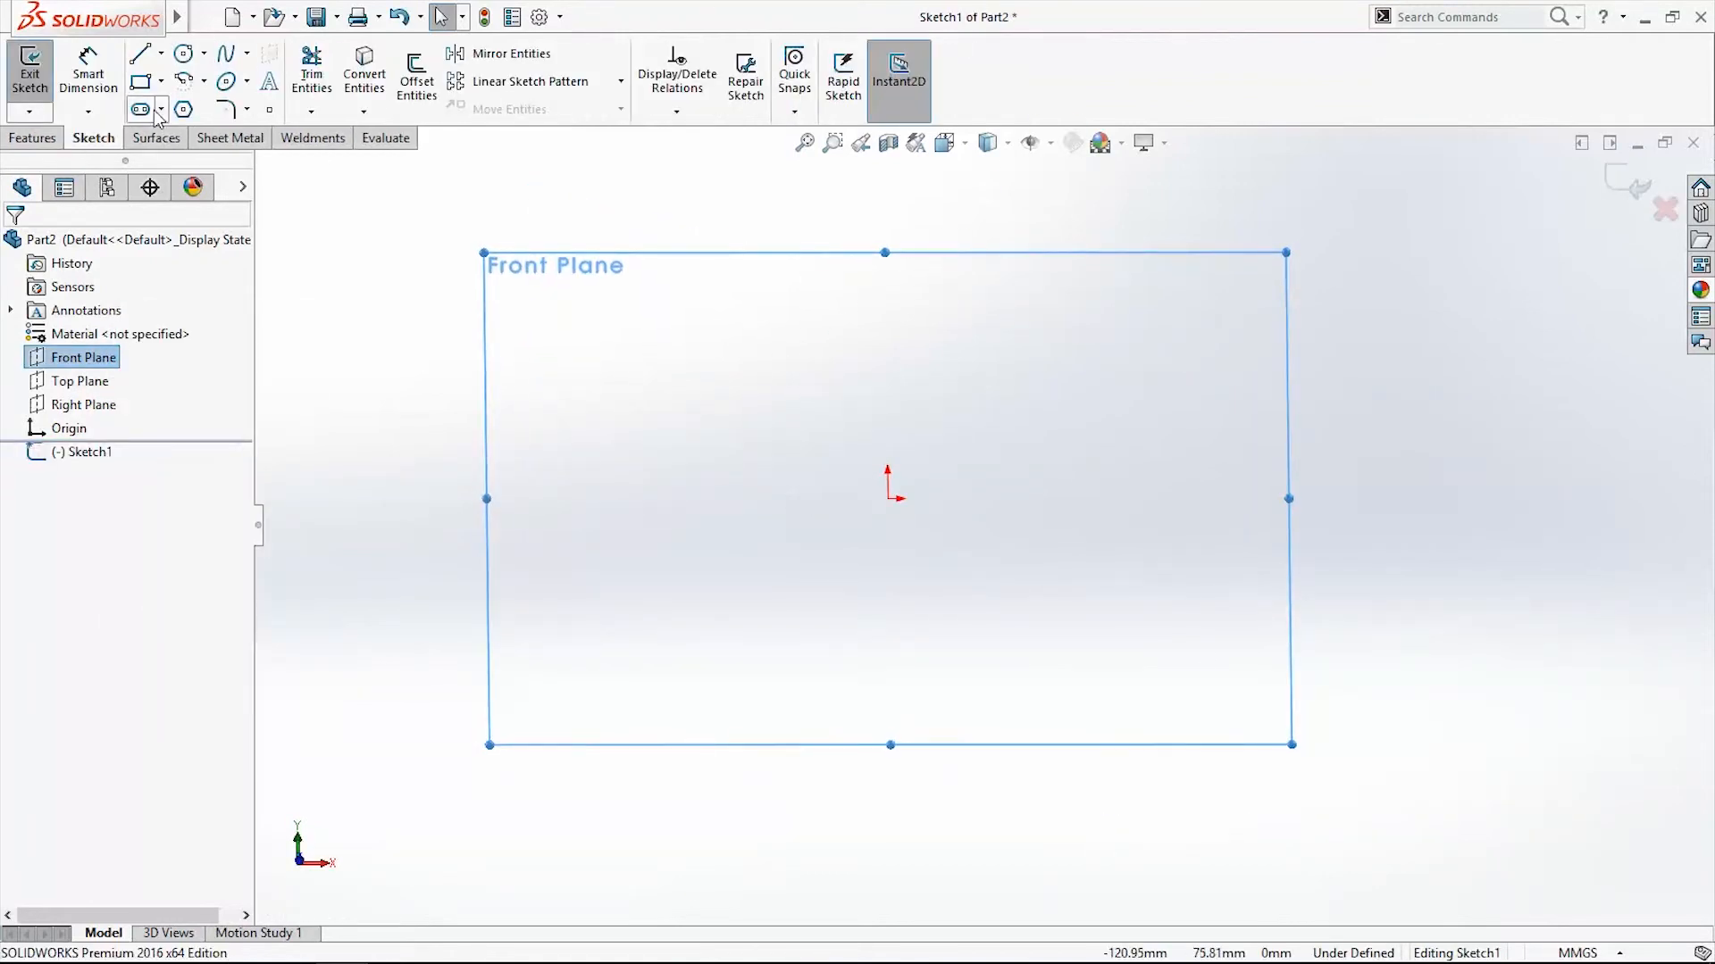
- Sketch an 8-sided polygon with a 30 mm side dimension and exit the sketch
left_click(184, 108)
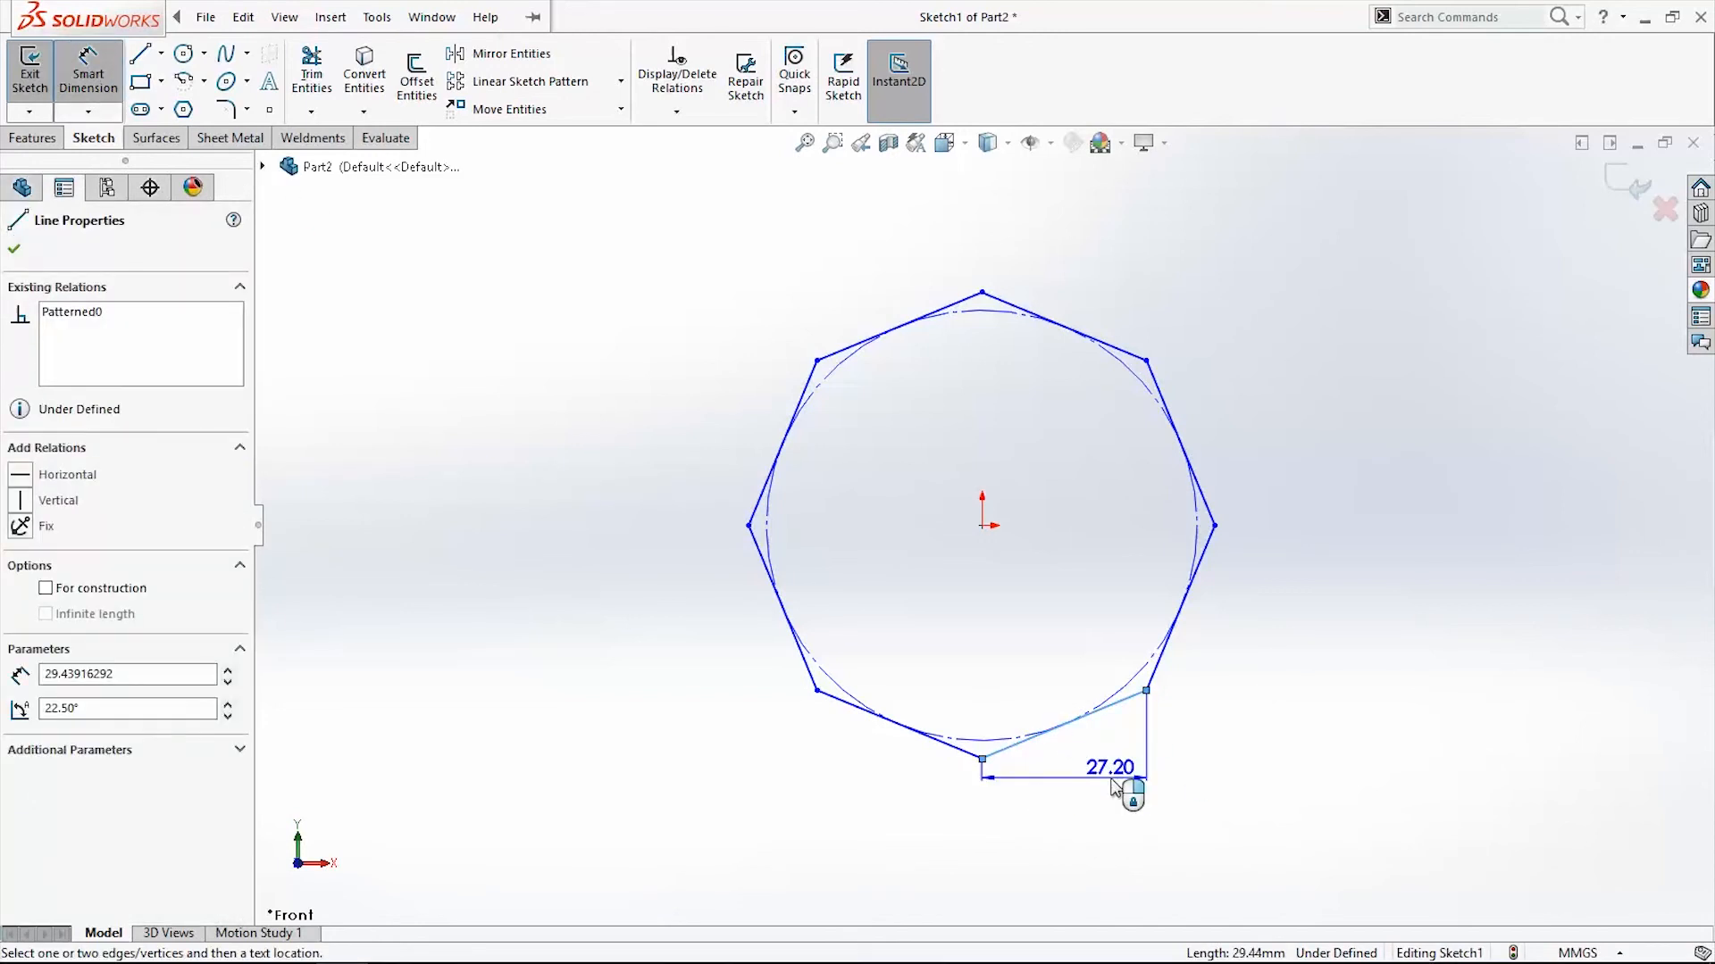
left_click(1120, 787)
type("30")
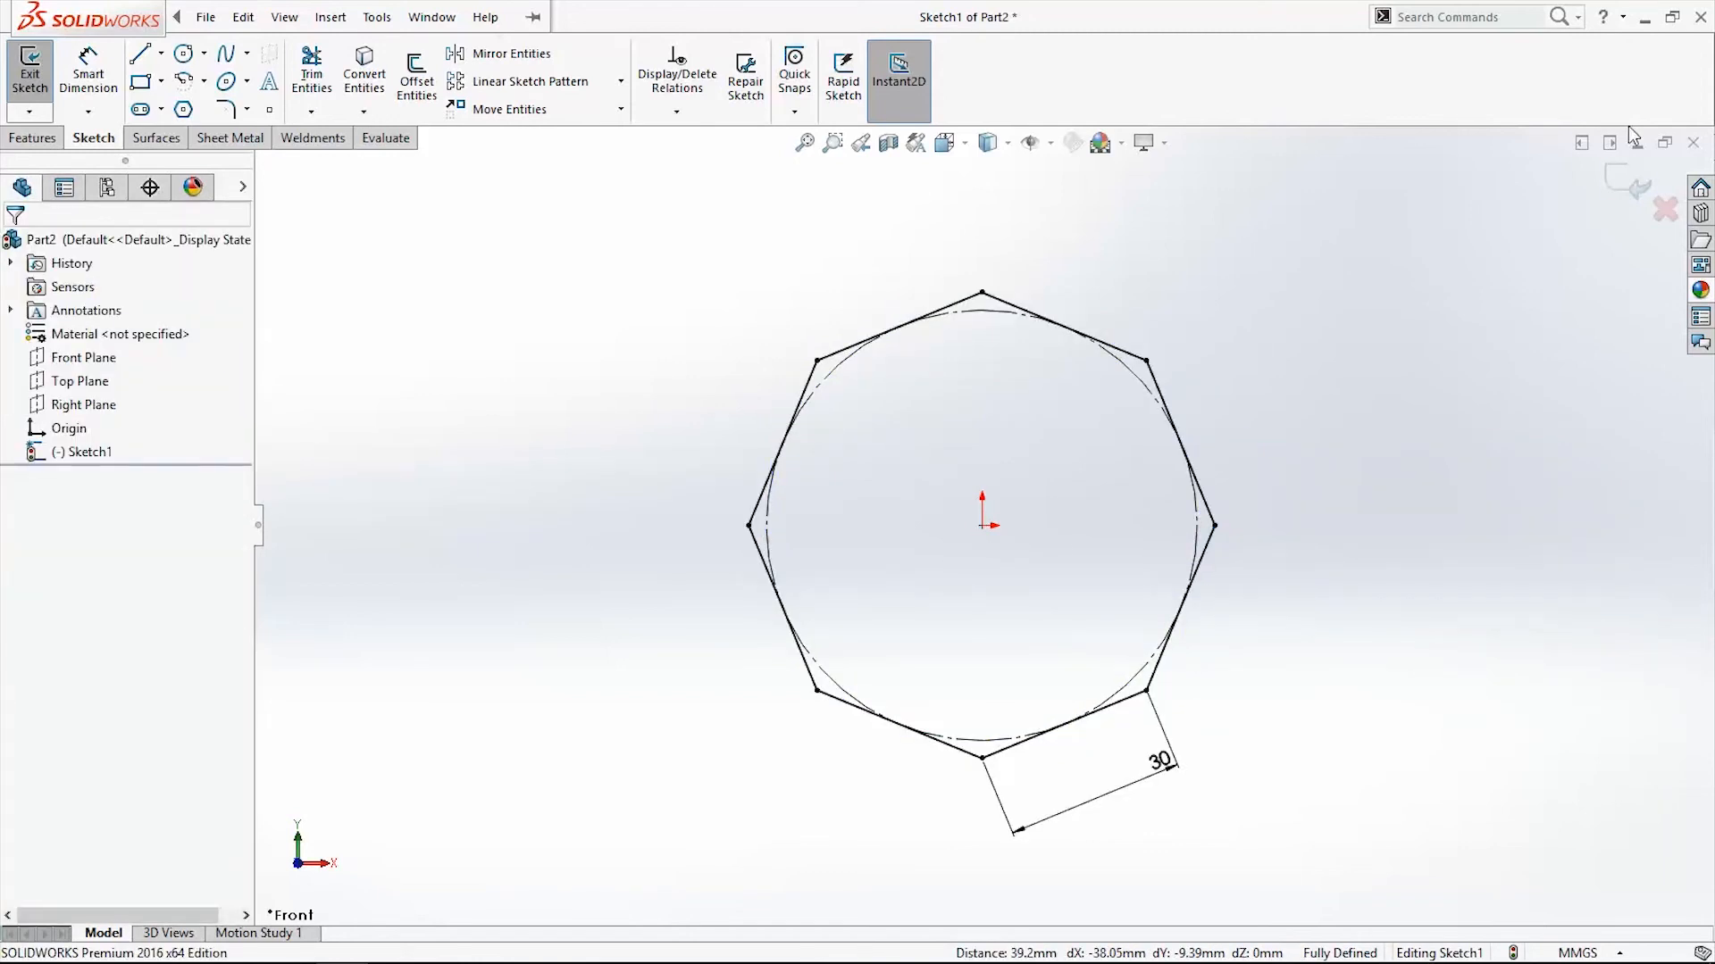
left_click(29, 73)
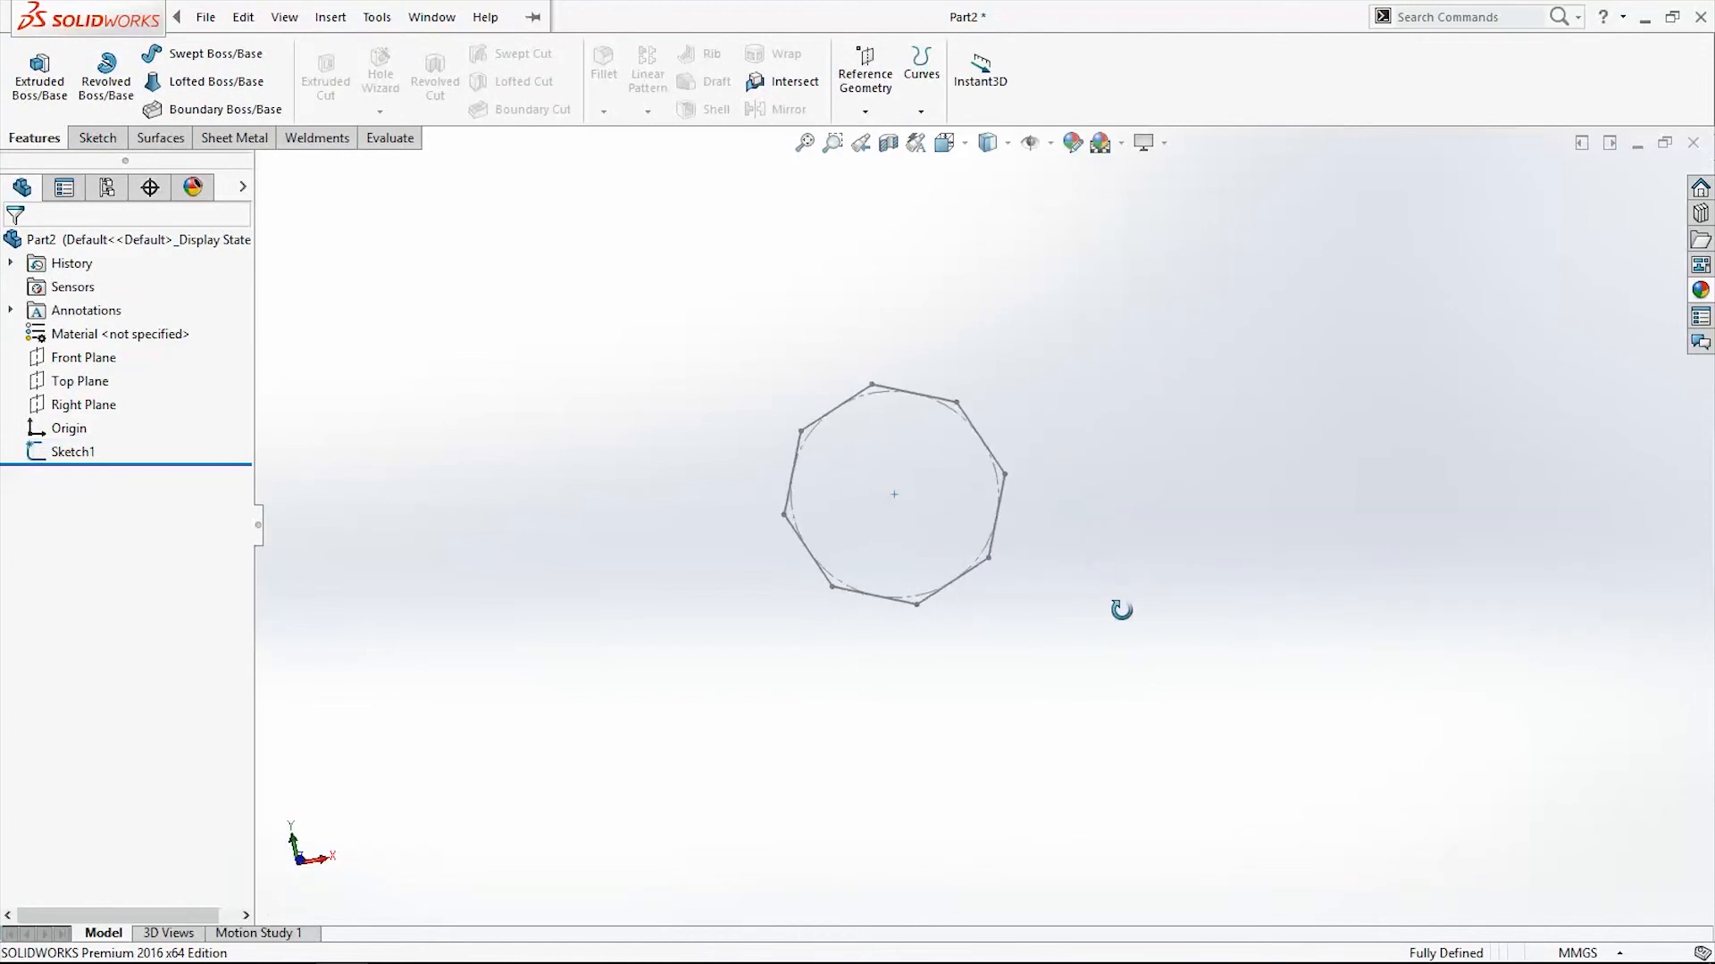
left_click(83, 381)
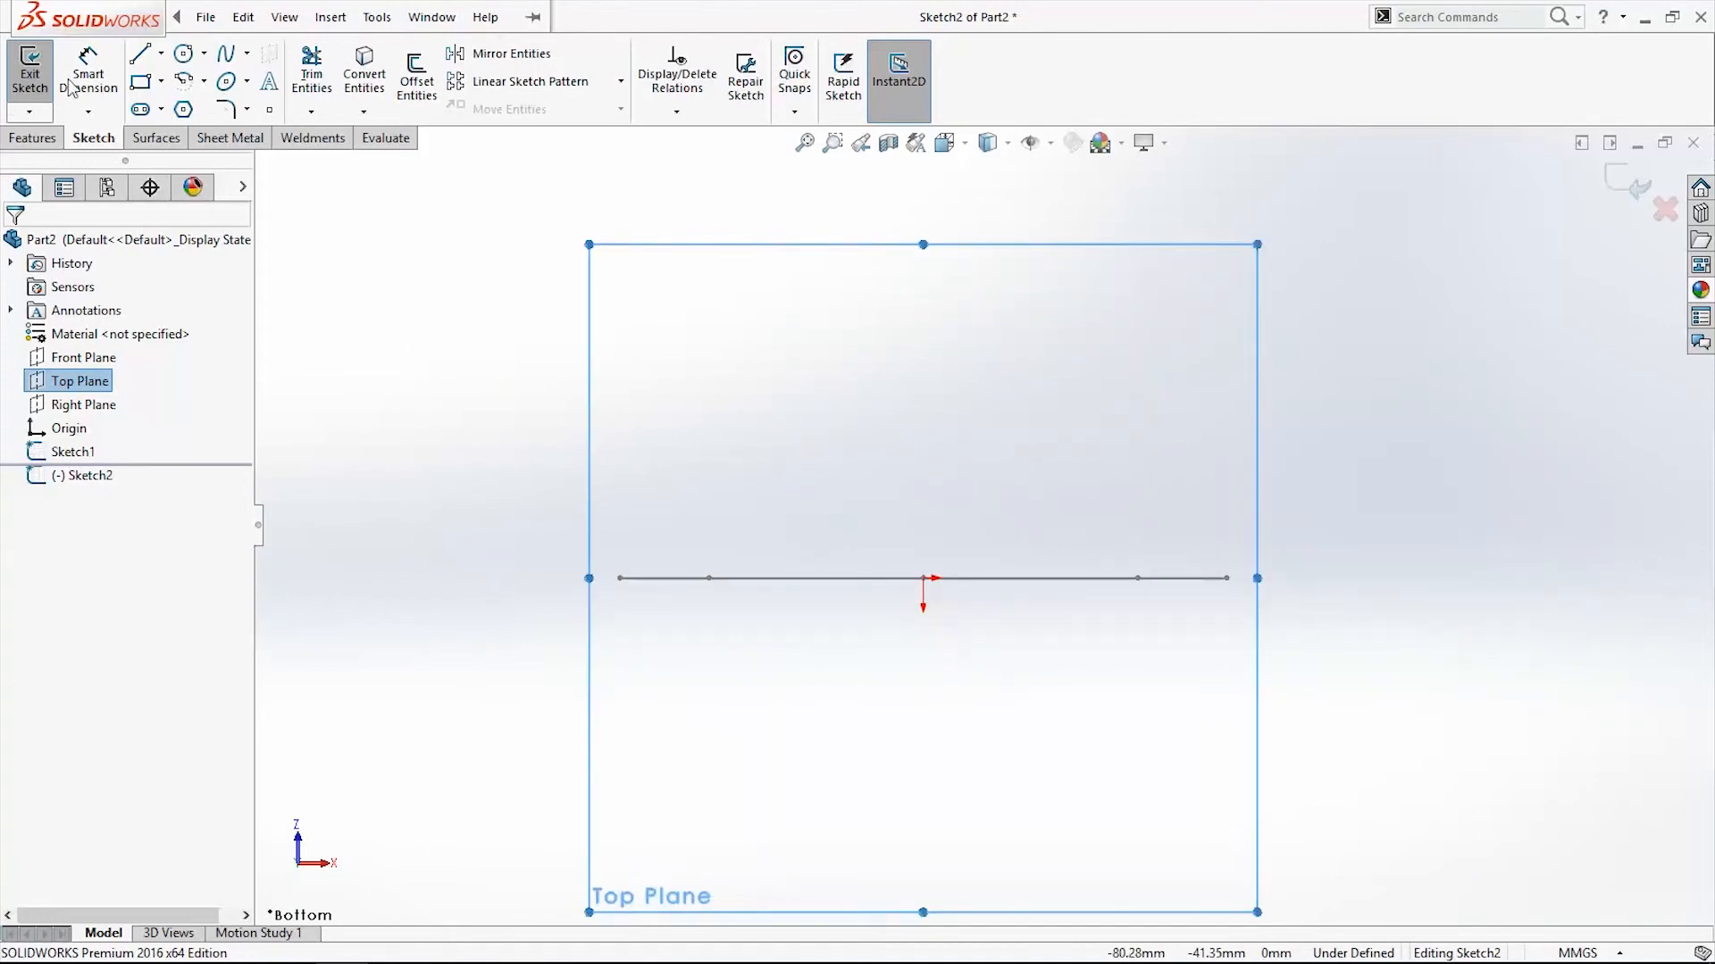
mouse_move(225, 52)
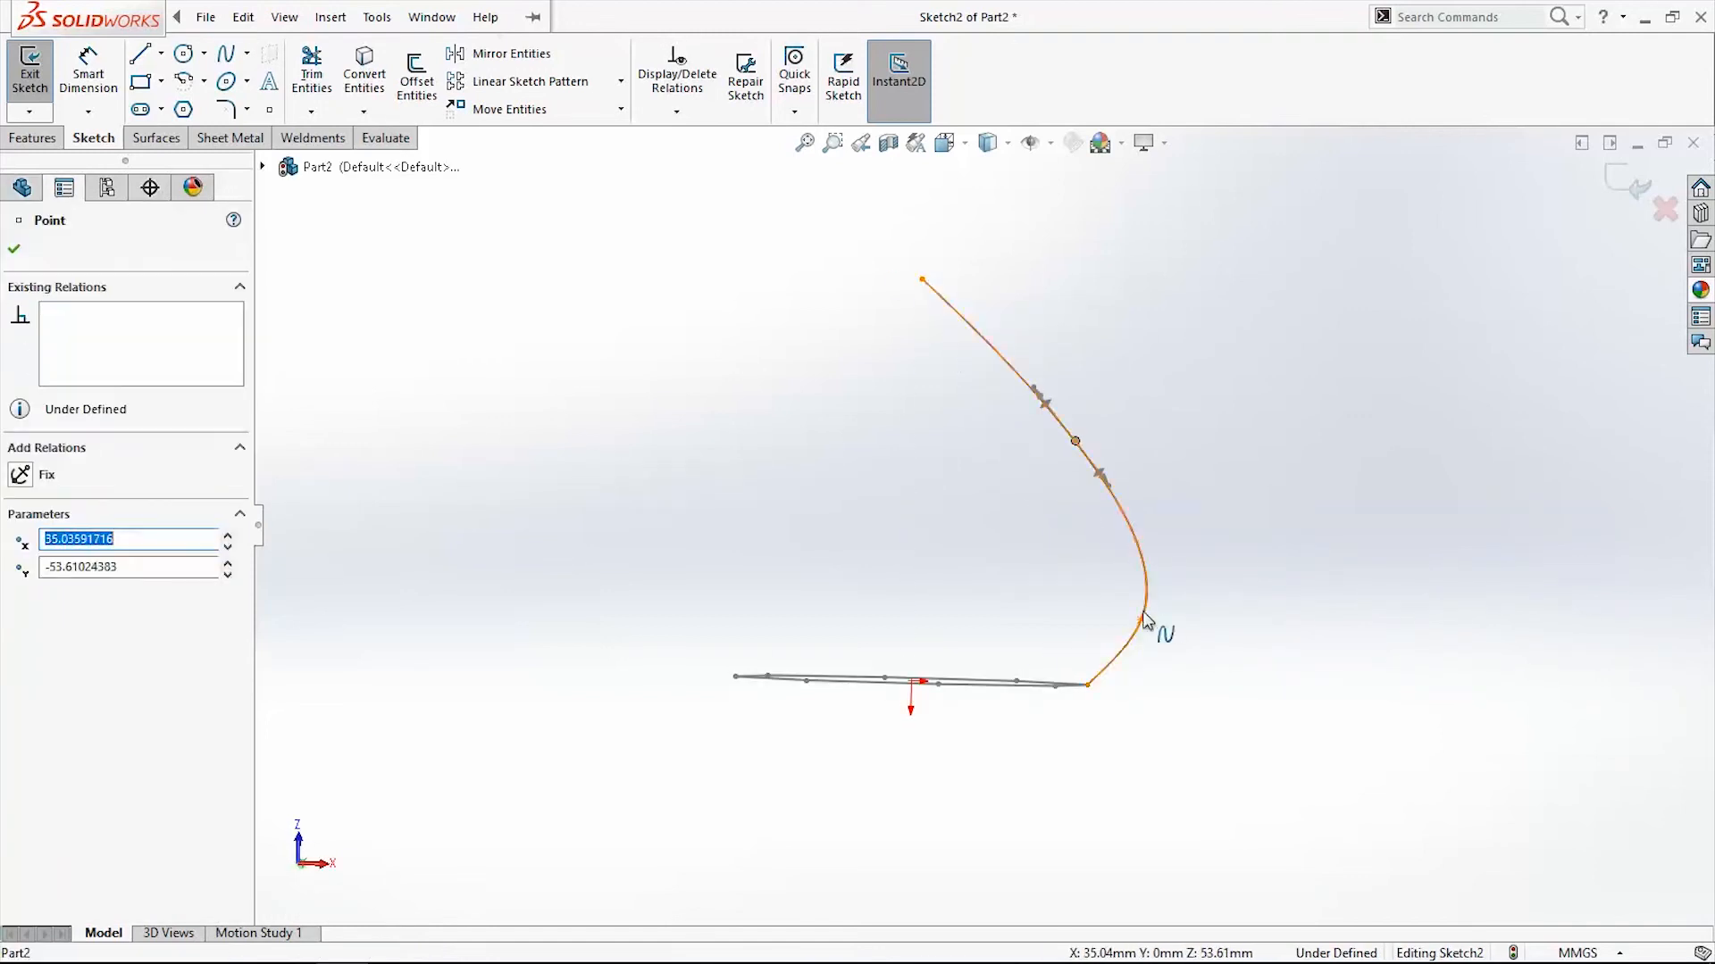
- Draw a spline on the Top Plane rising from the octagon's vertex, then exit
left_click(376, 16)
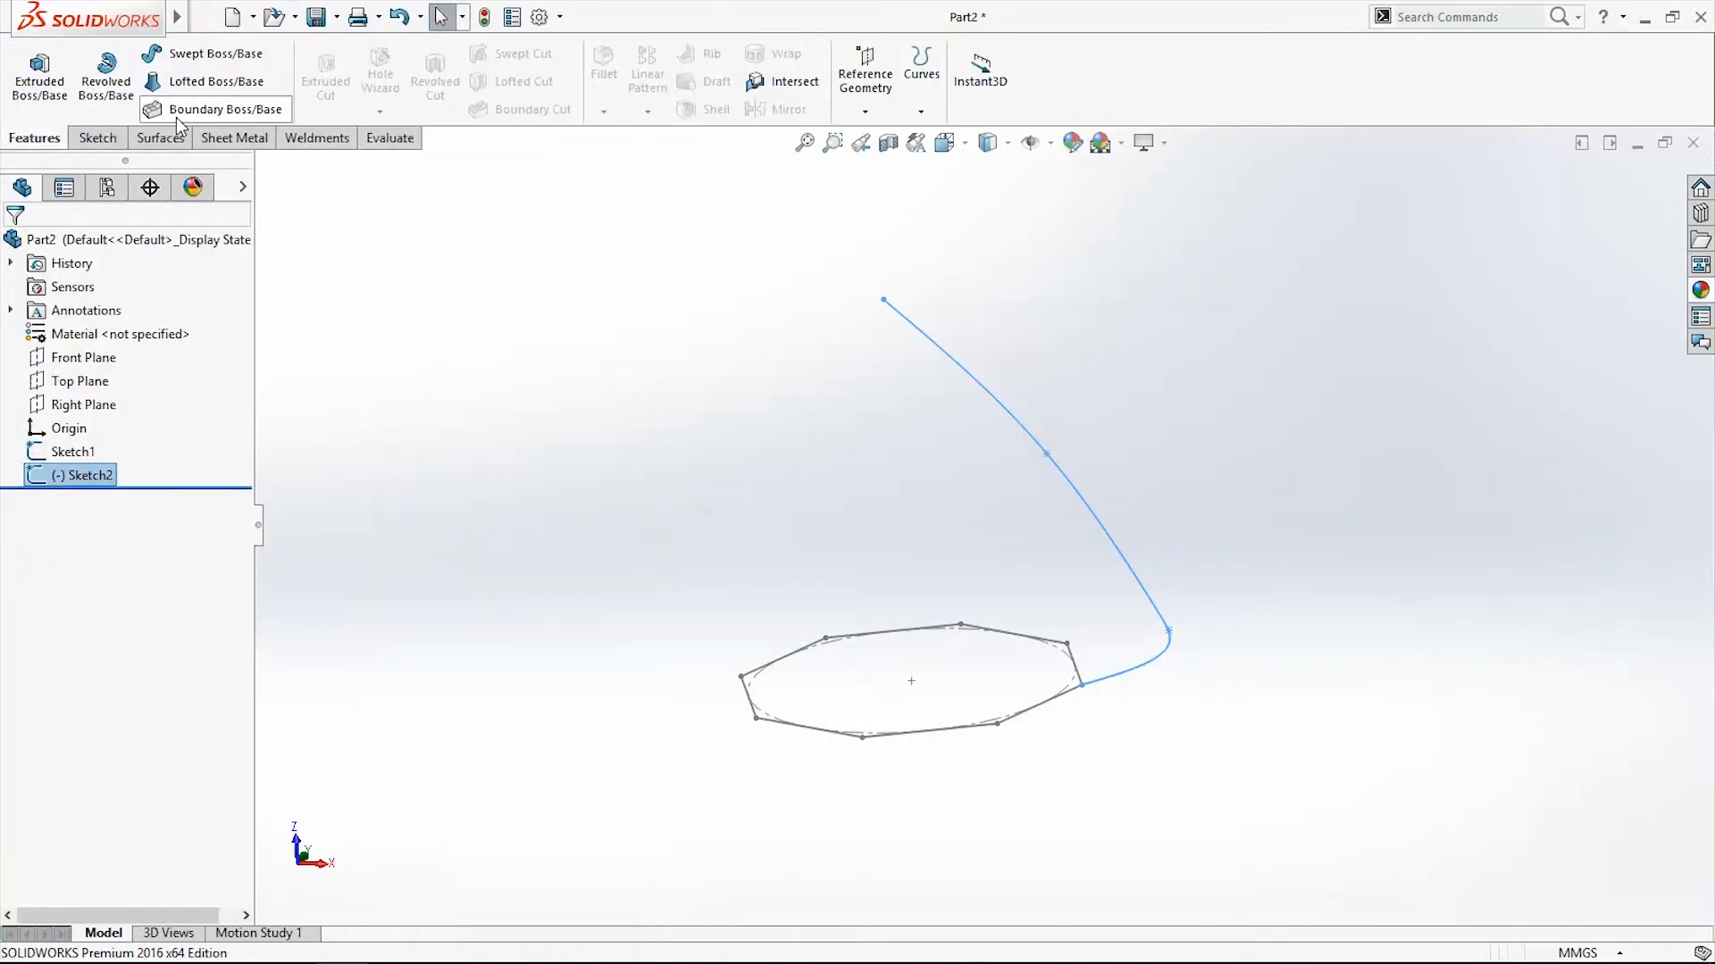
- Build a 0.50 mm thin Boundary Boss from Sketch1 along the Sketch2 spline
left_click(223, 109)
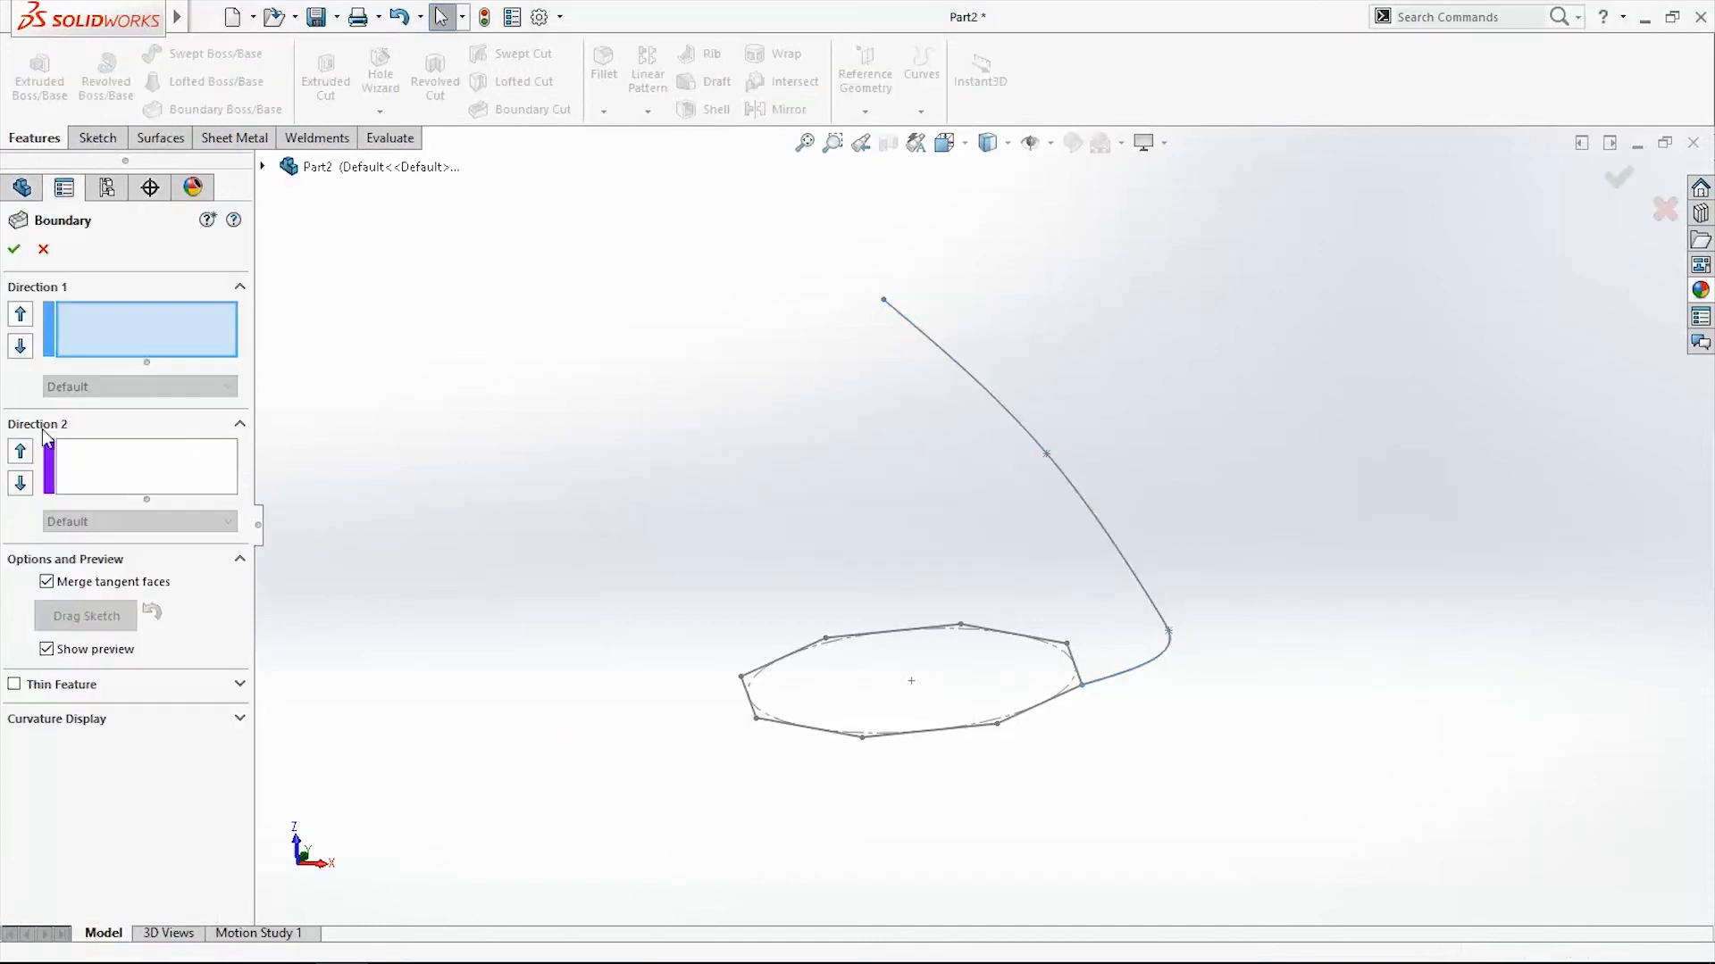
mouse_move(1033, 793)
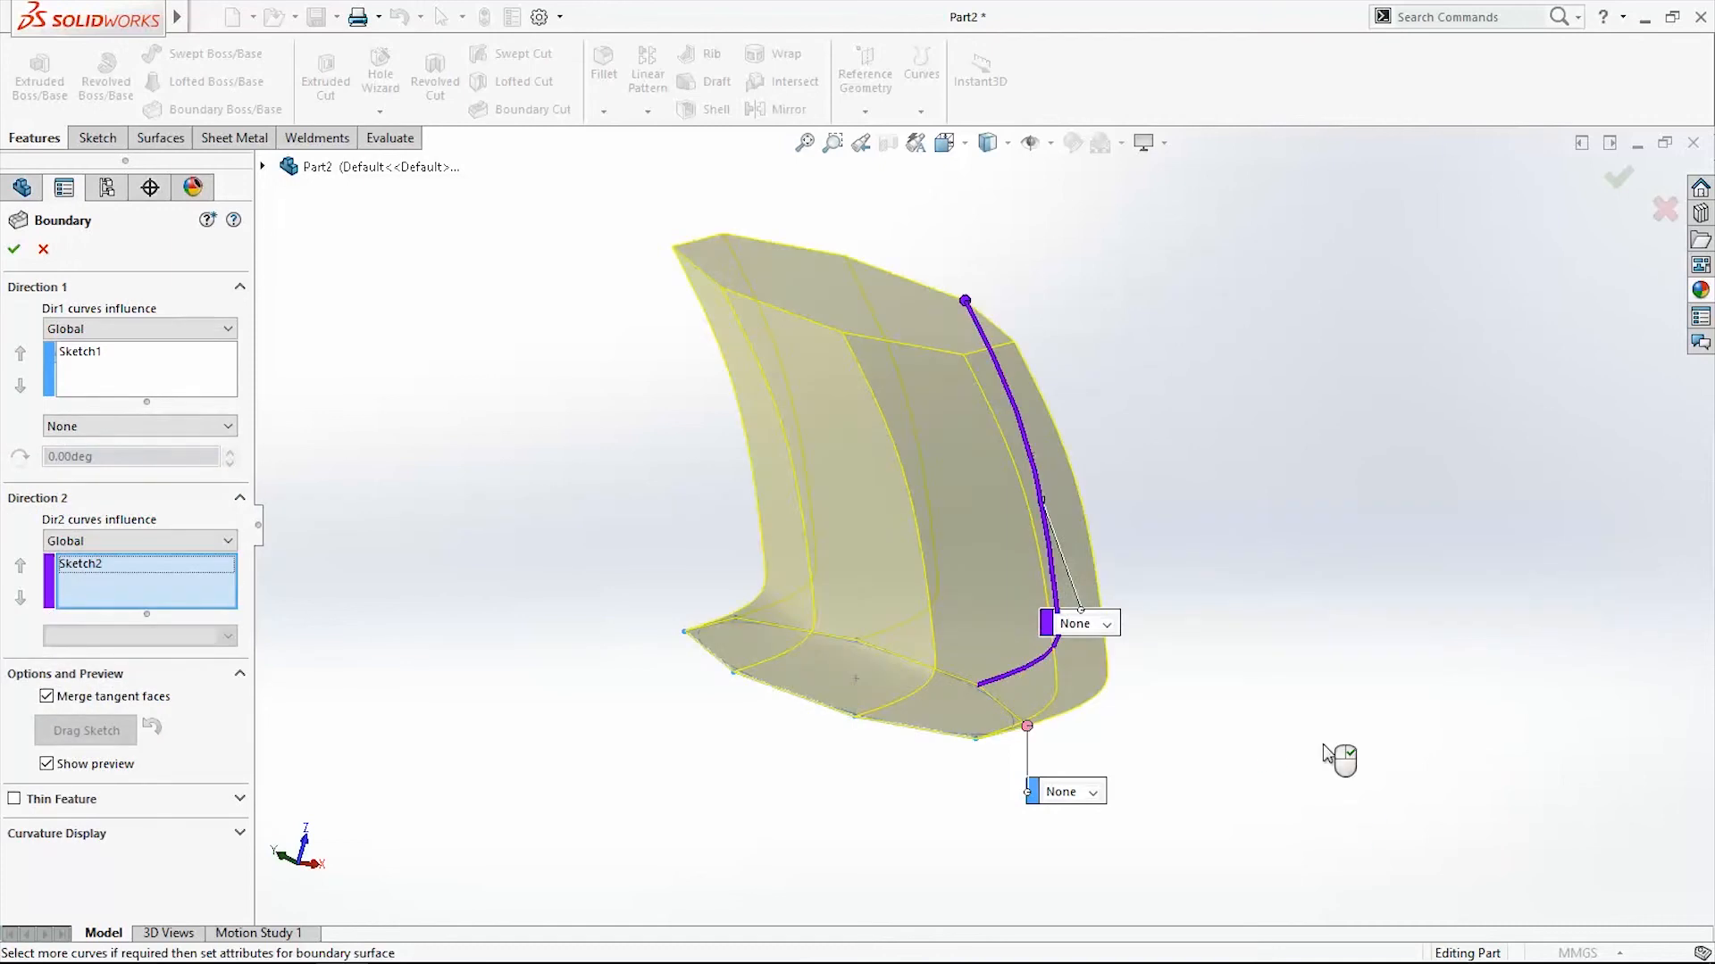
left_click_drag(1334, 755, 1482, 492)
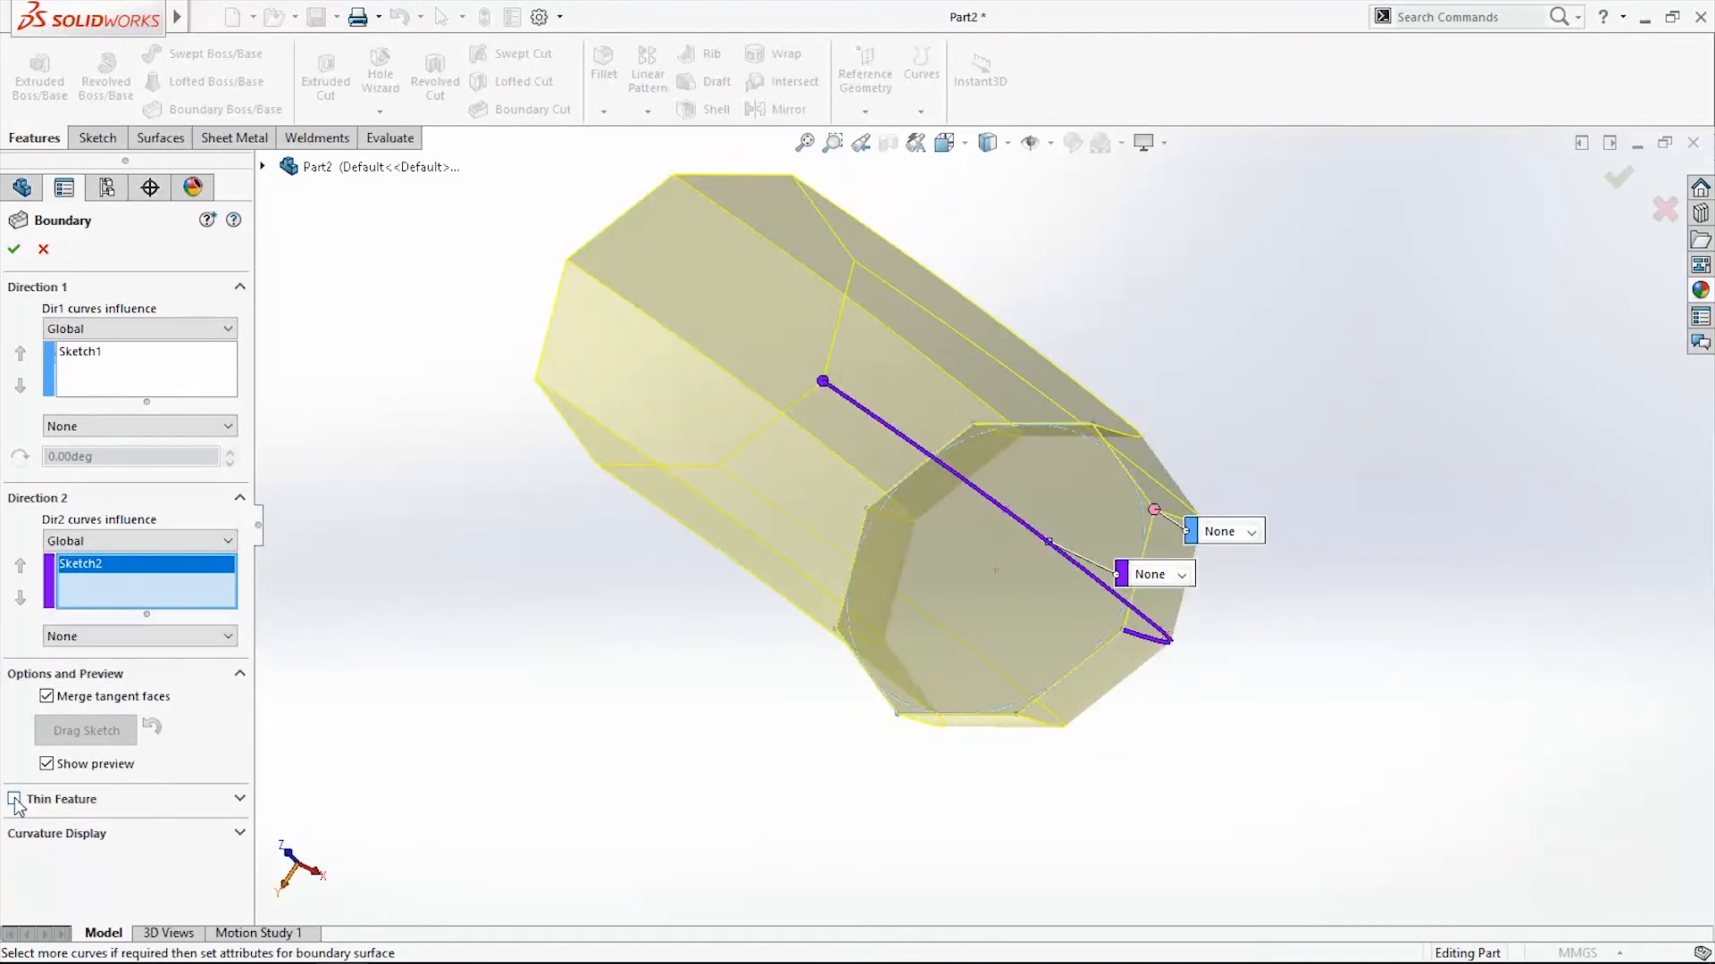
left_click(15, 799)
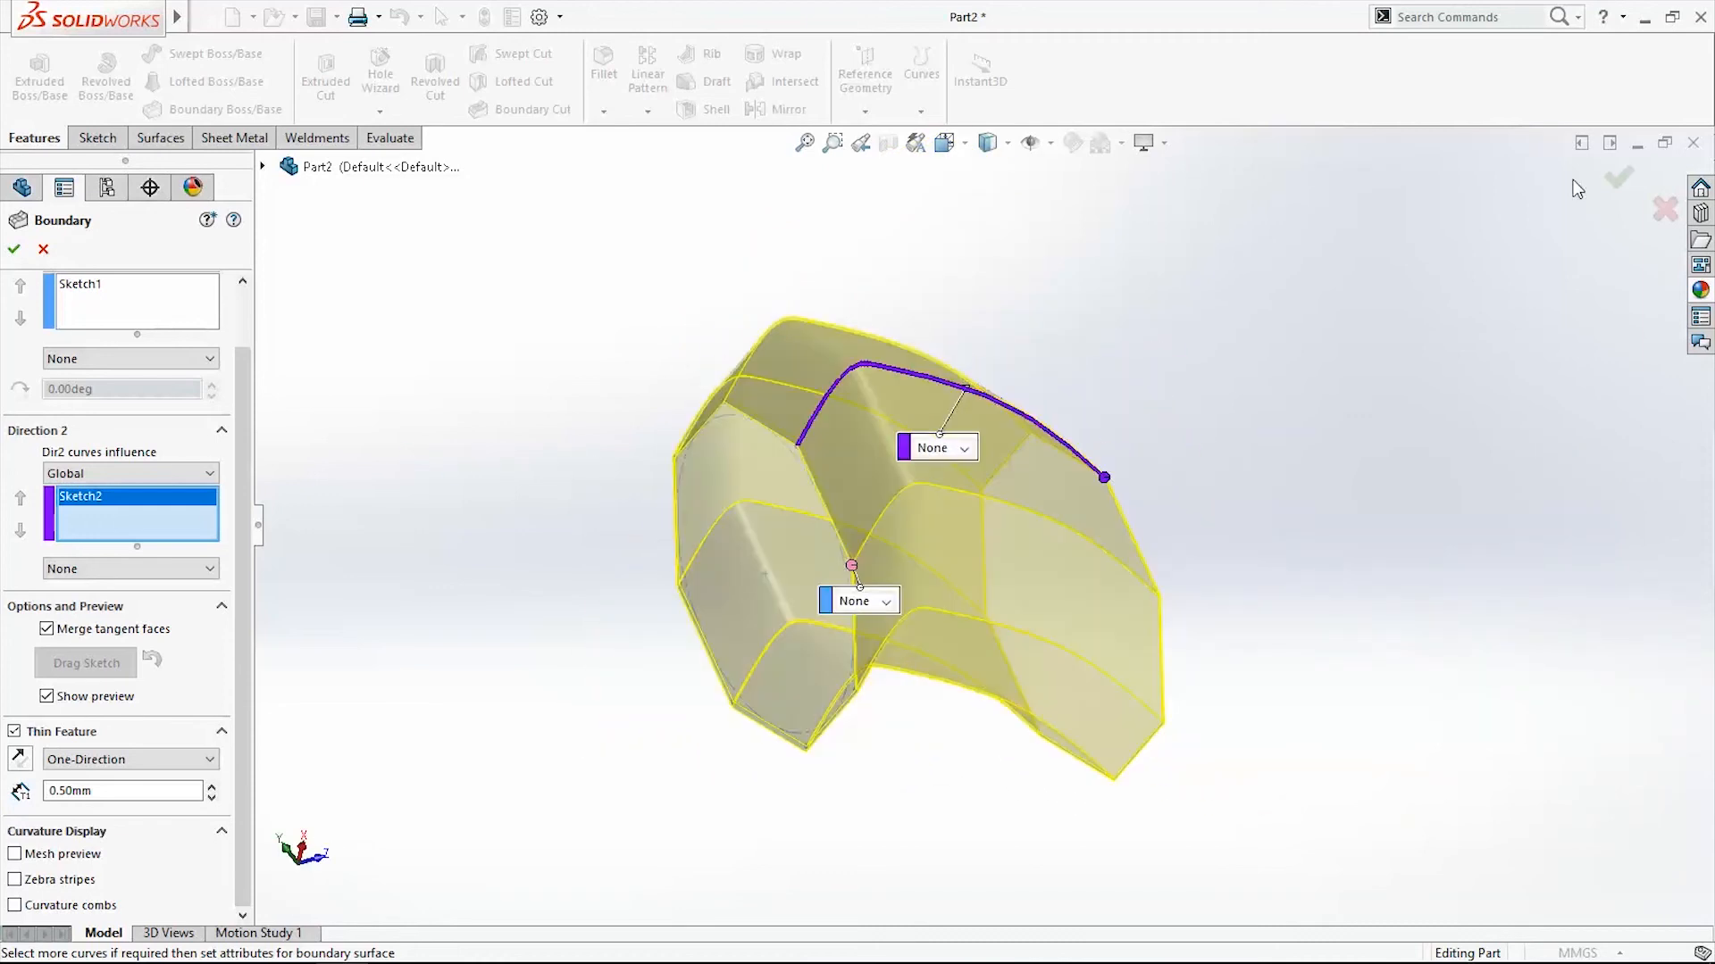
left_click(13, 249)
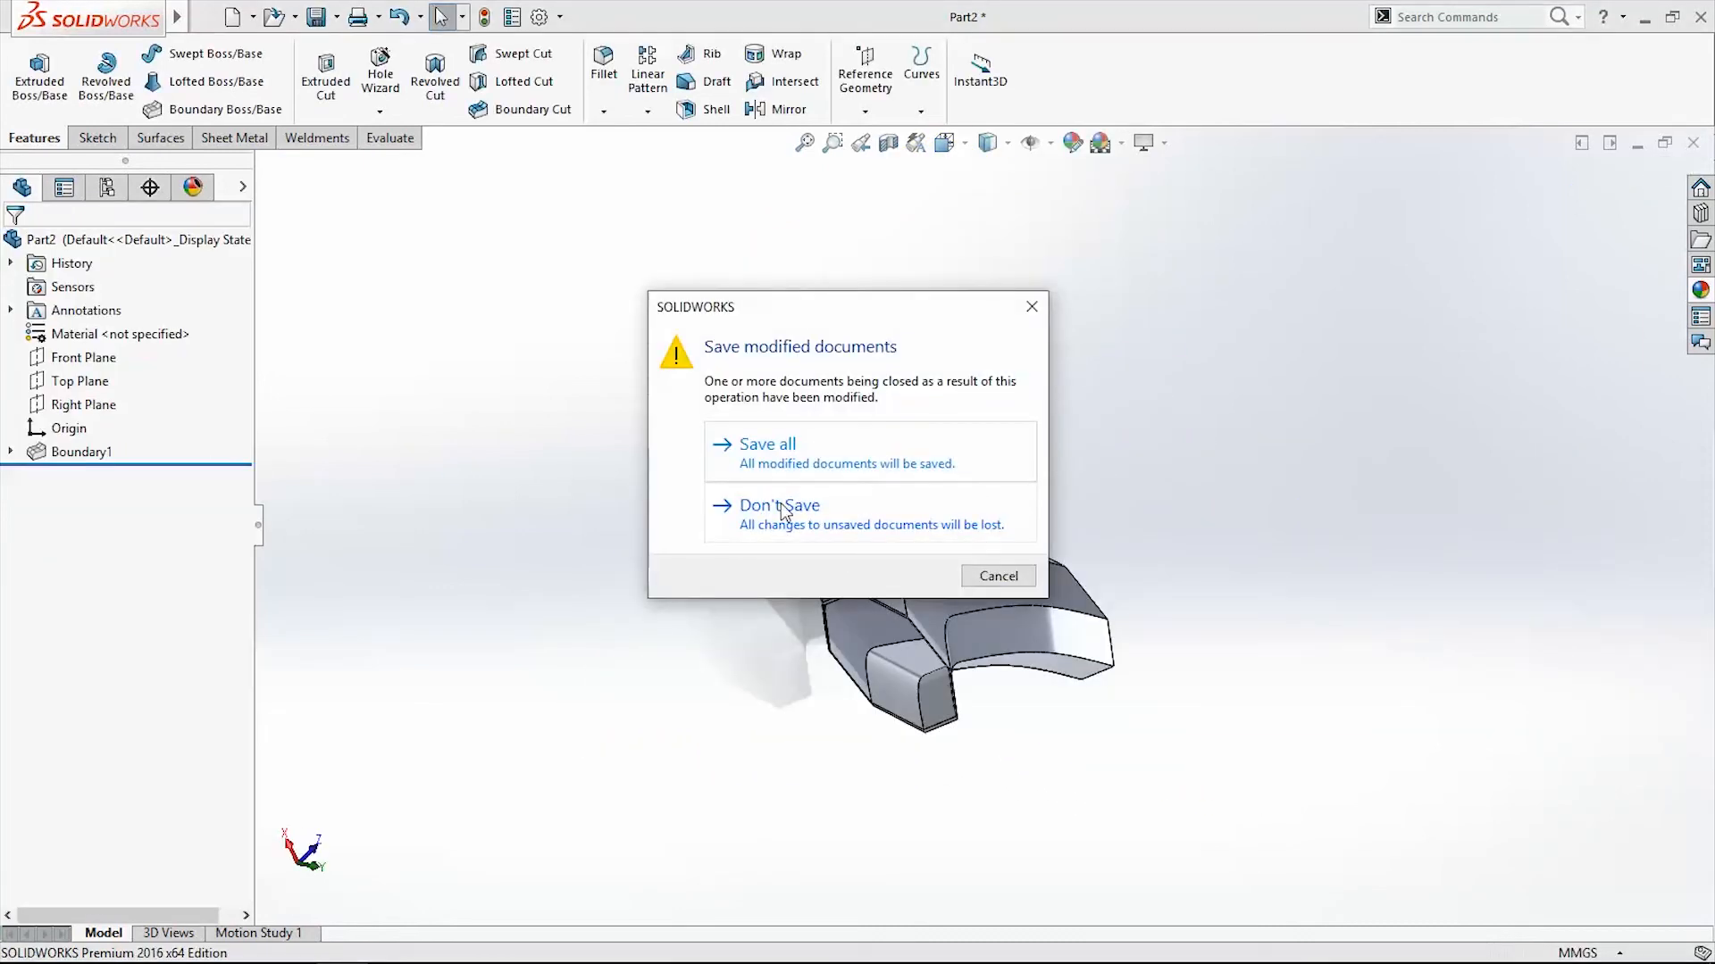
- Discard Part2 unsaved, start the new part Part3, and select its Front Plane
left_click(778, 514)
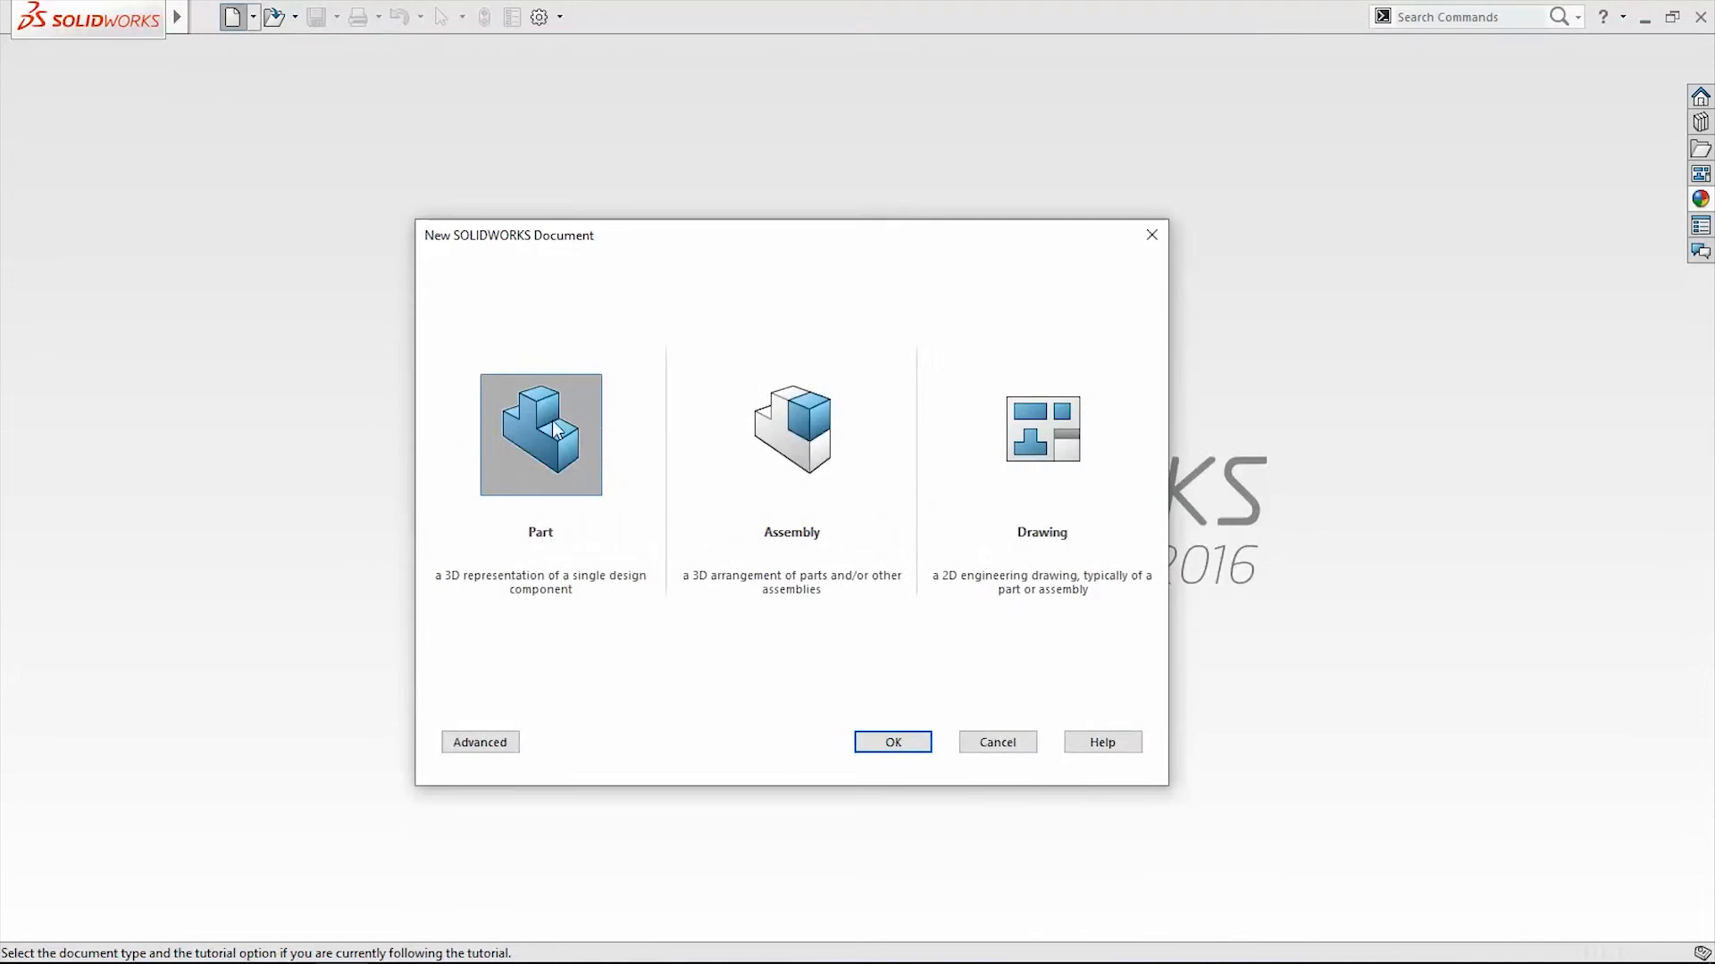
left_click(891, 742)
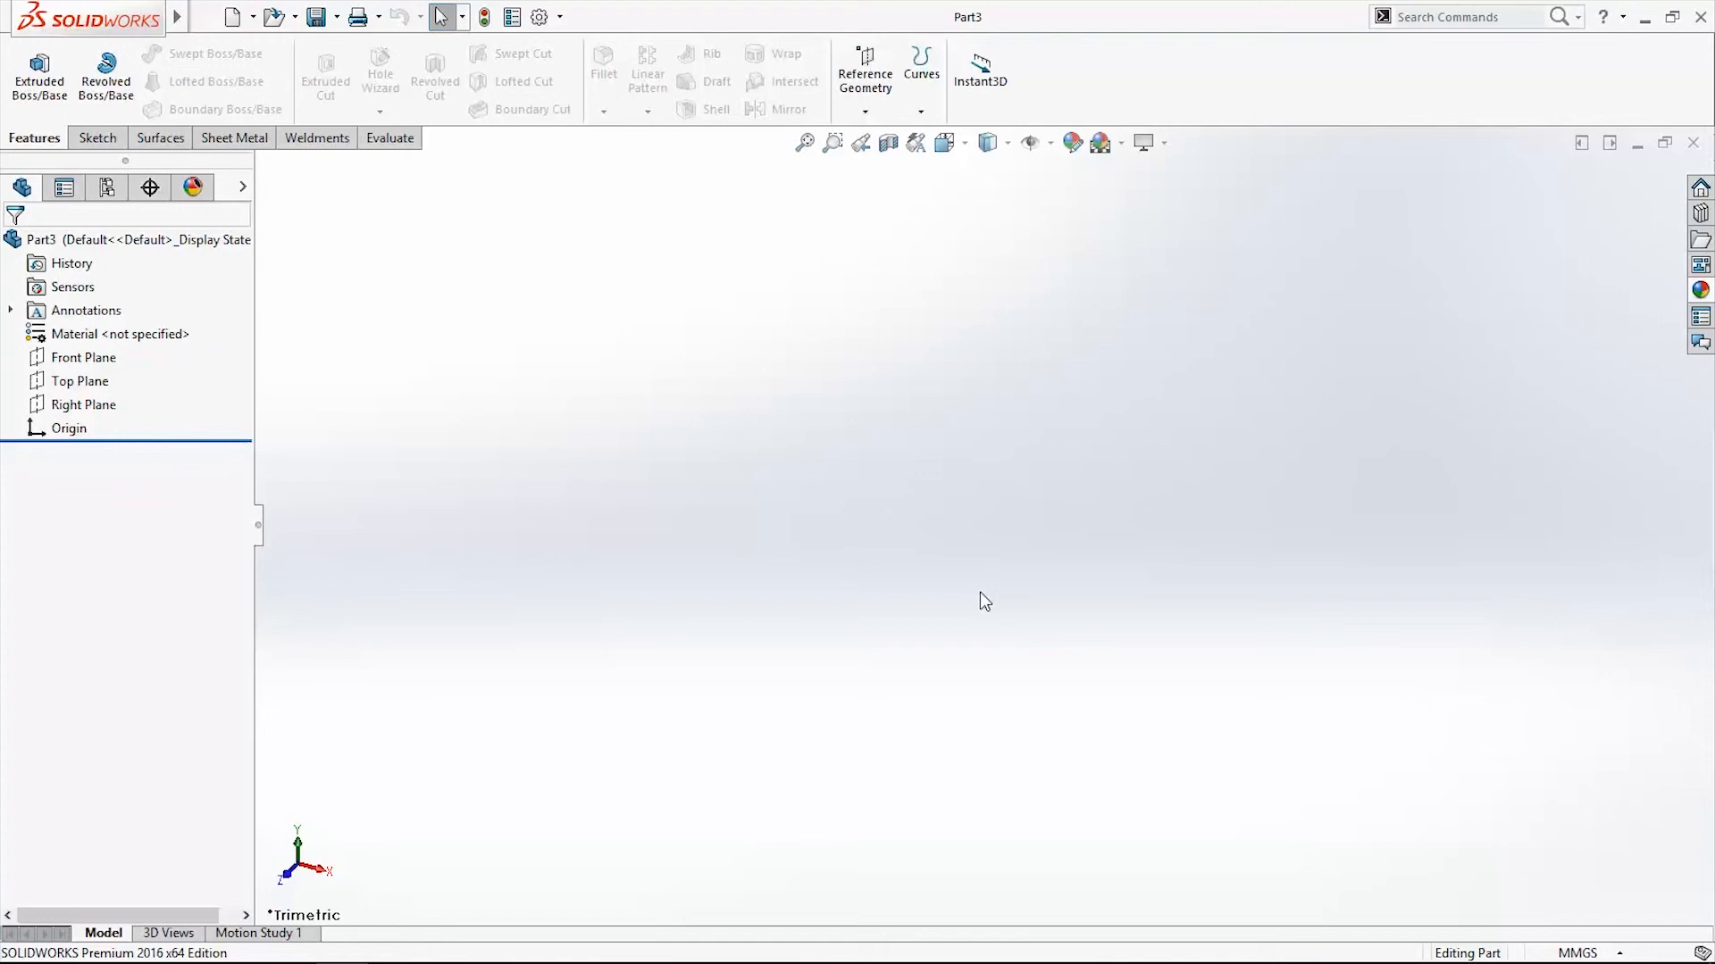
left_click(82, 357)
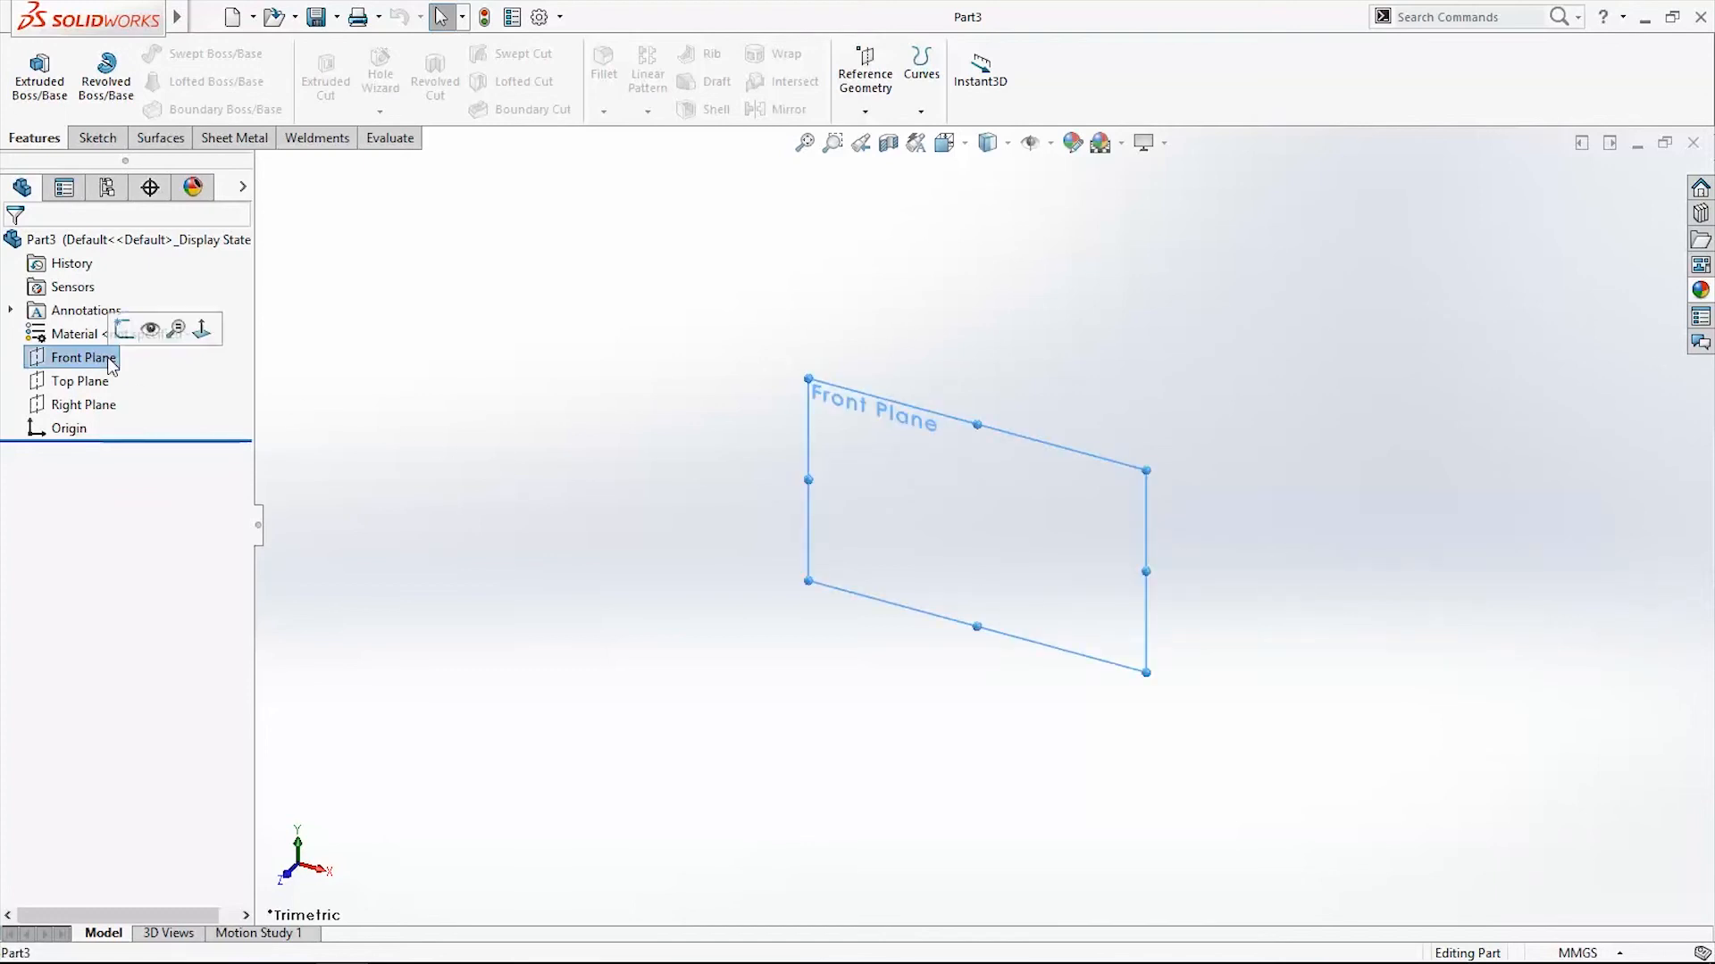
- Create reference plane Plane2 with a 70.00 mm offset from Plane1
left_click(863, 109)
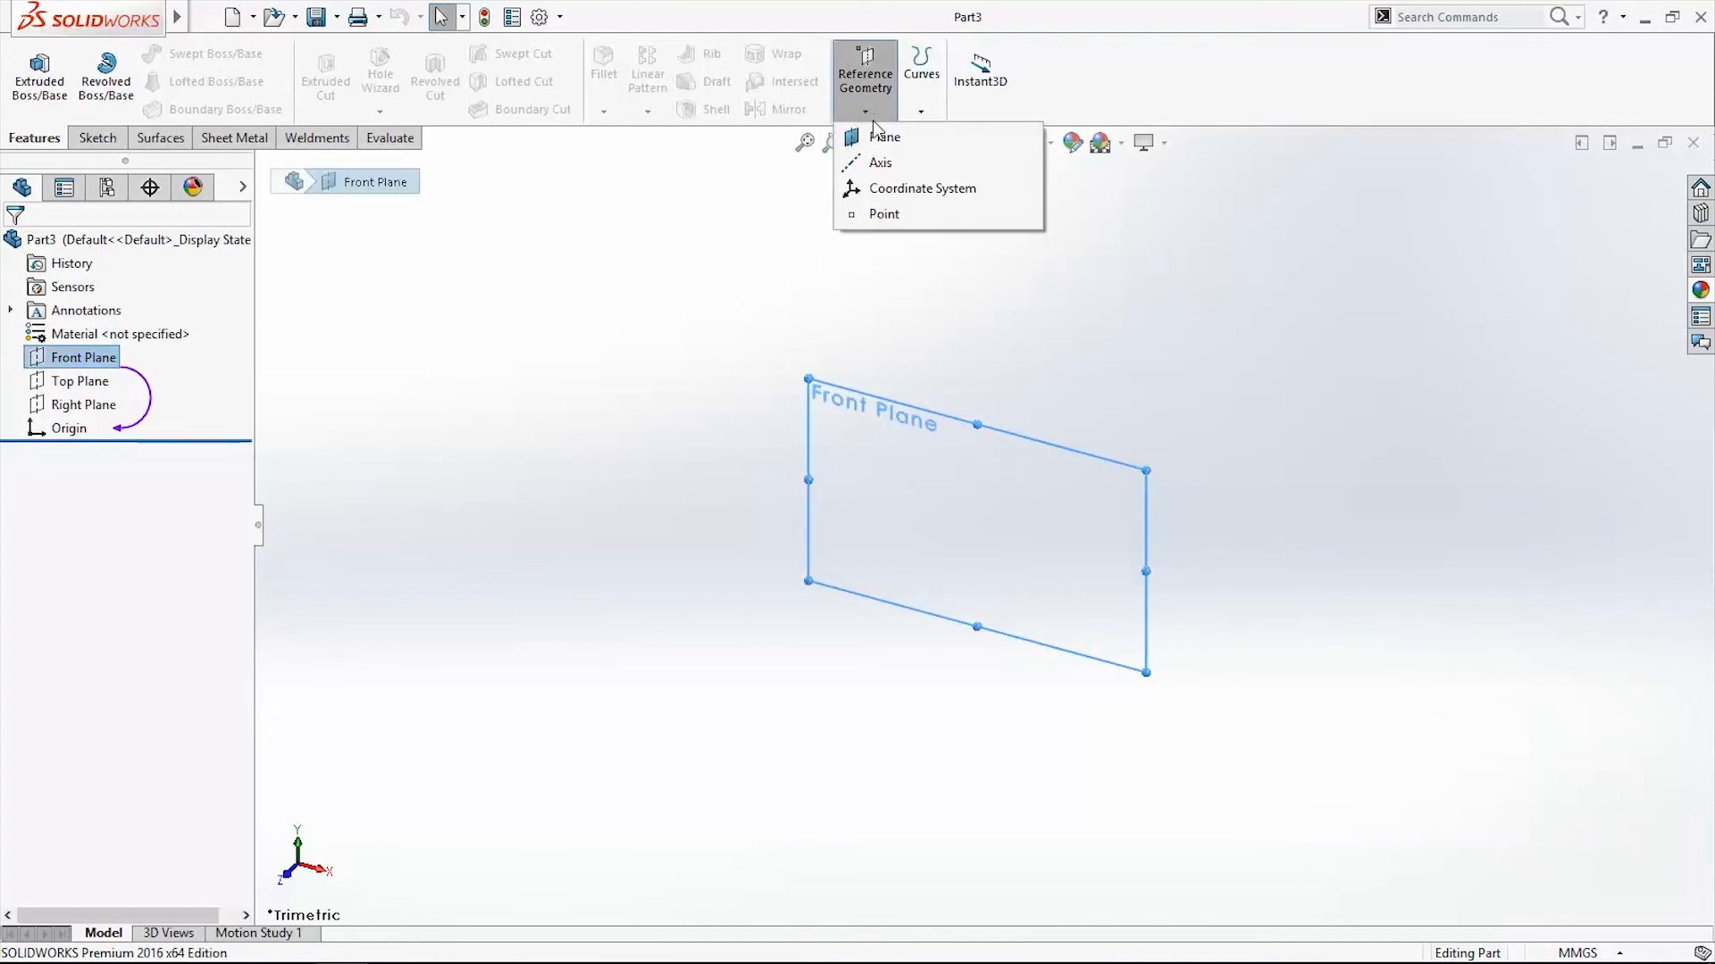
left_click(883, 136)
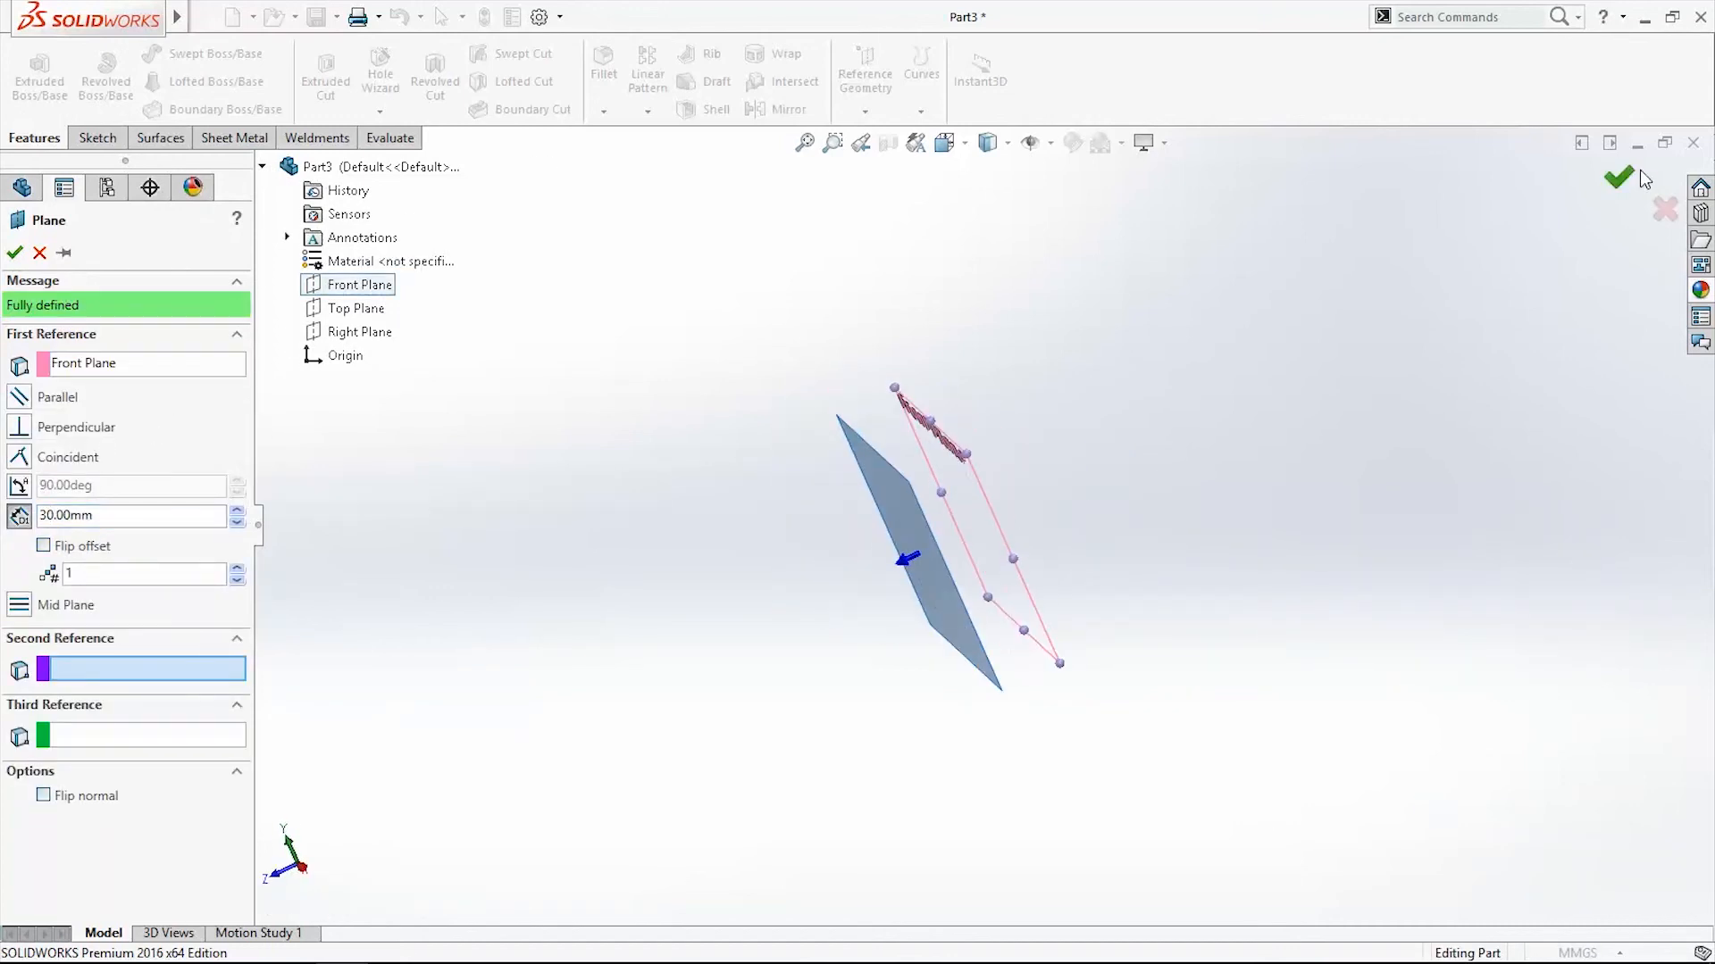
left_click(1618, 179)
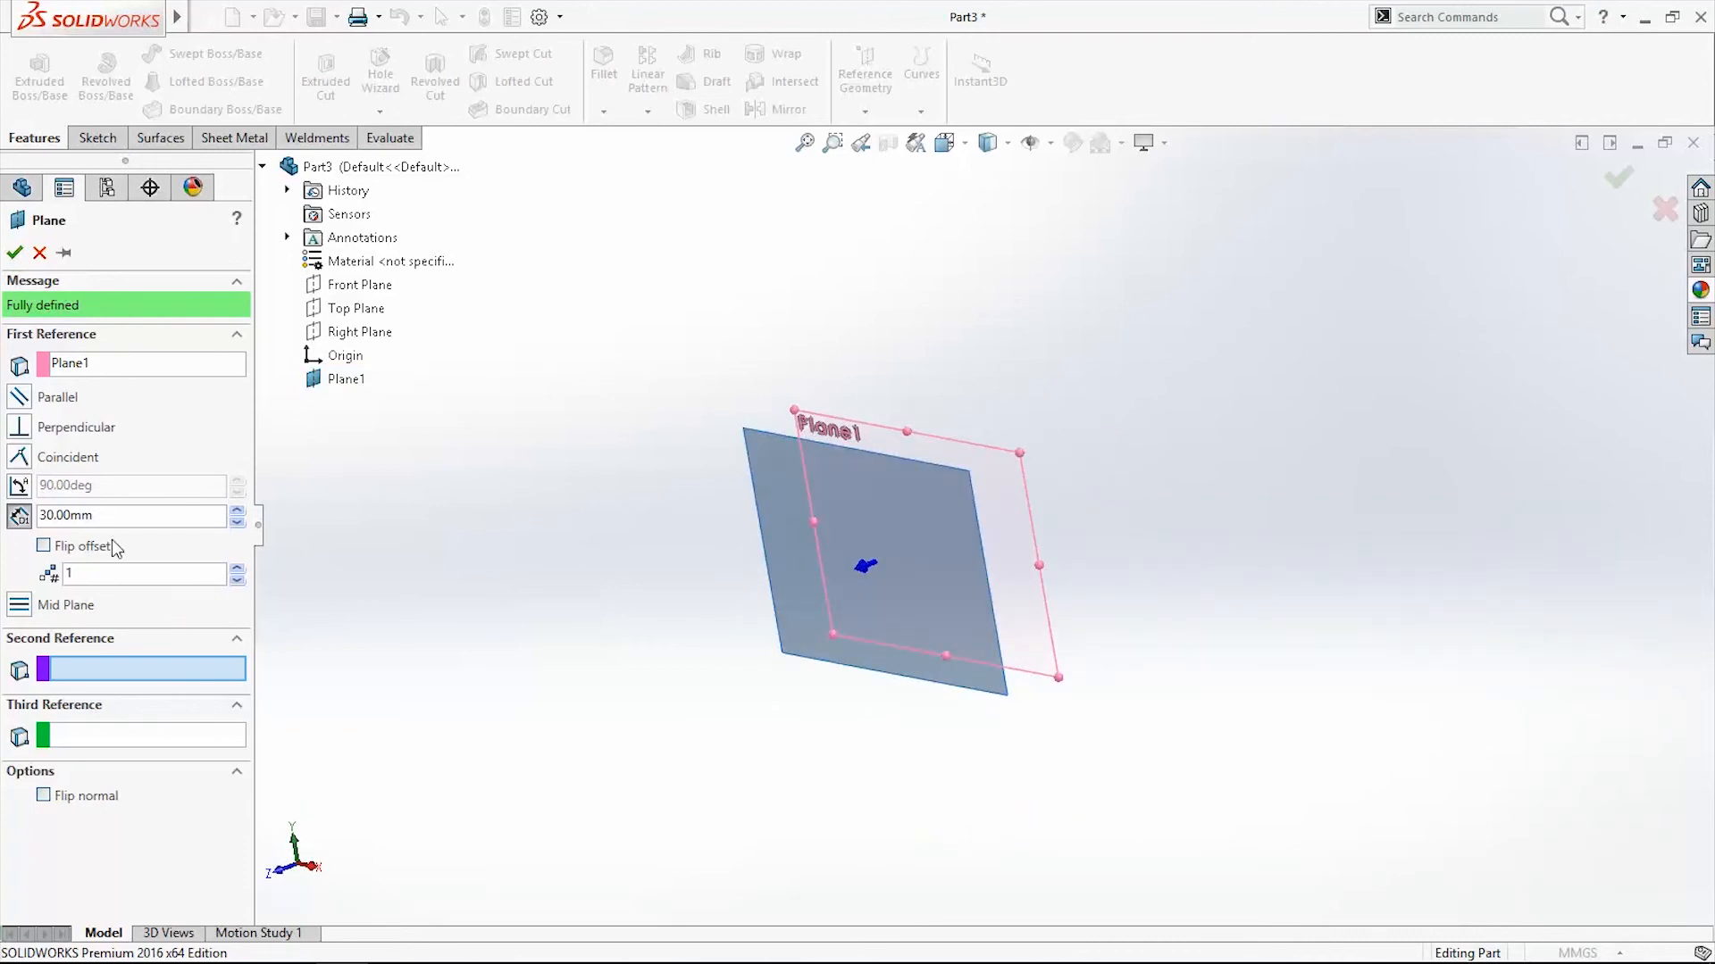
type("70.00mm")
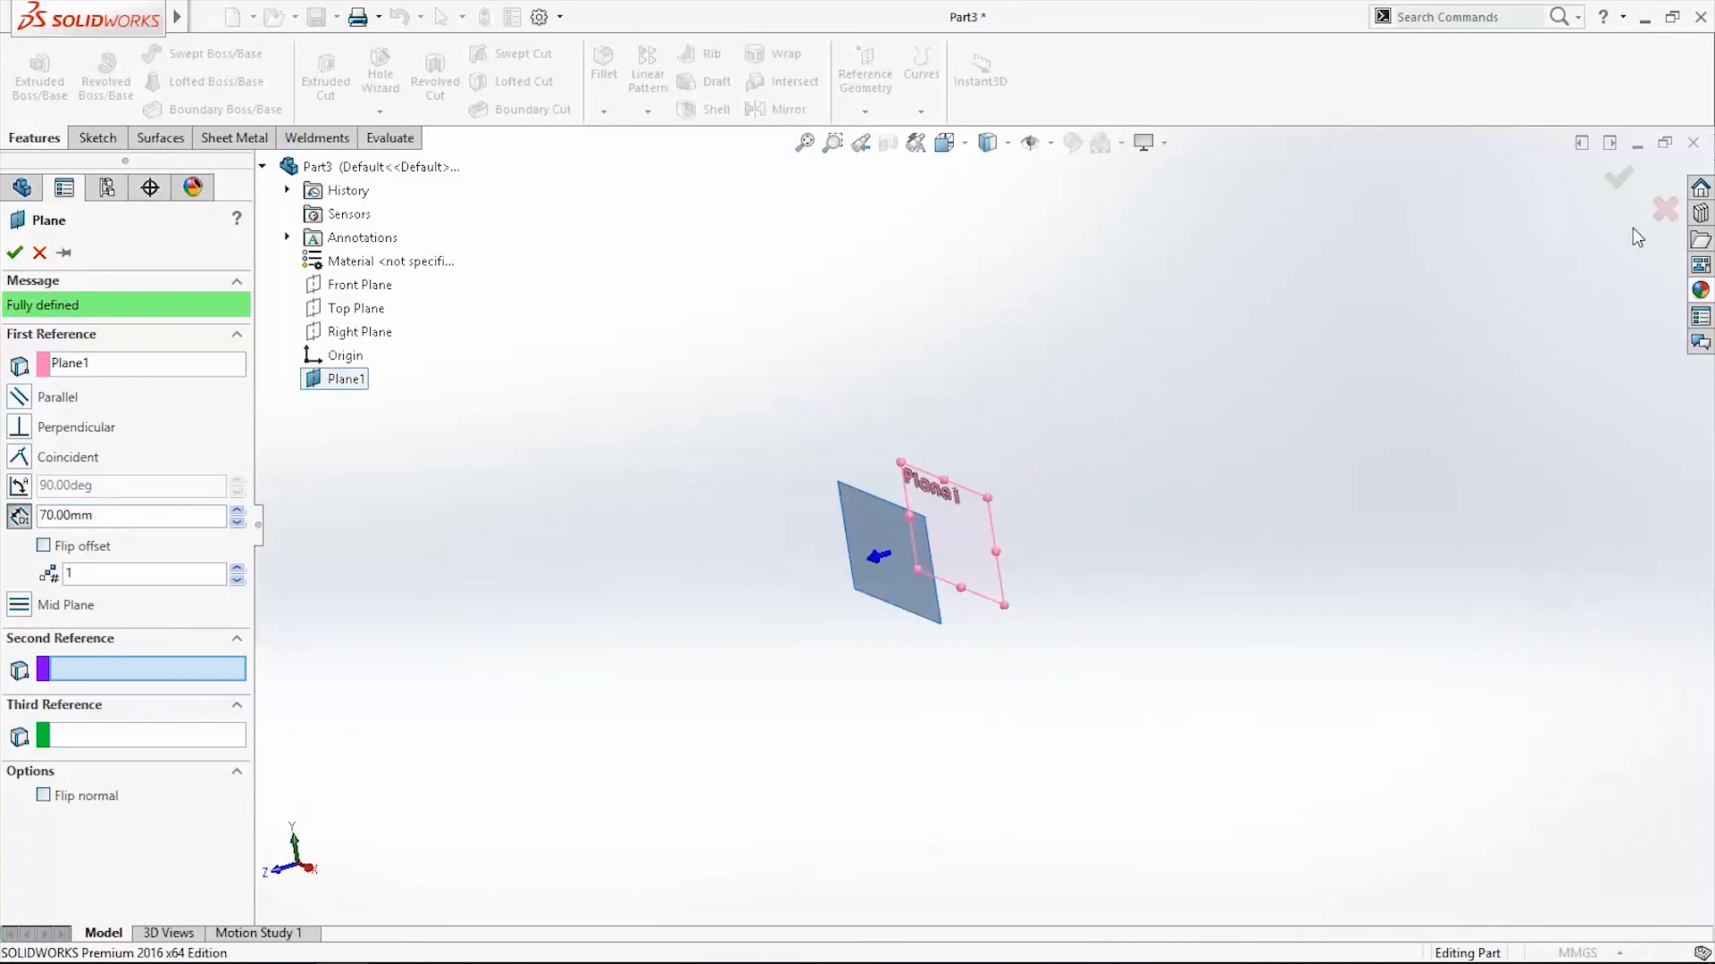
left_click(1618, 177)
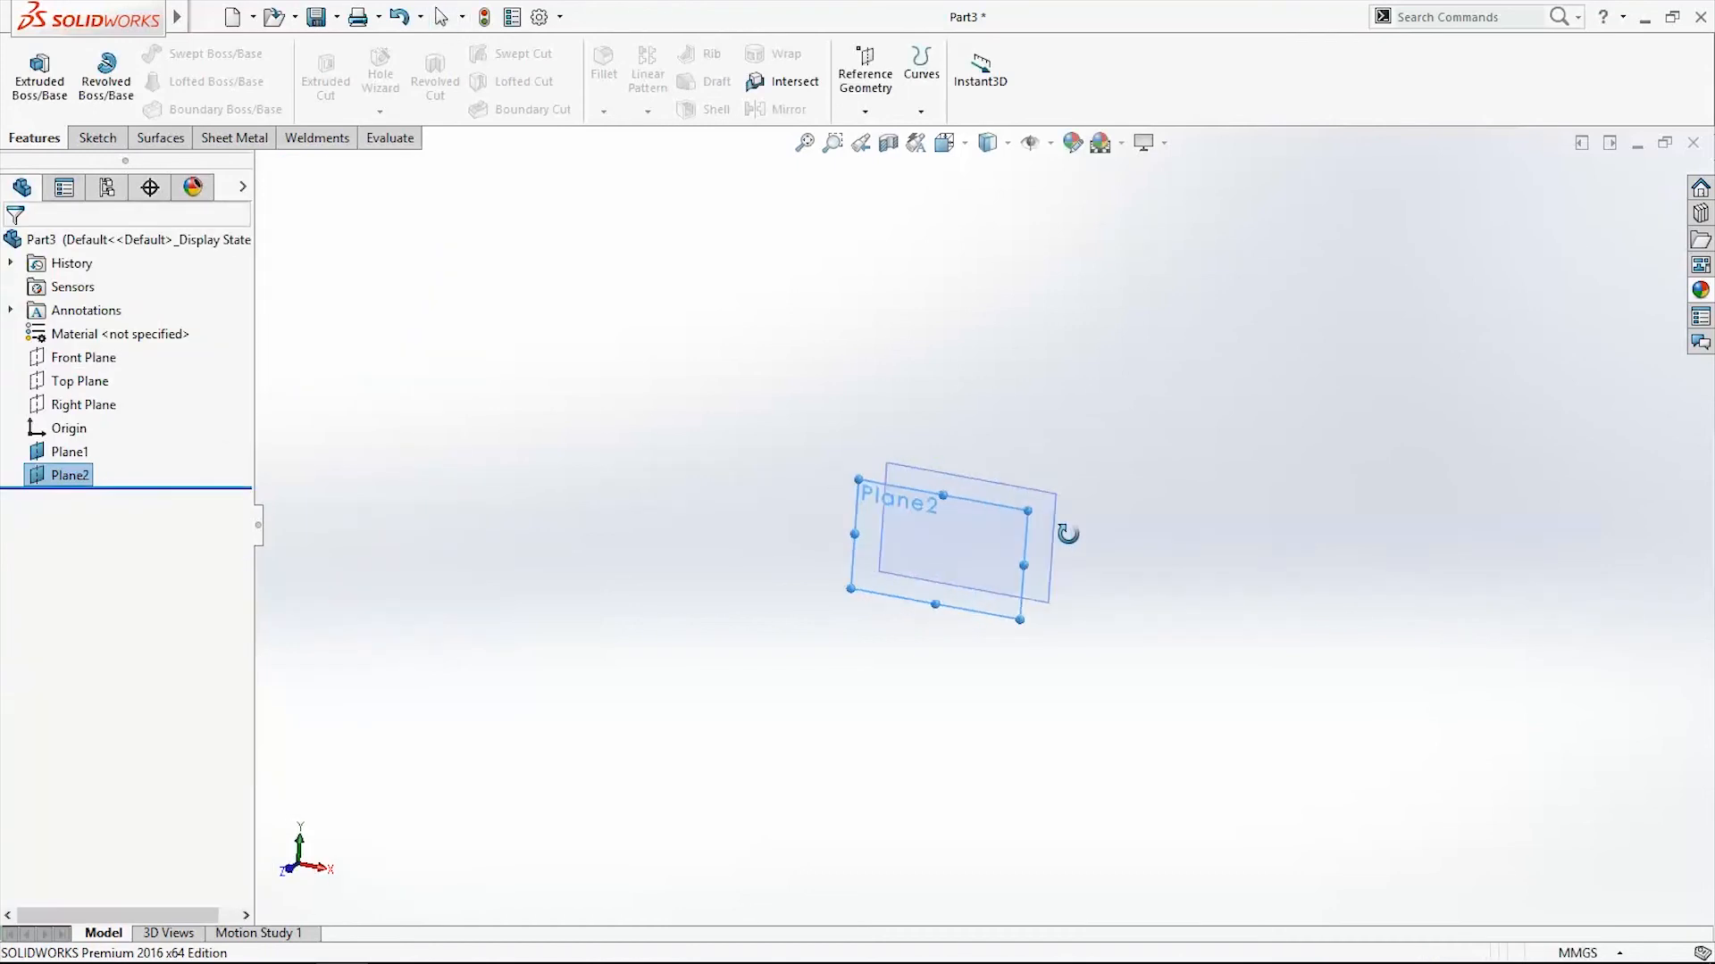
right_click(83, 358)
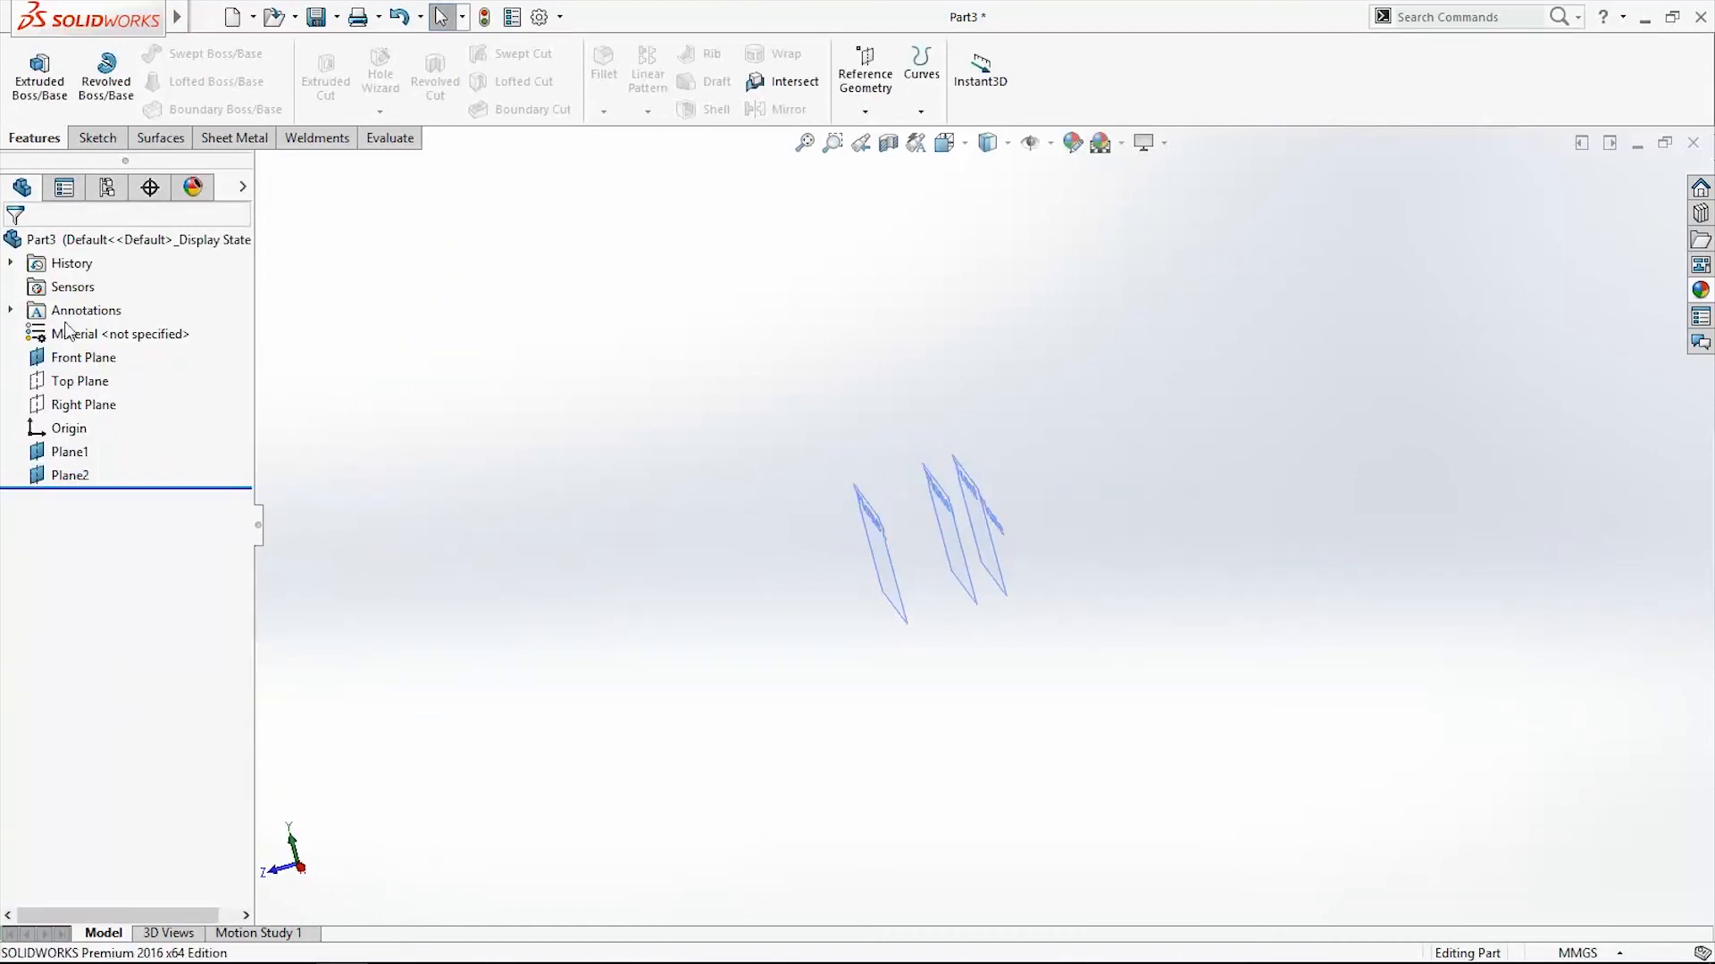
right_click(83, 357)
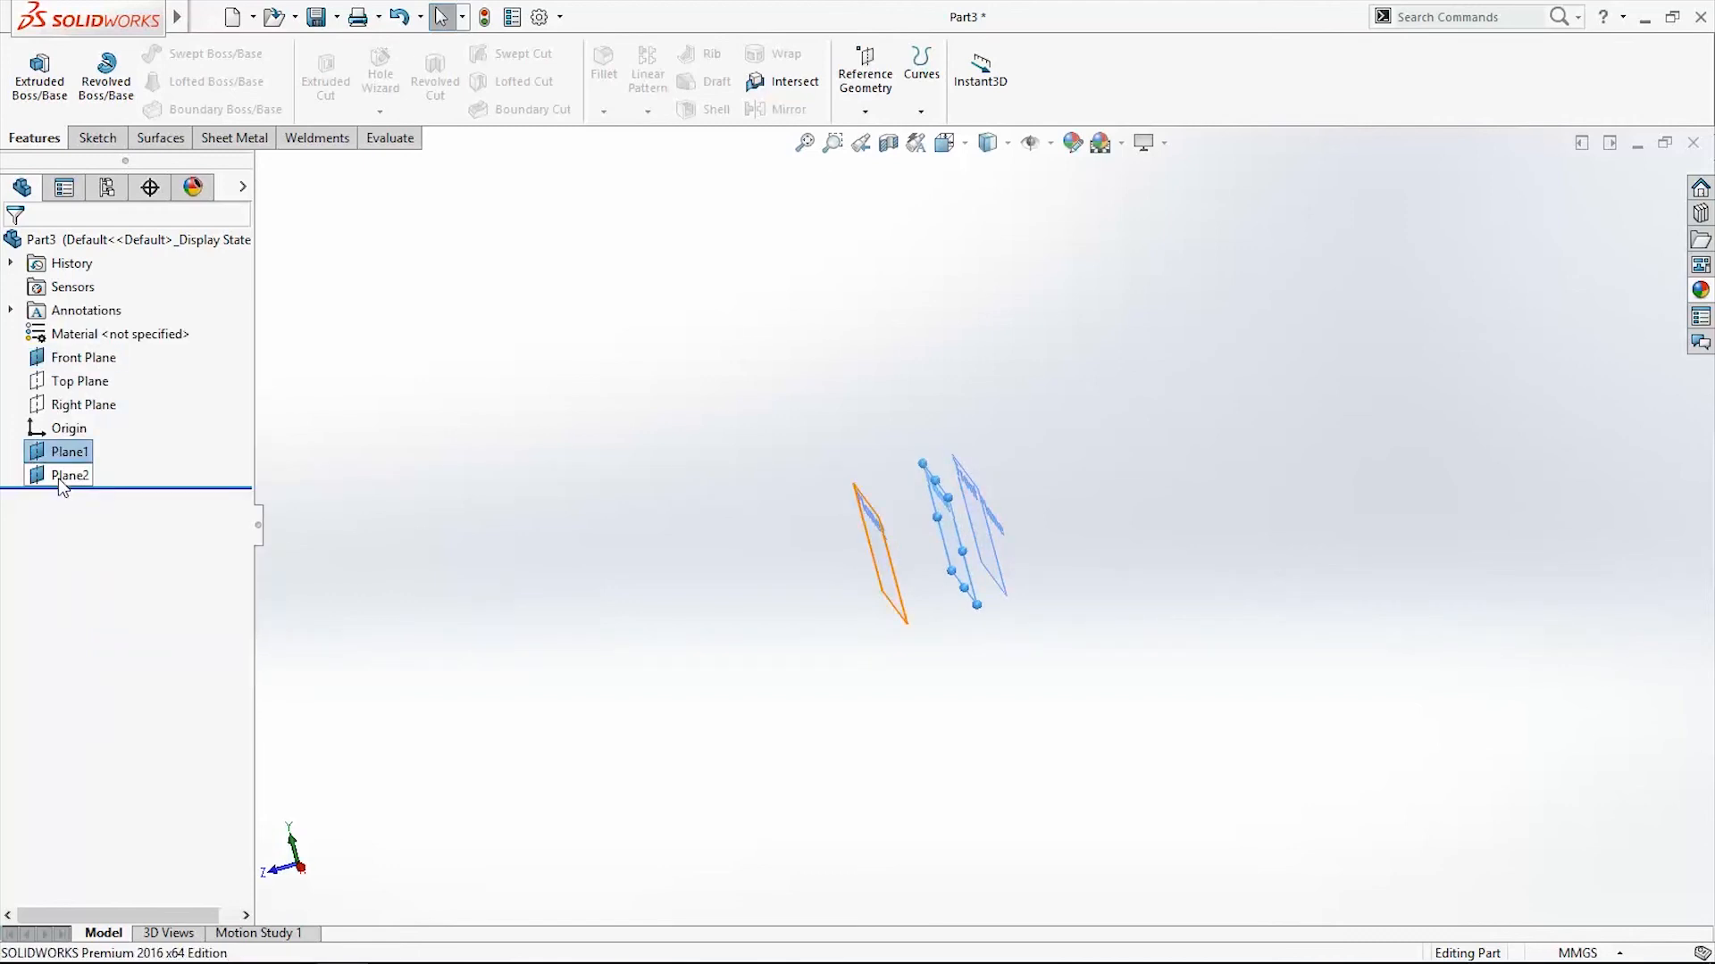
- Sketch an Ø8 circle on Front Plane and larger circles on Plane1 and Plane2
left_click(70, 474)
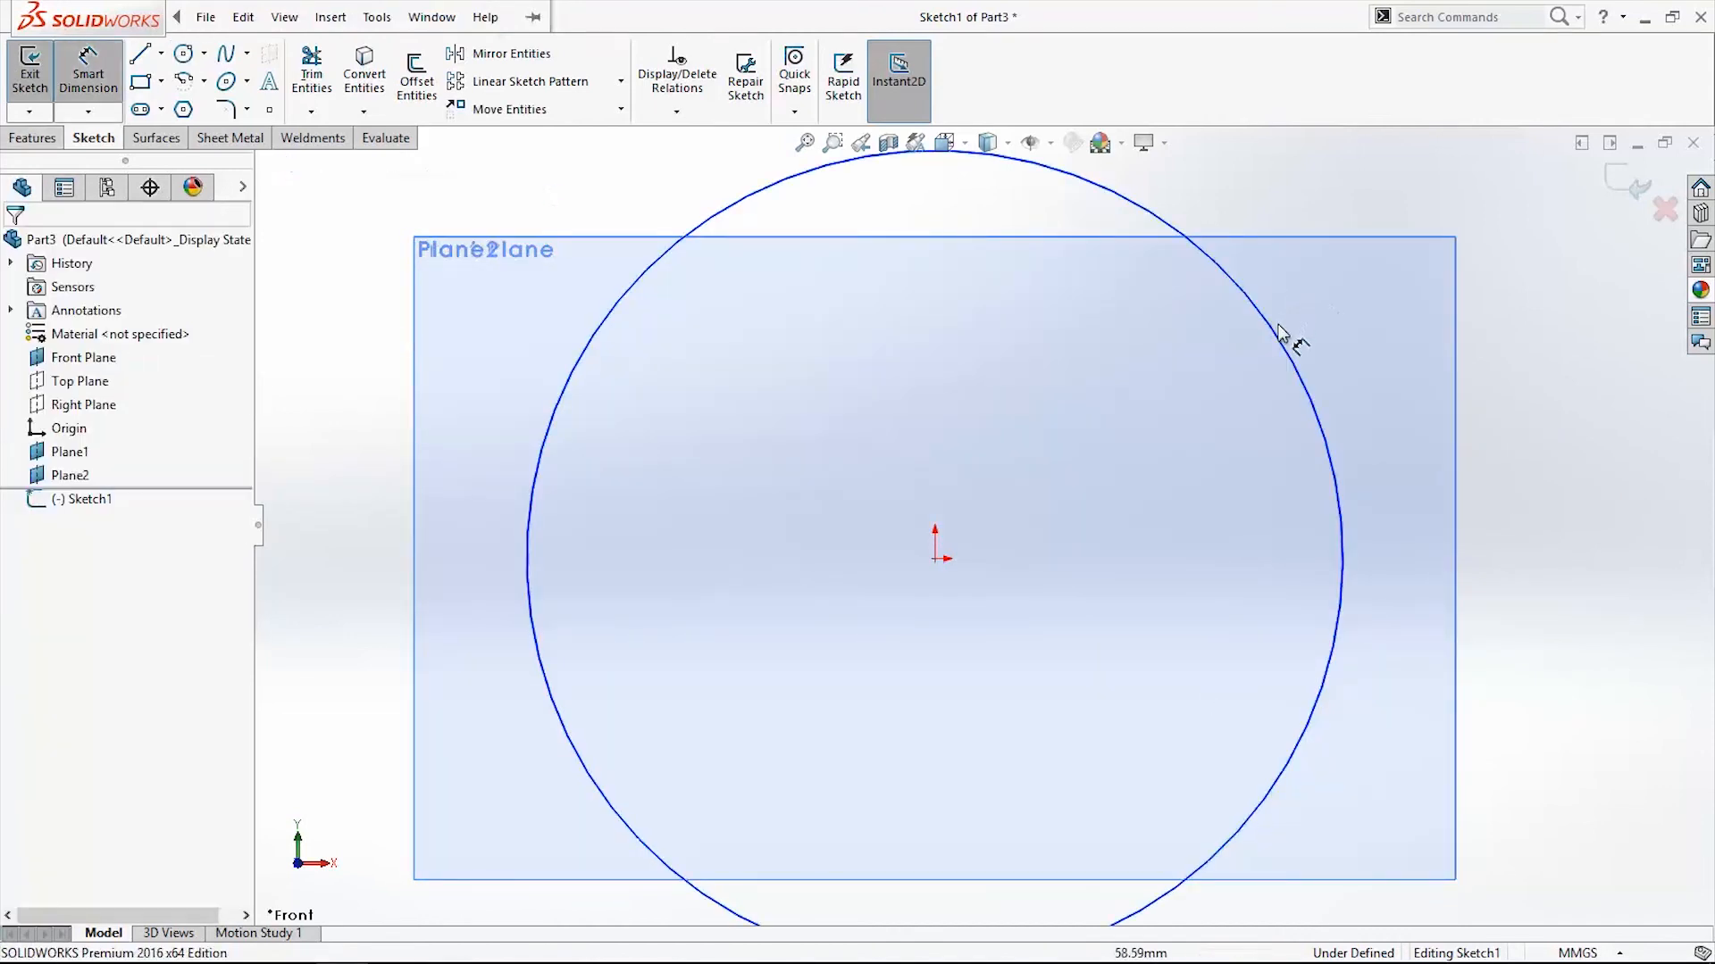
left_click(1296, 333)
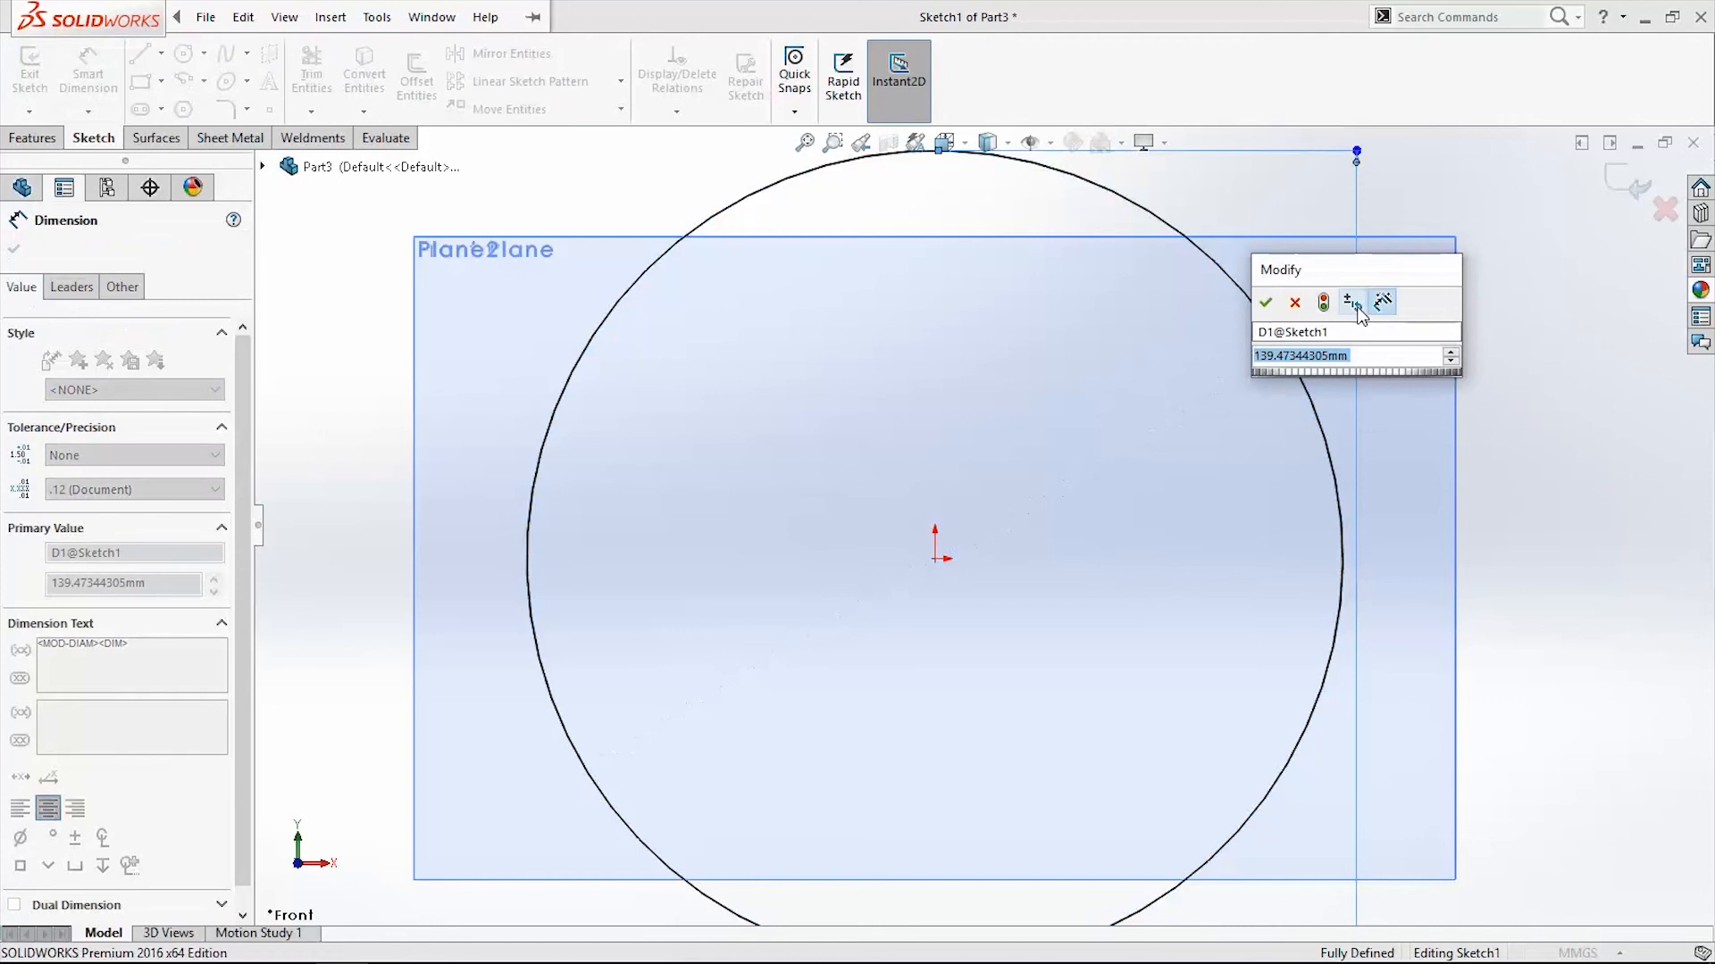
mouse_move(1347, 302)
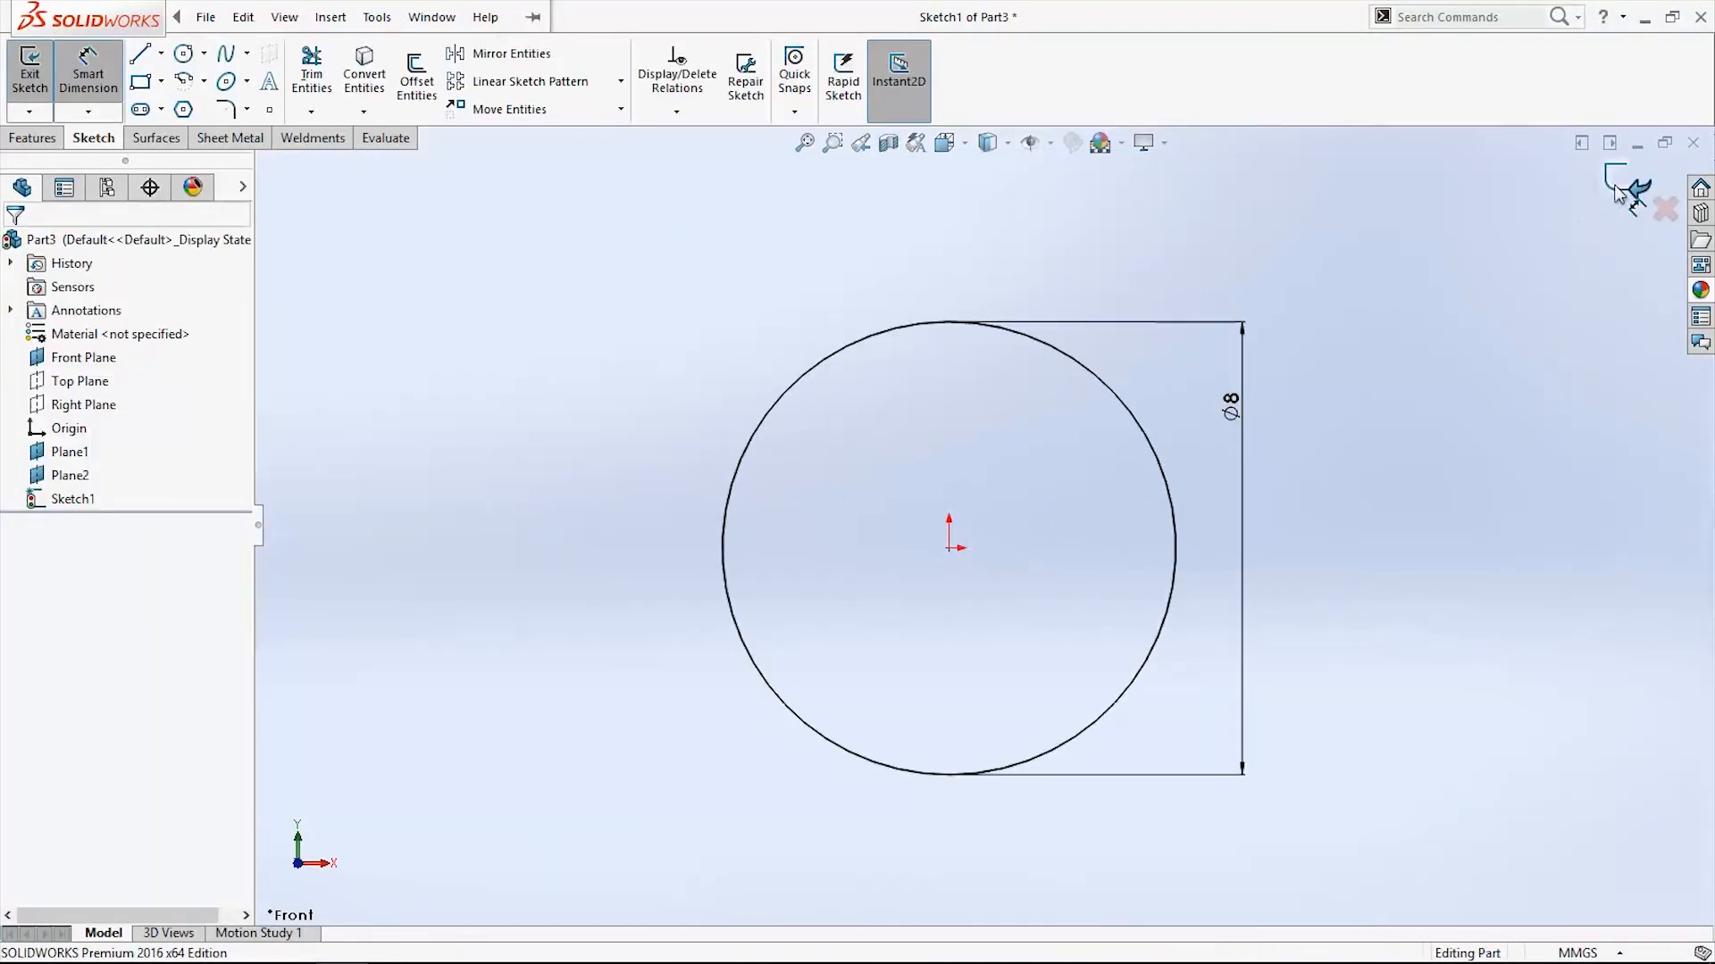
right_click(69, 451)
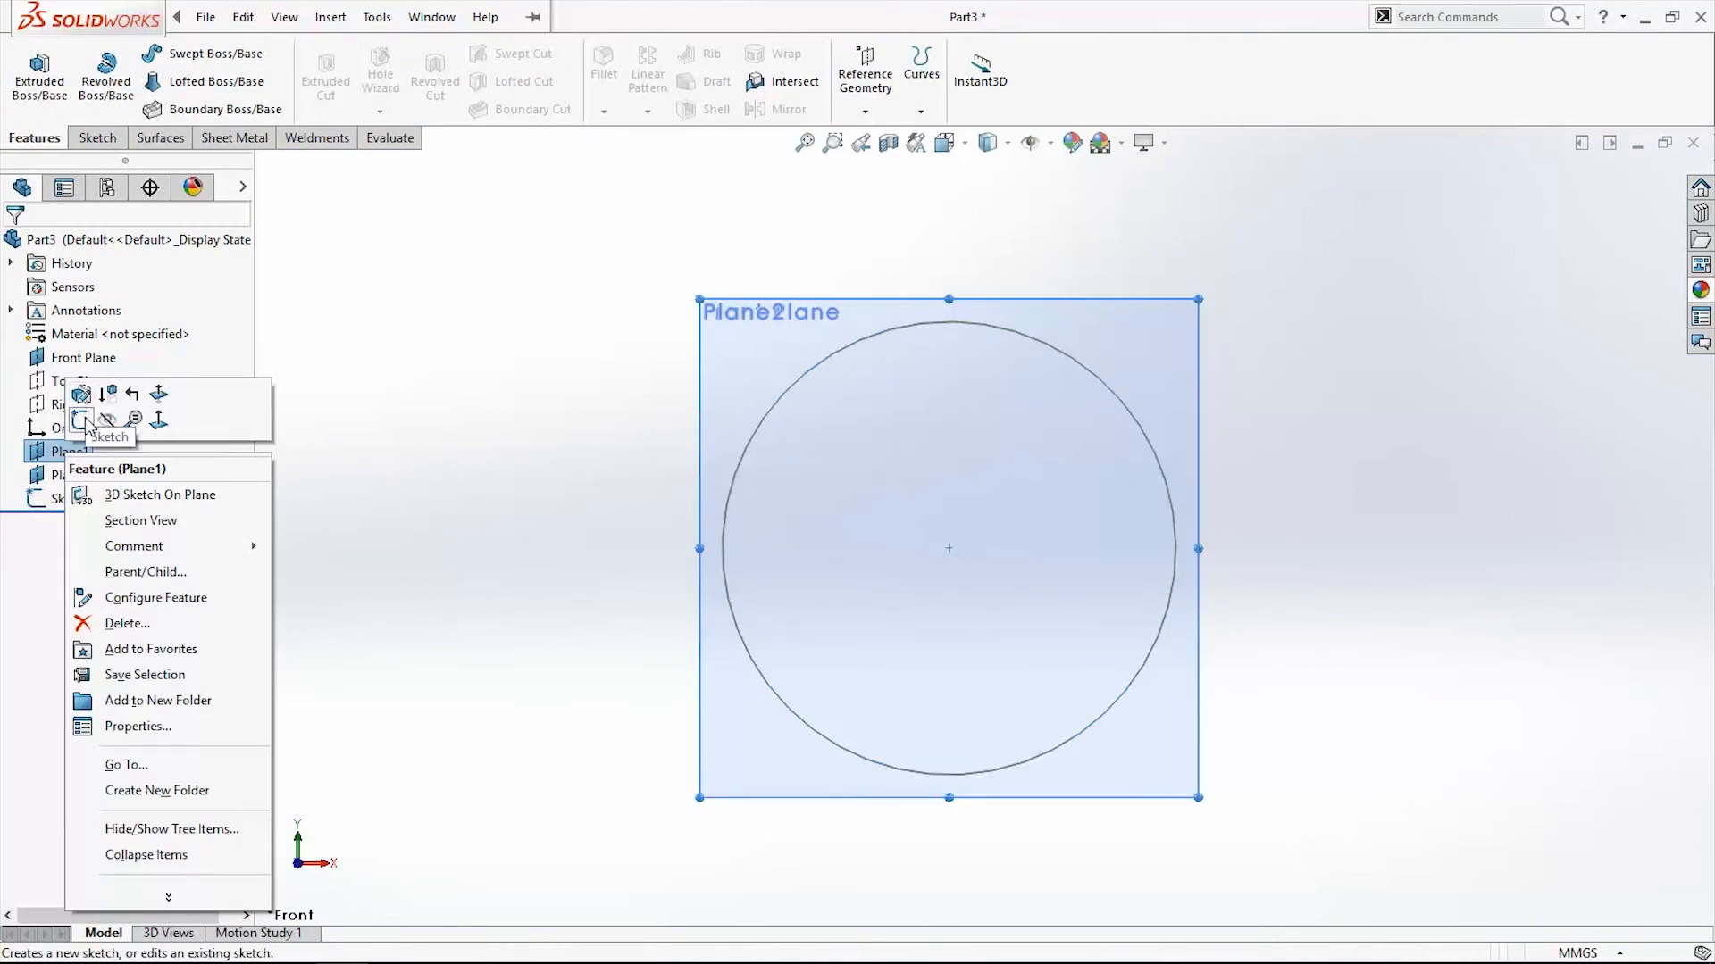
left_click(81, 394)
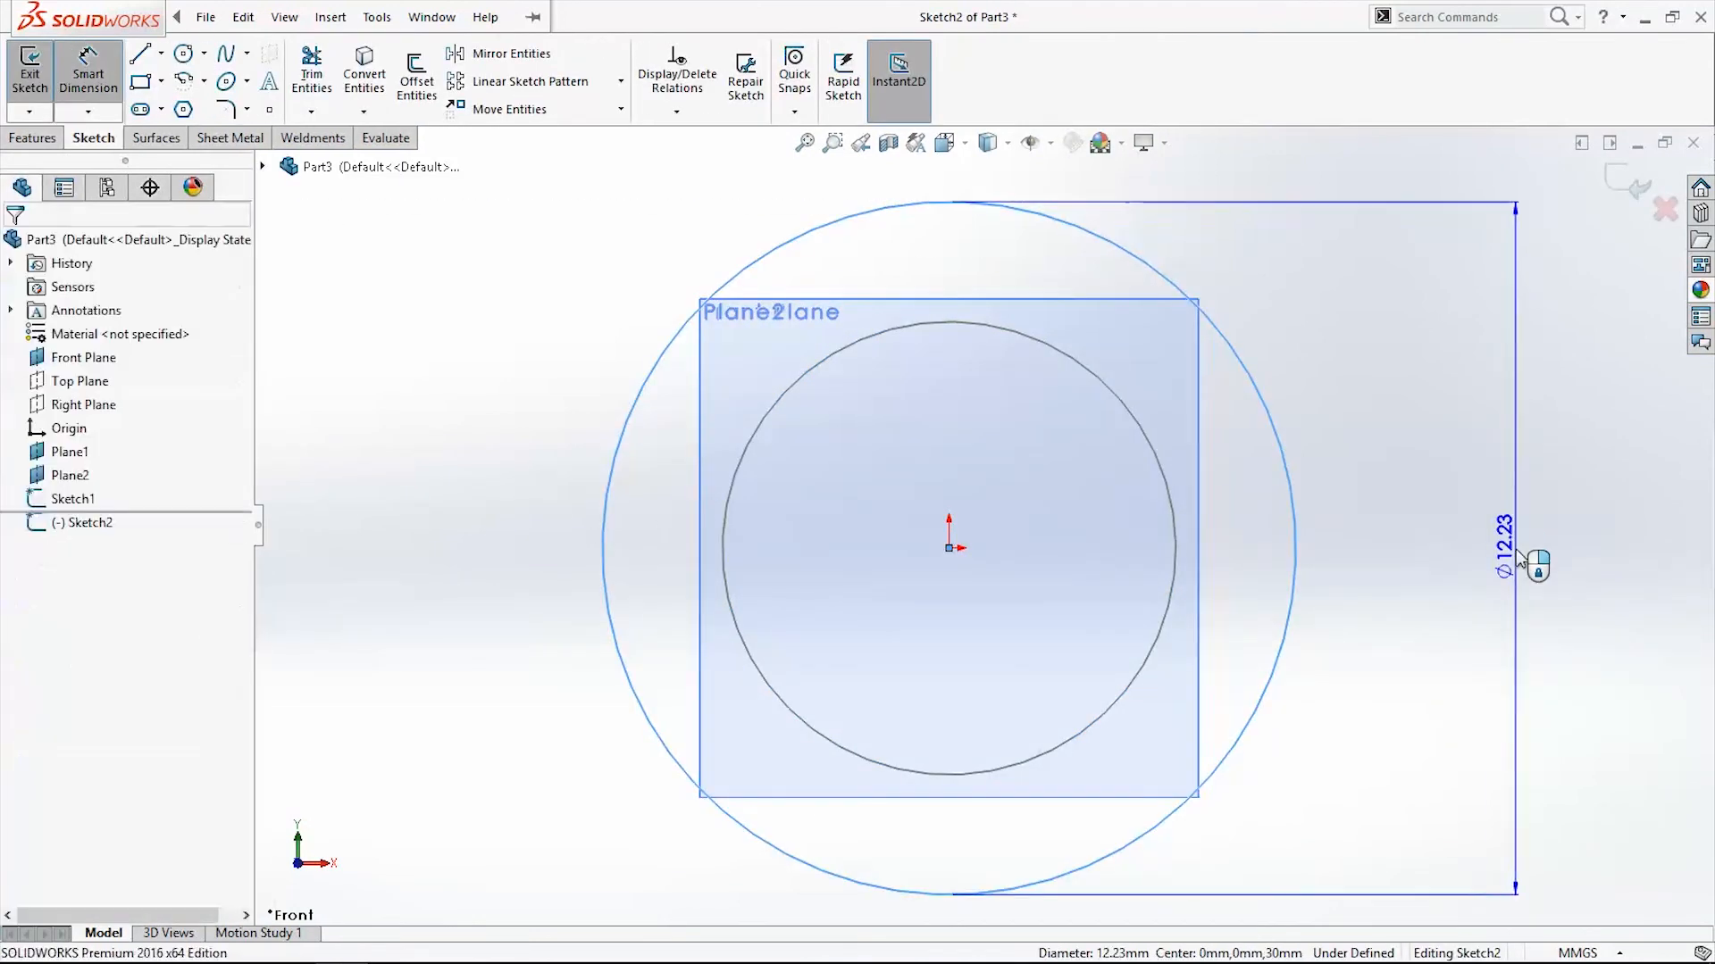
left_click(1504, 552)
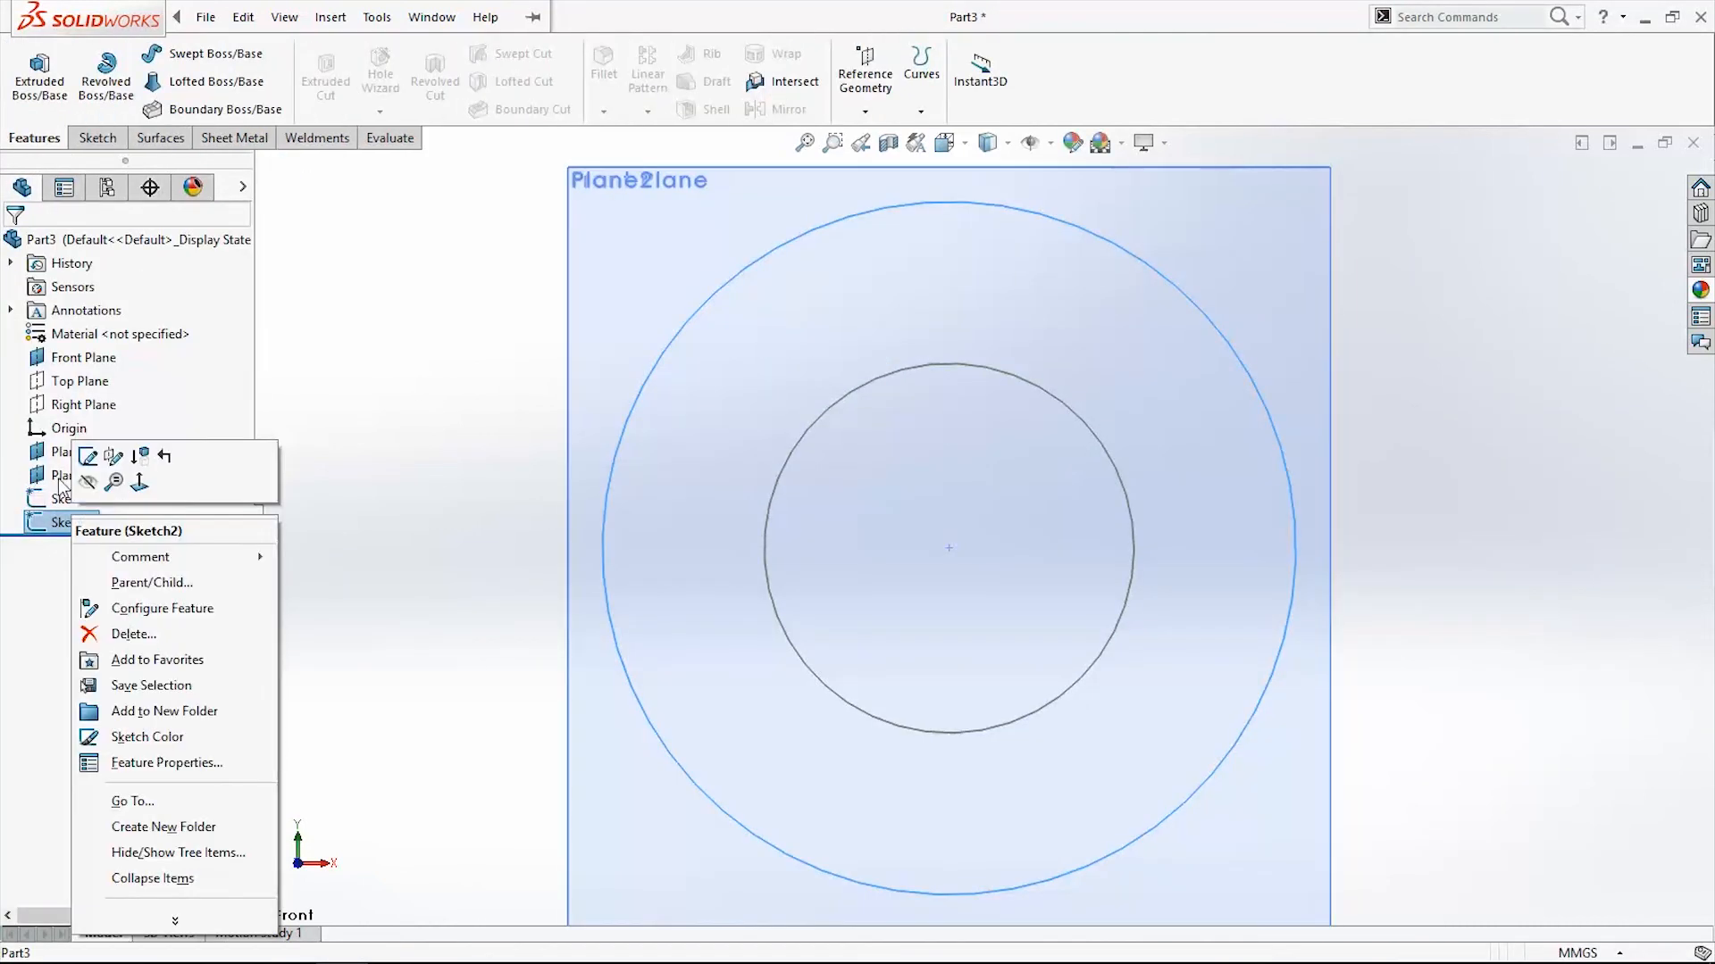
left_click(73, 498)
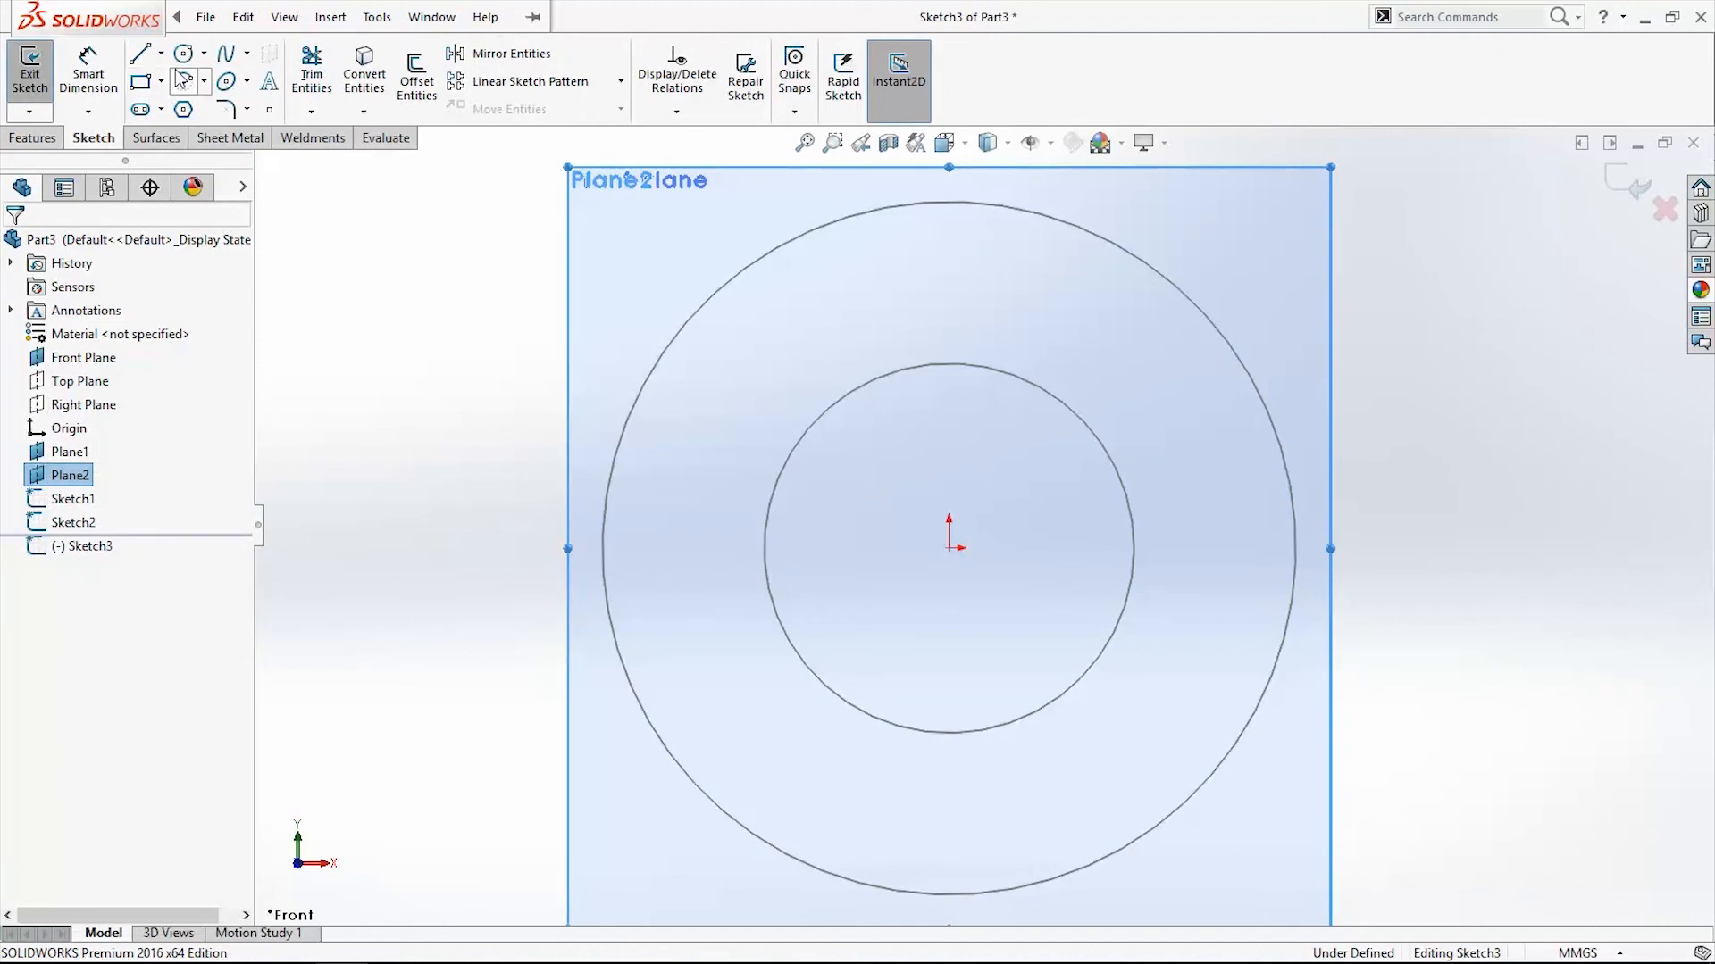
left_click(183, 53)
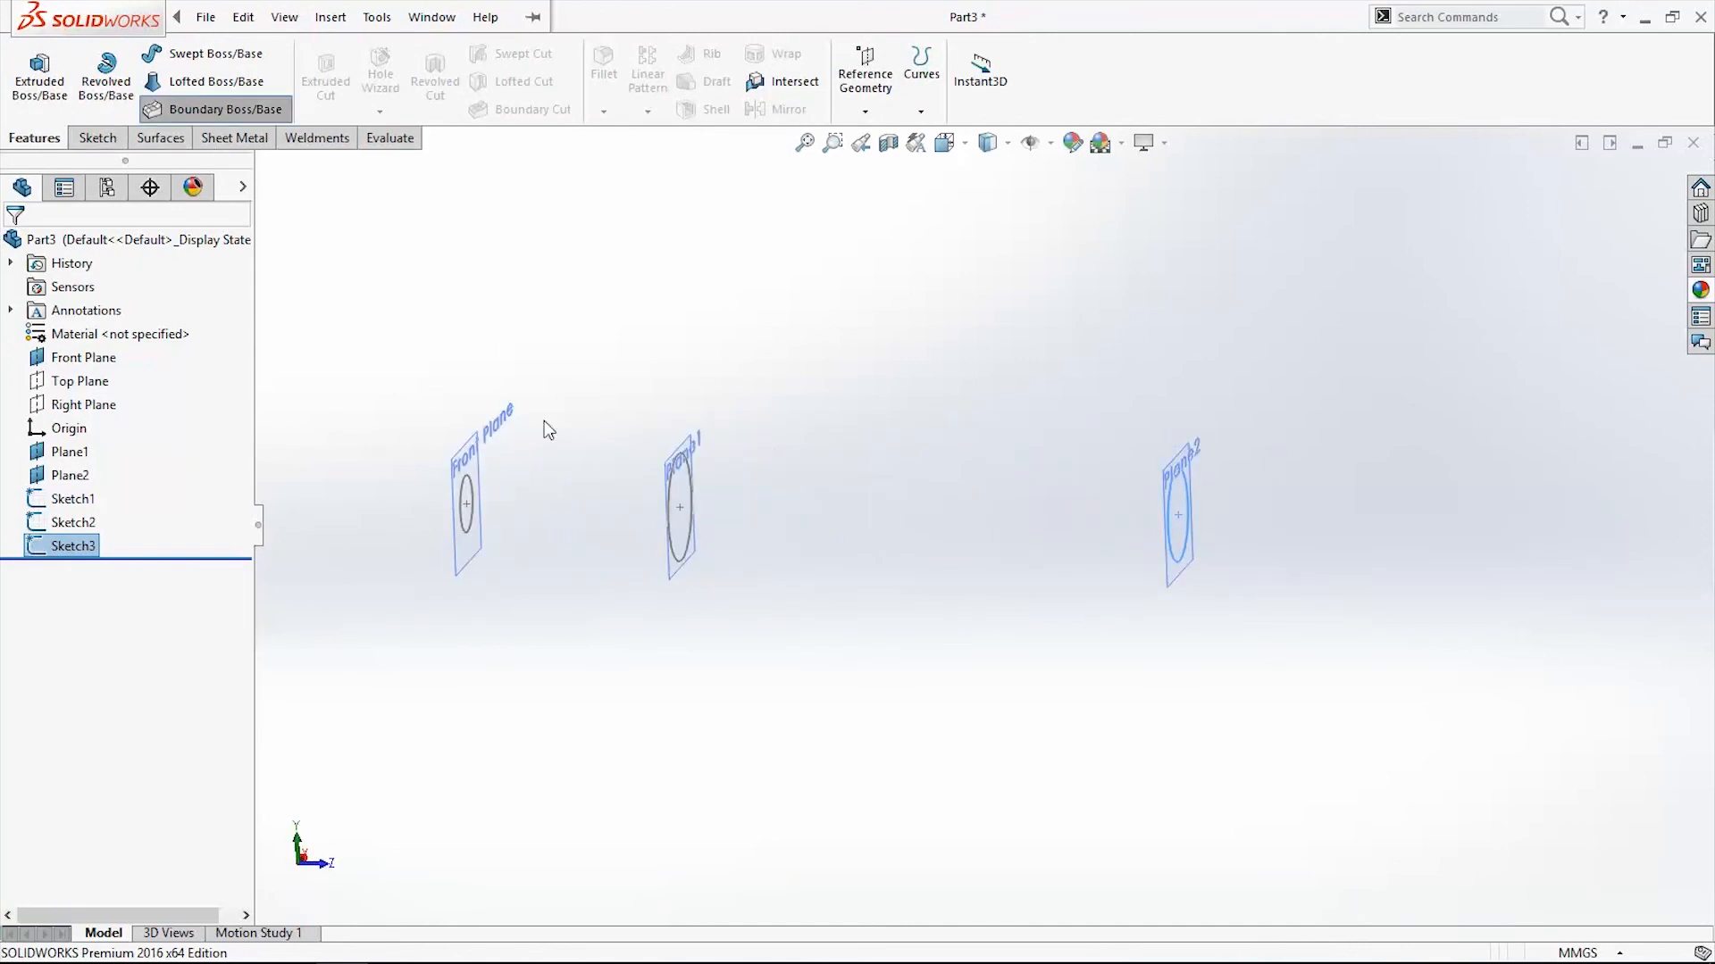
- Create Boundary1 through Sketch1–3 with both ends Normal To Profile
left_click(222, 108)
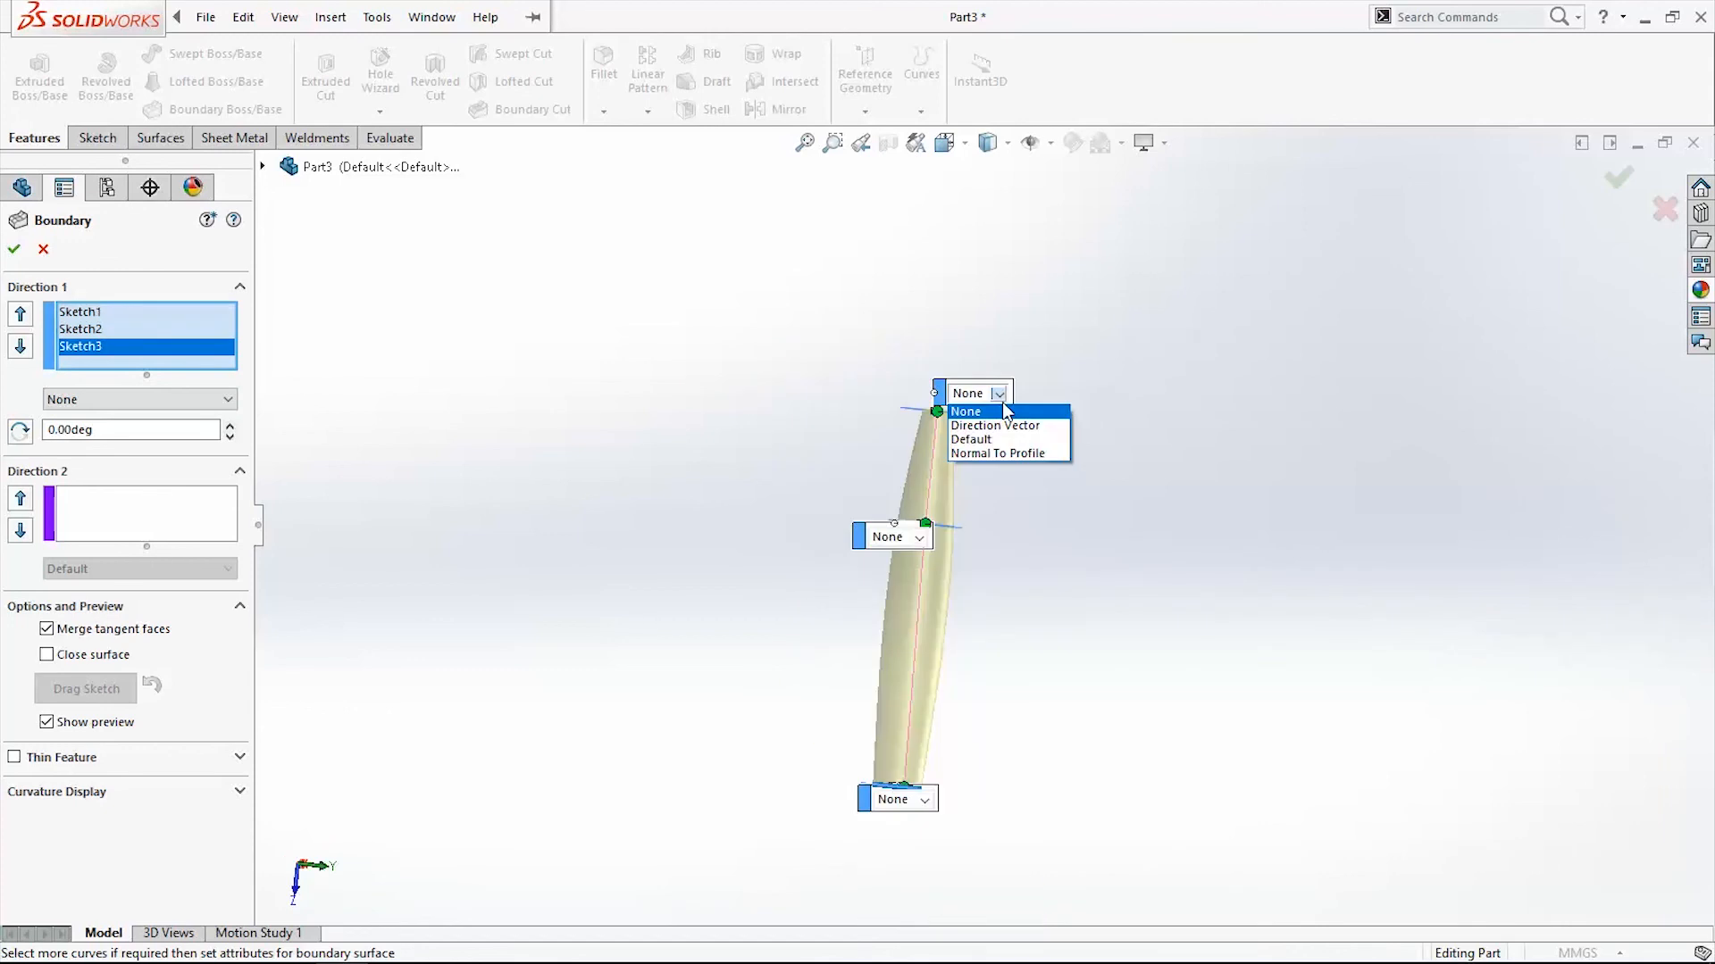
left_click(997, 453)
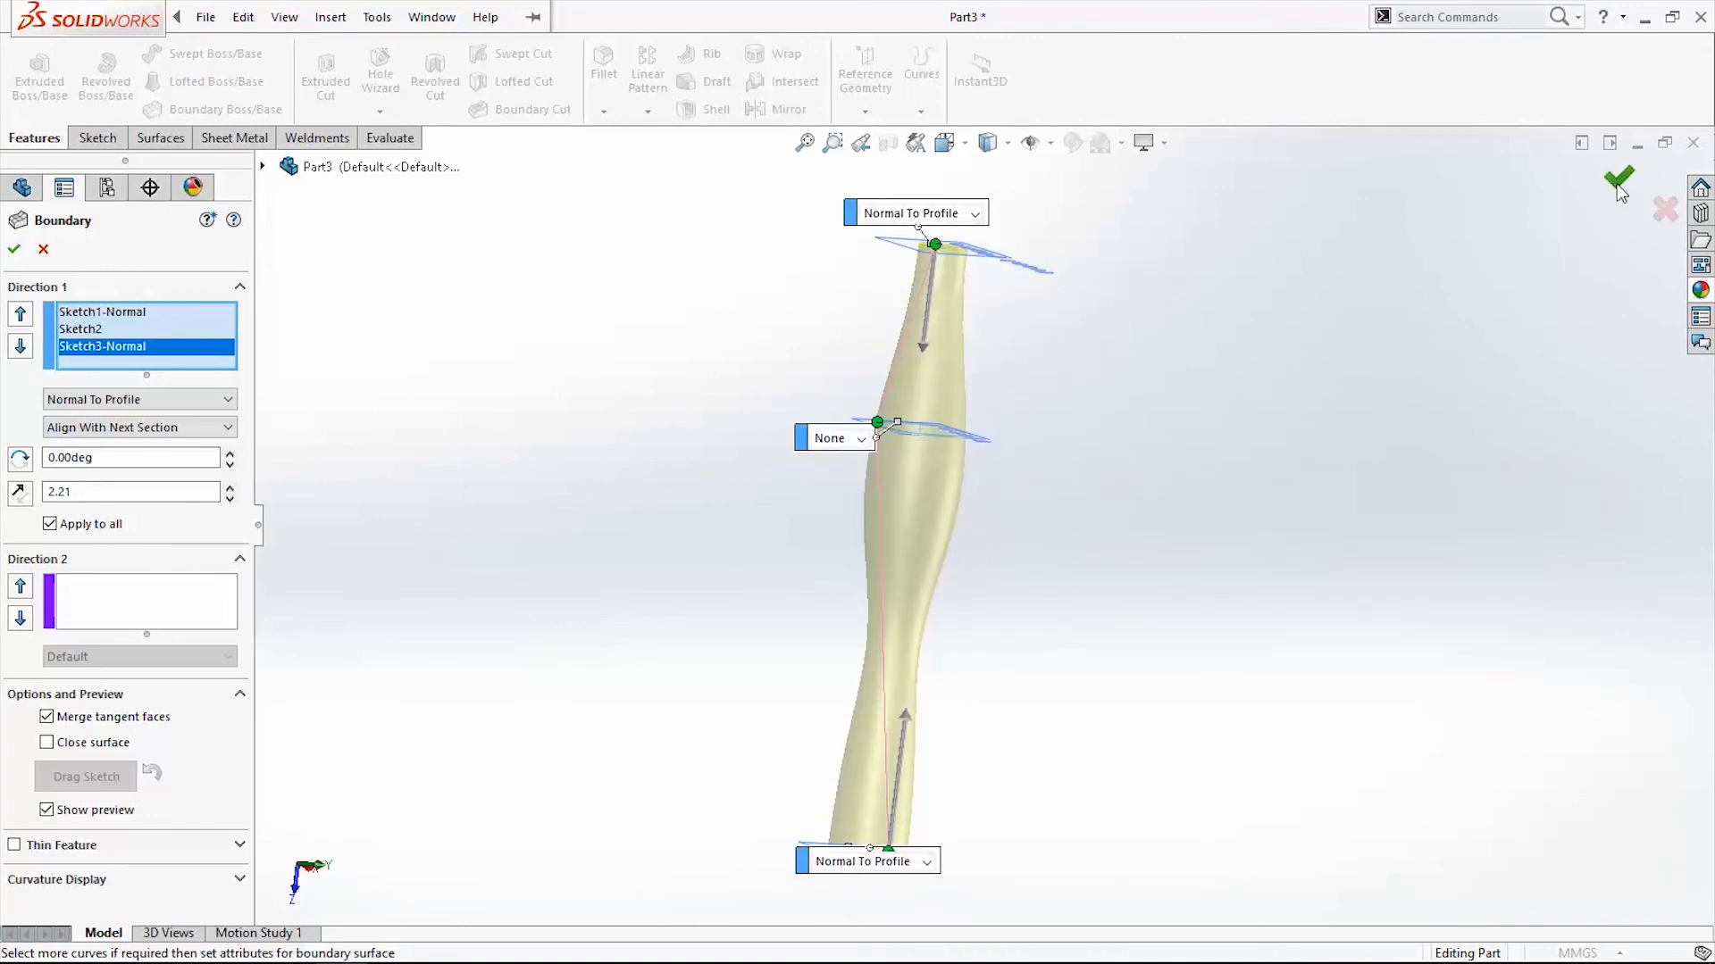
left_click(1618, 176)
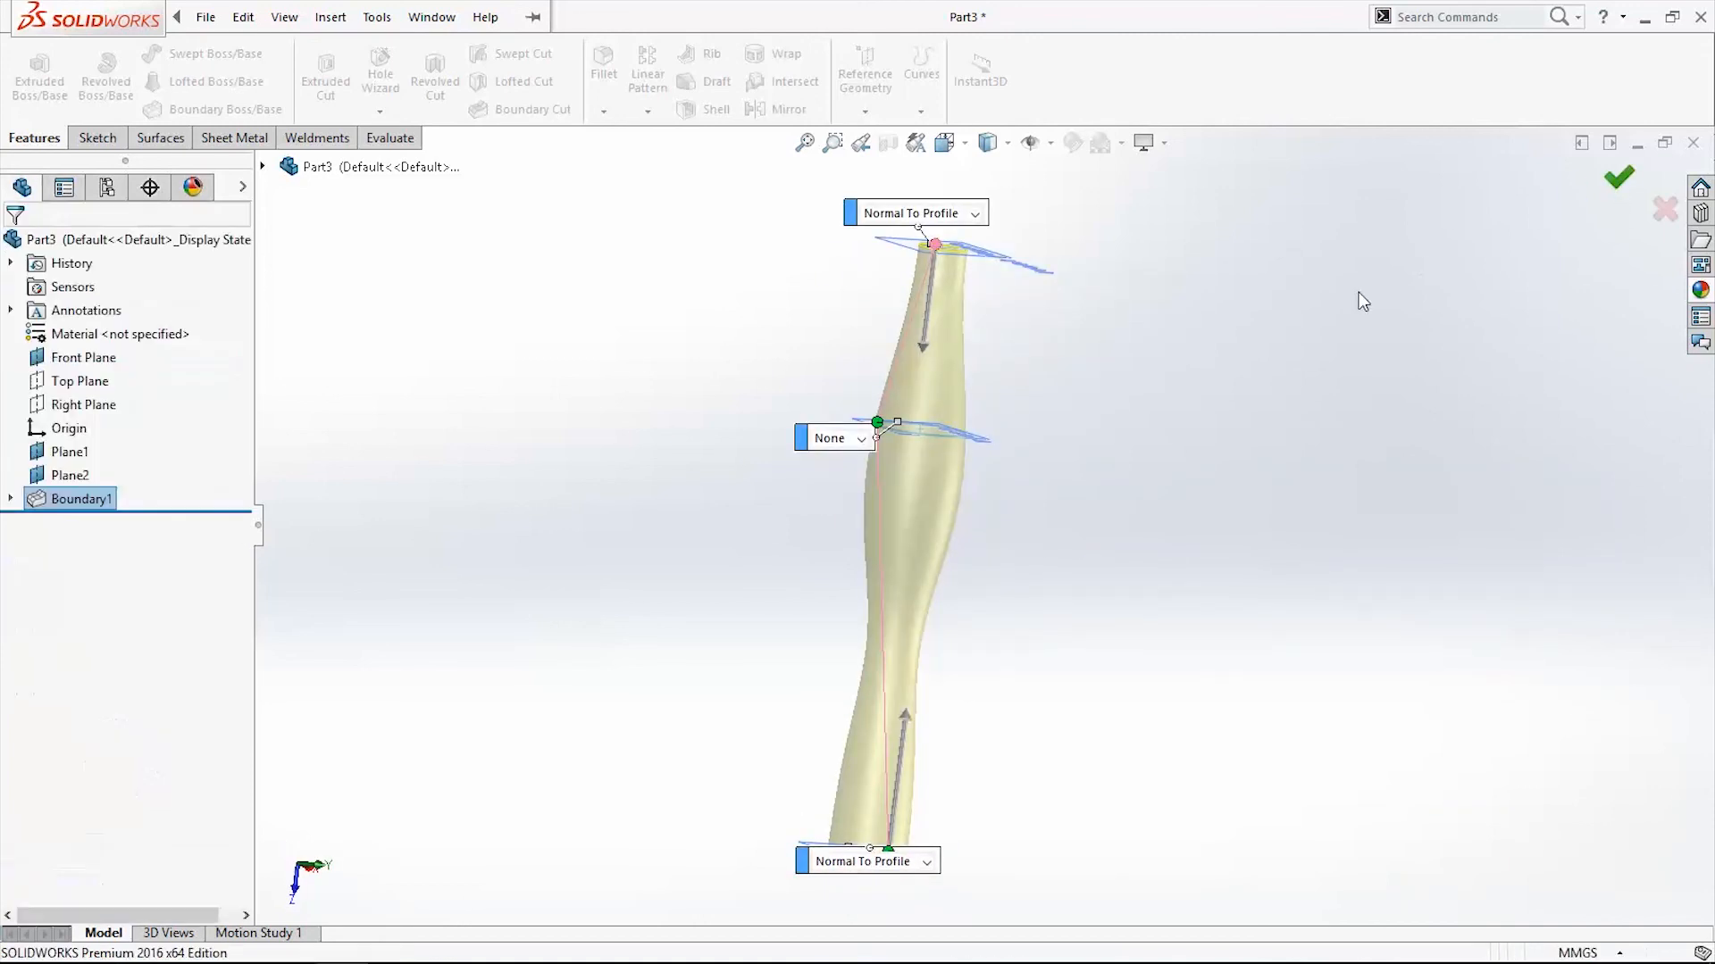
left_click(1619, 177)
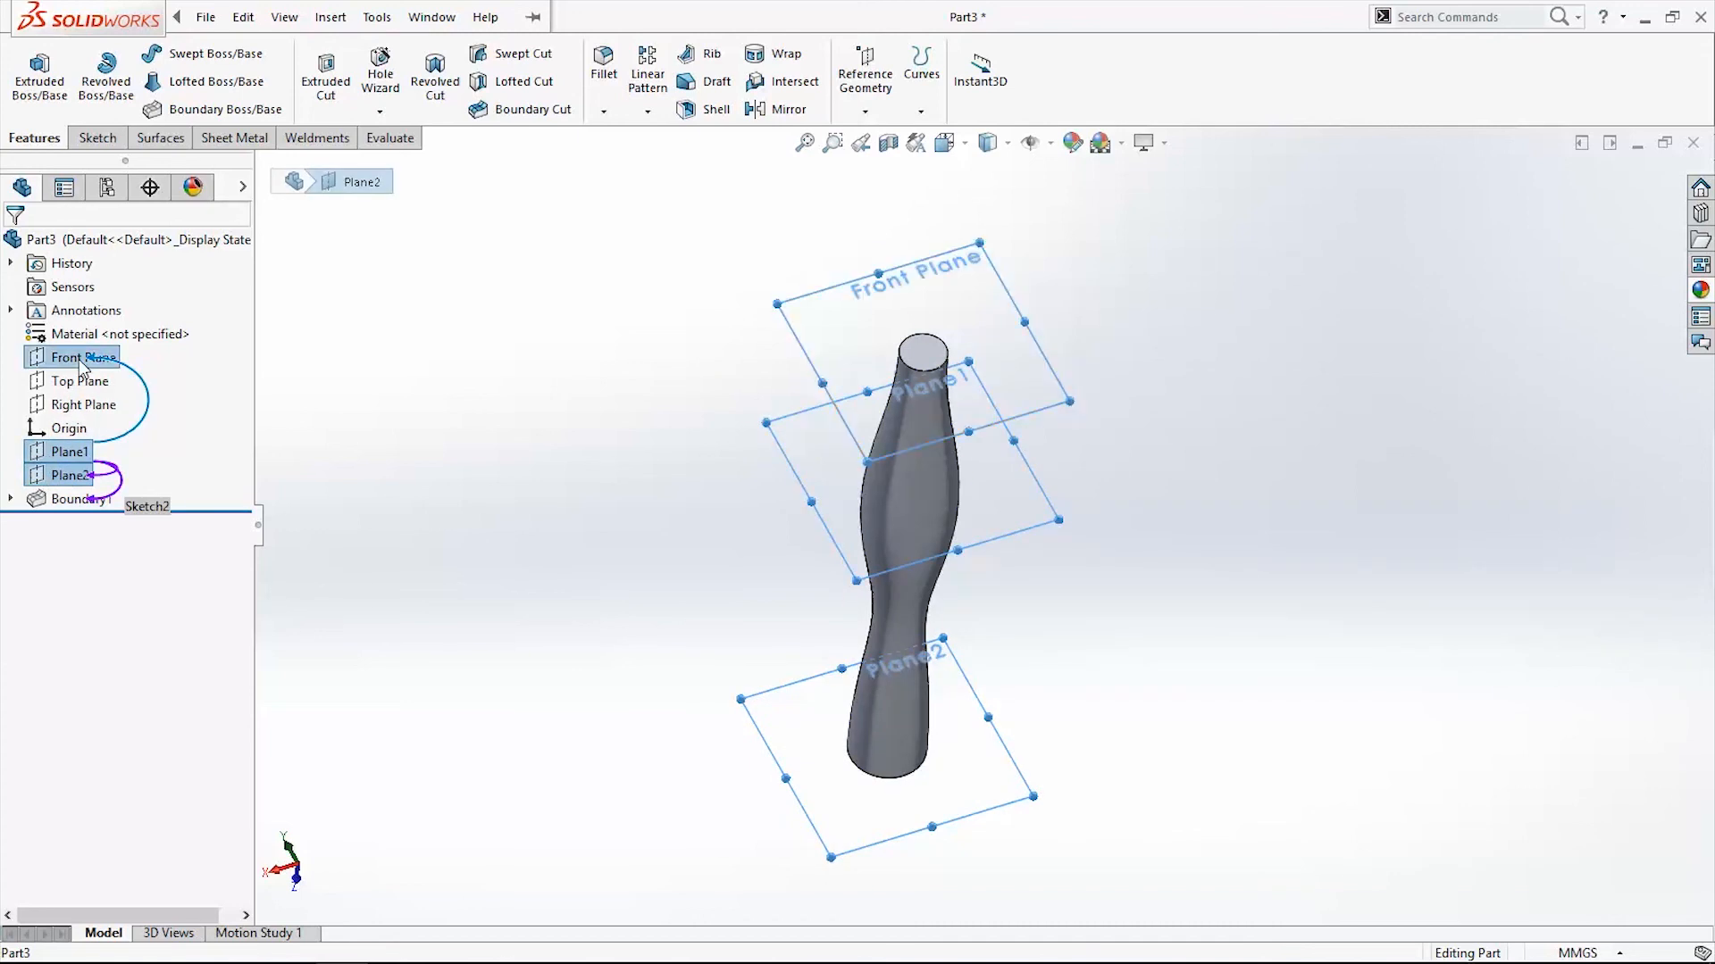
- Hide the reference planes and shell Boundary1 at 0.10 mm, leaving the top face open
right_click(76, 357)
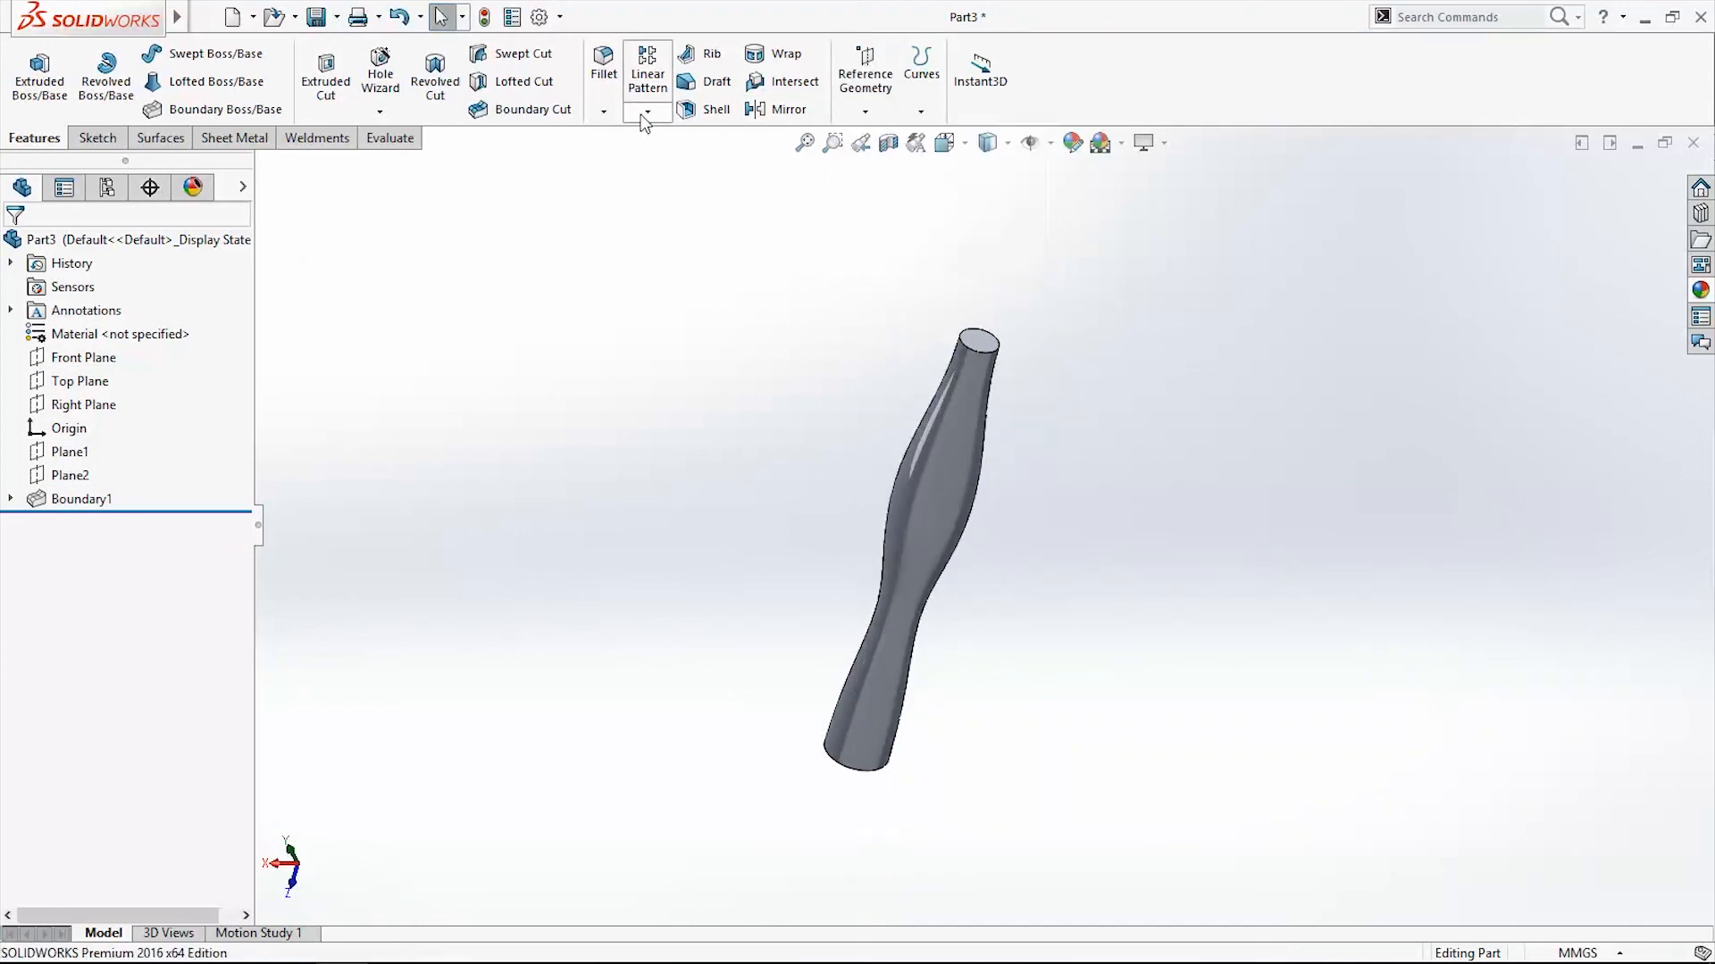
left_click(715, 109)
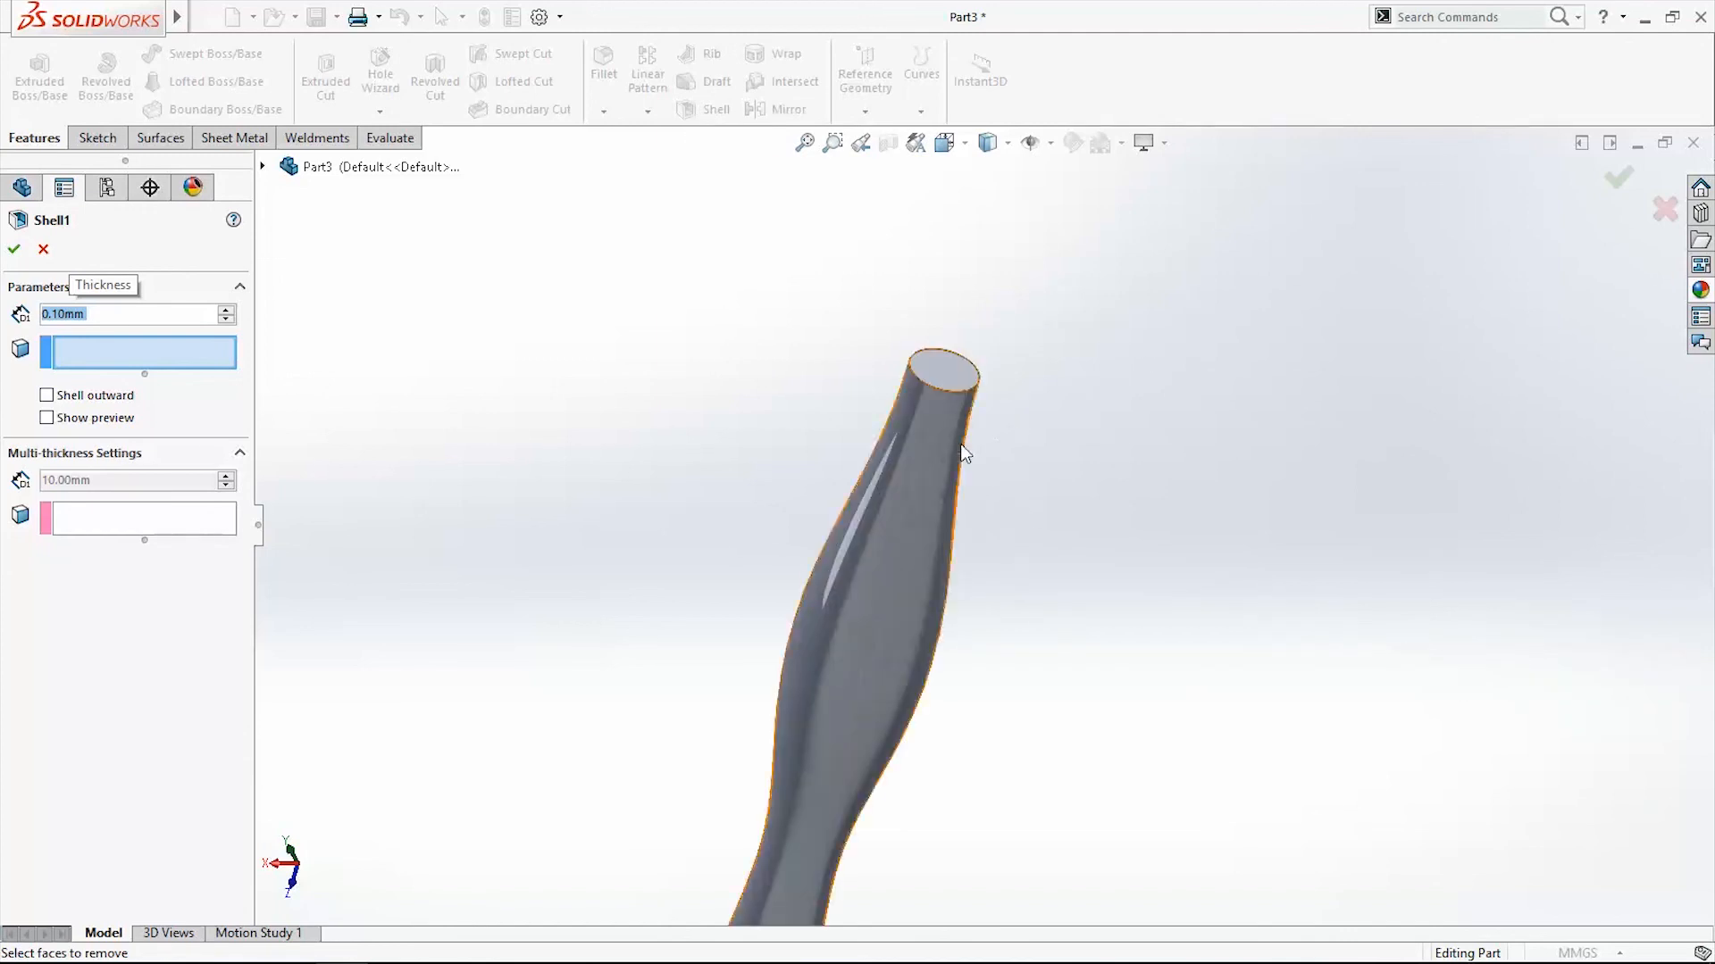
left_click(924, 383)
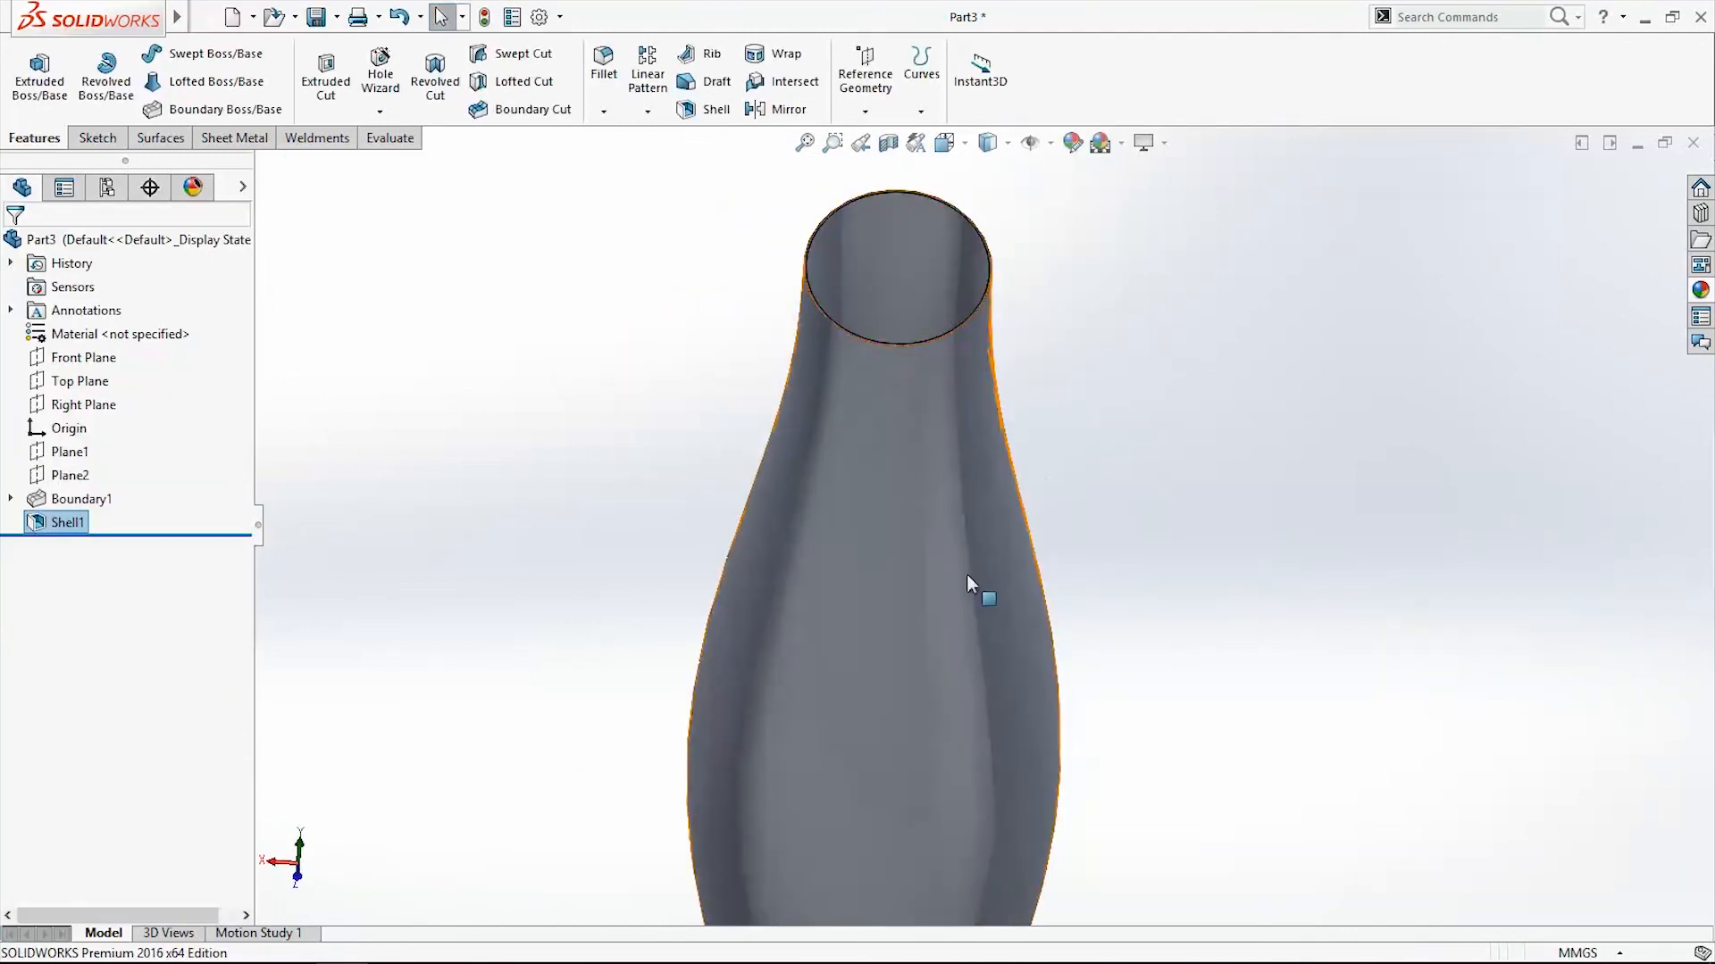
left_click_drag(968, 585, 1254, 484)
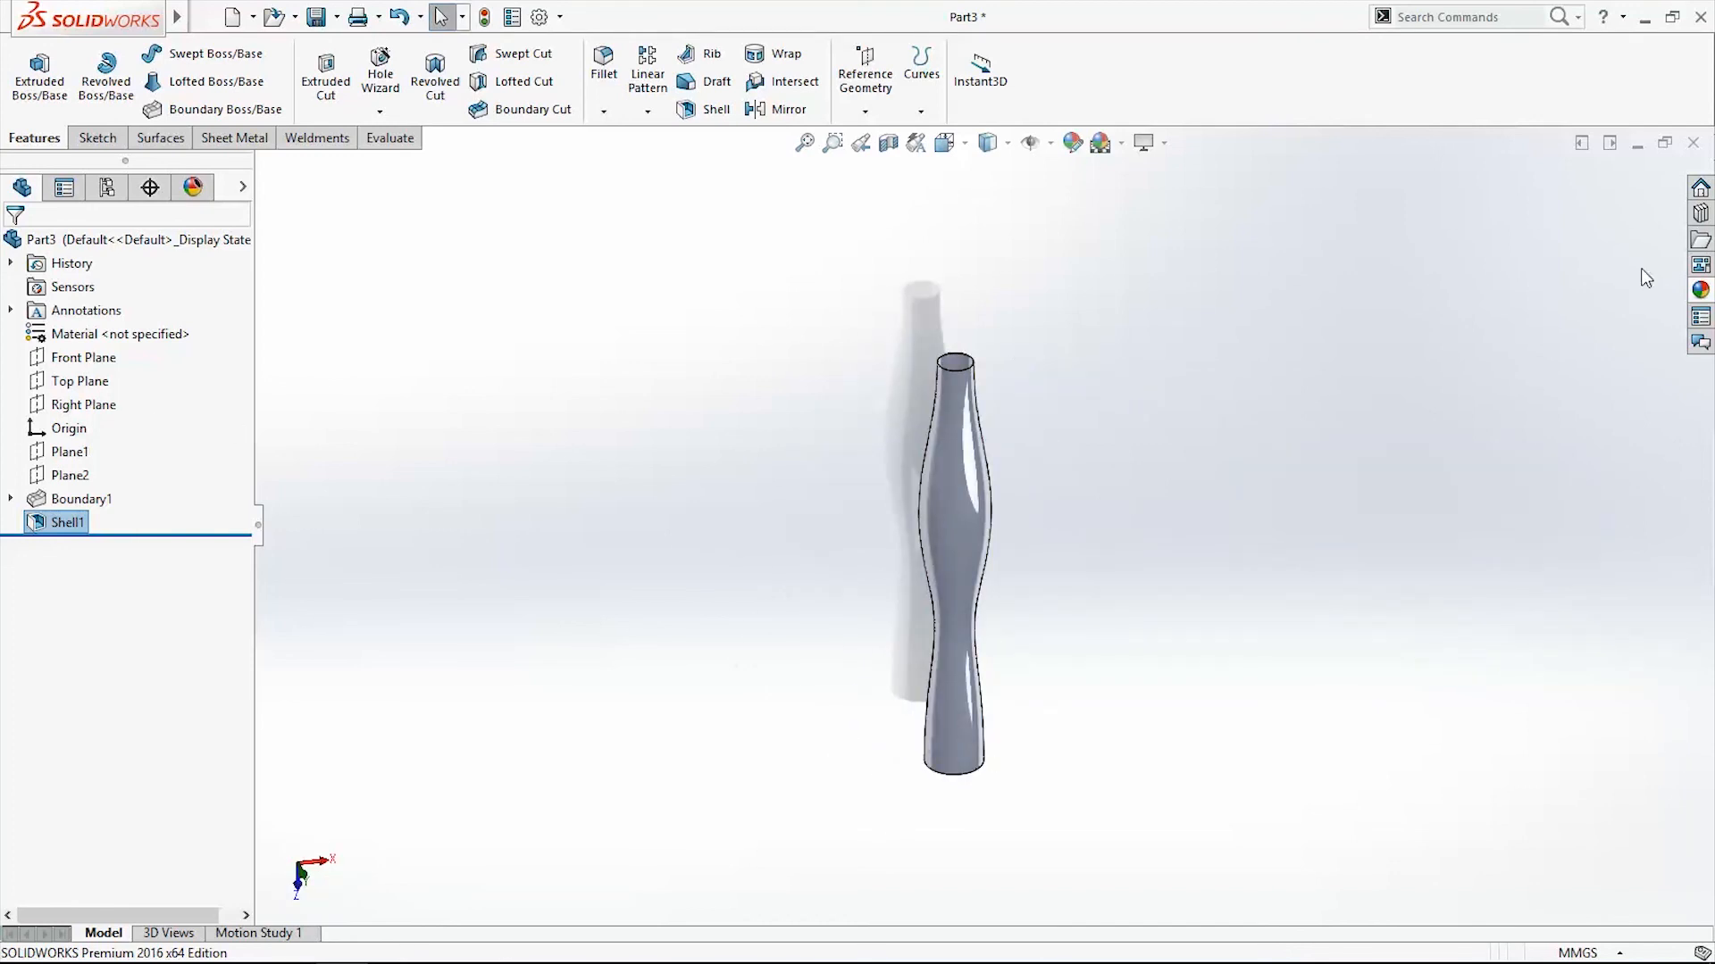
- Set the Boundary1 vase body's appearance colour to yellow
right_click(80, 498)
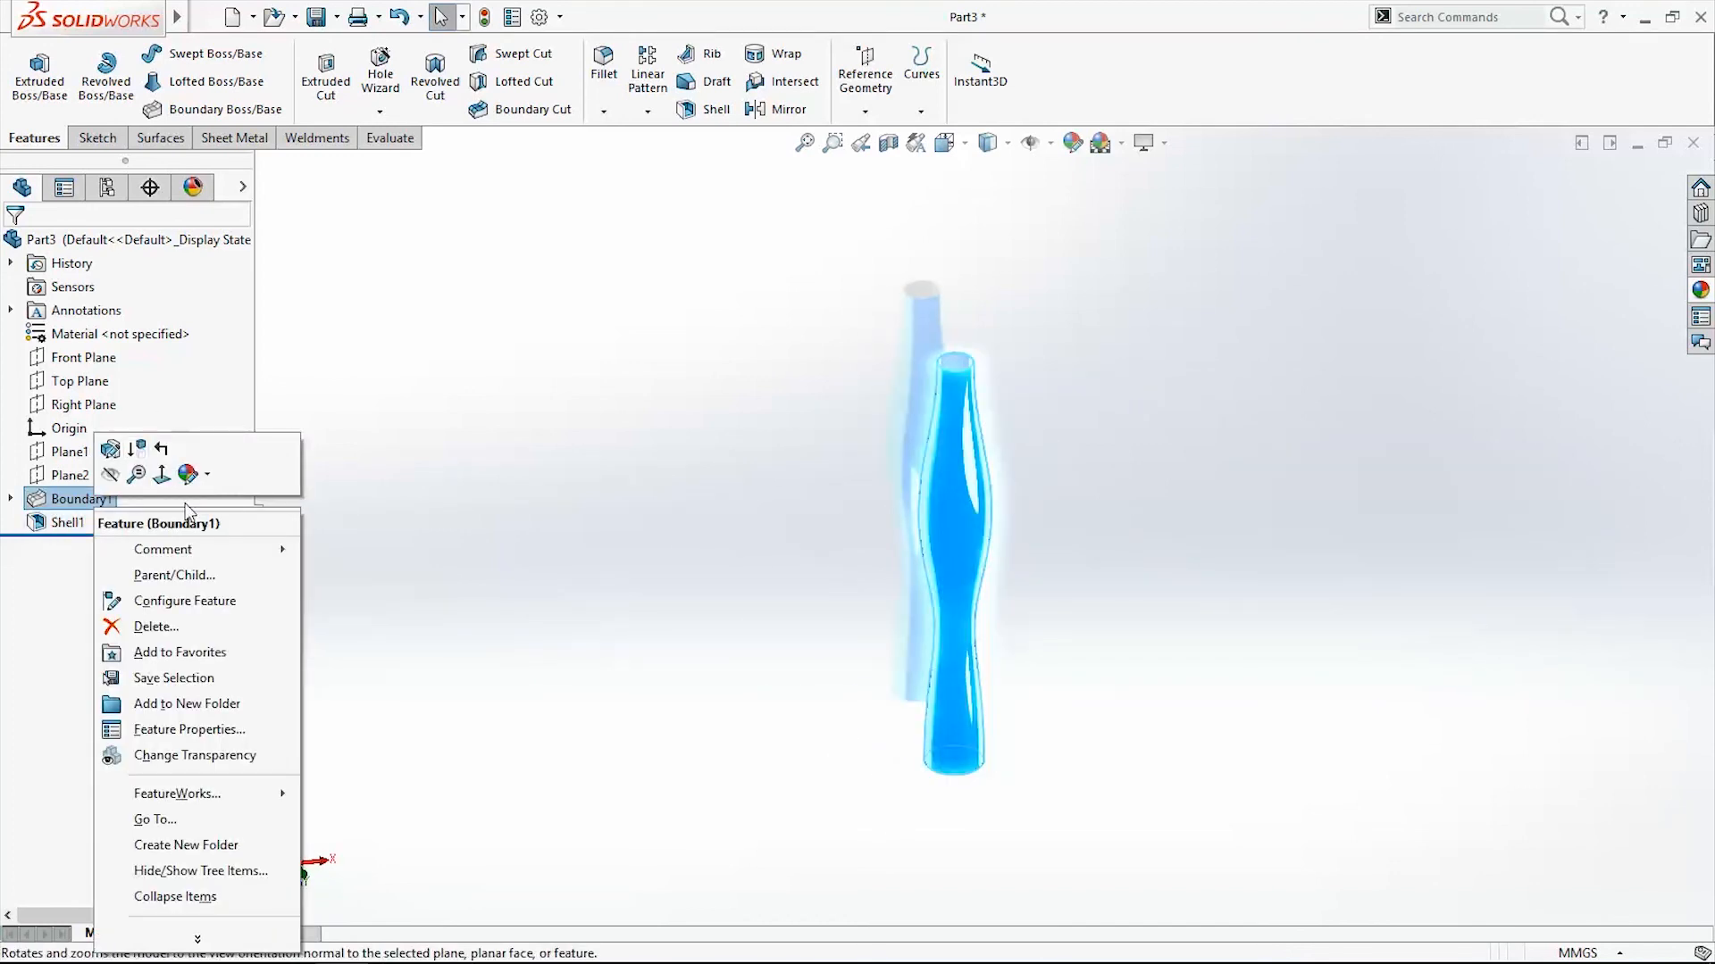
left_click(186, 473)
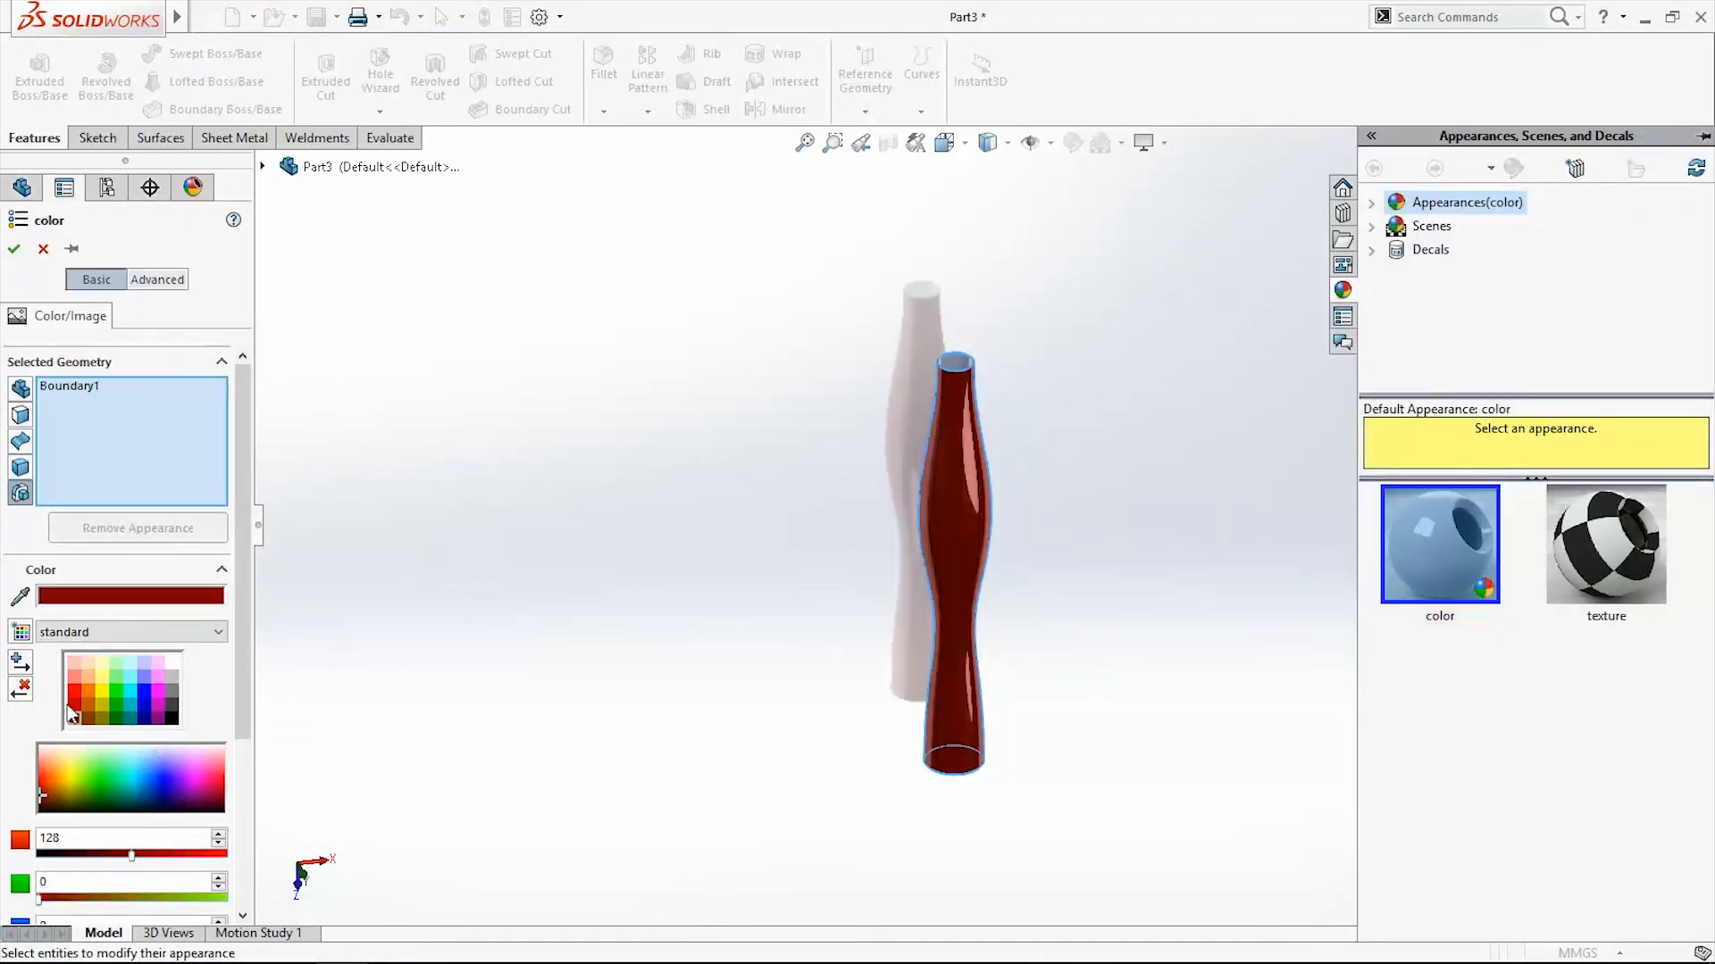
left_click(89, 697)
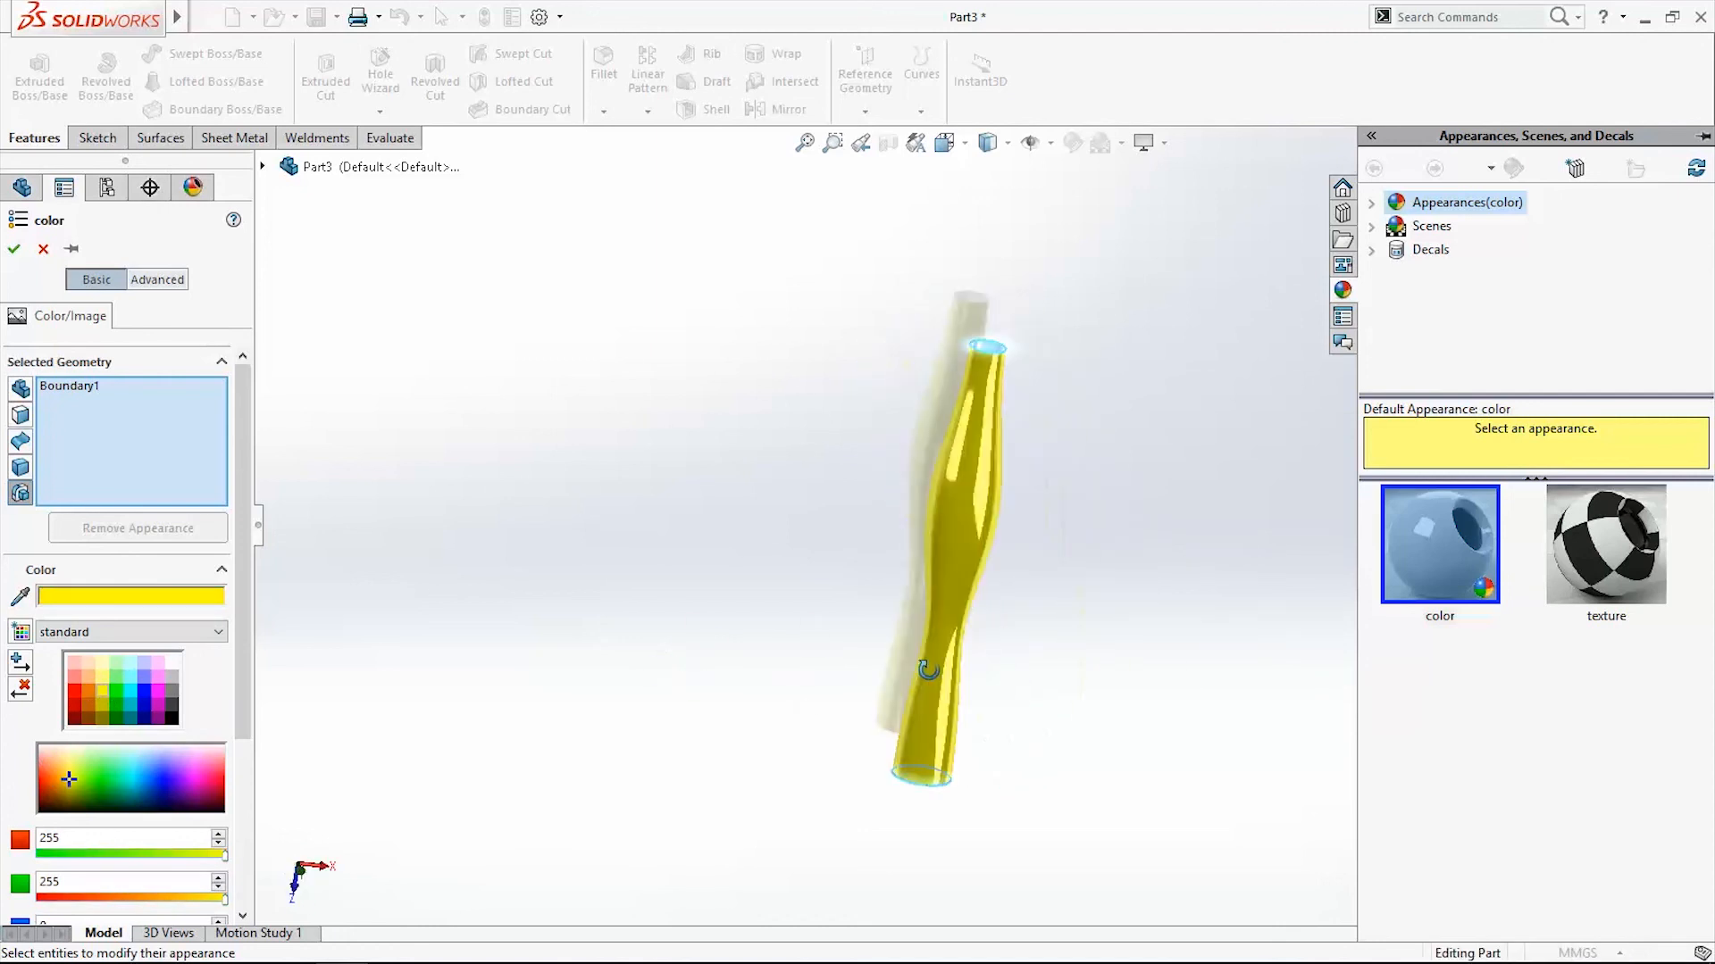
left_click(14, 249)
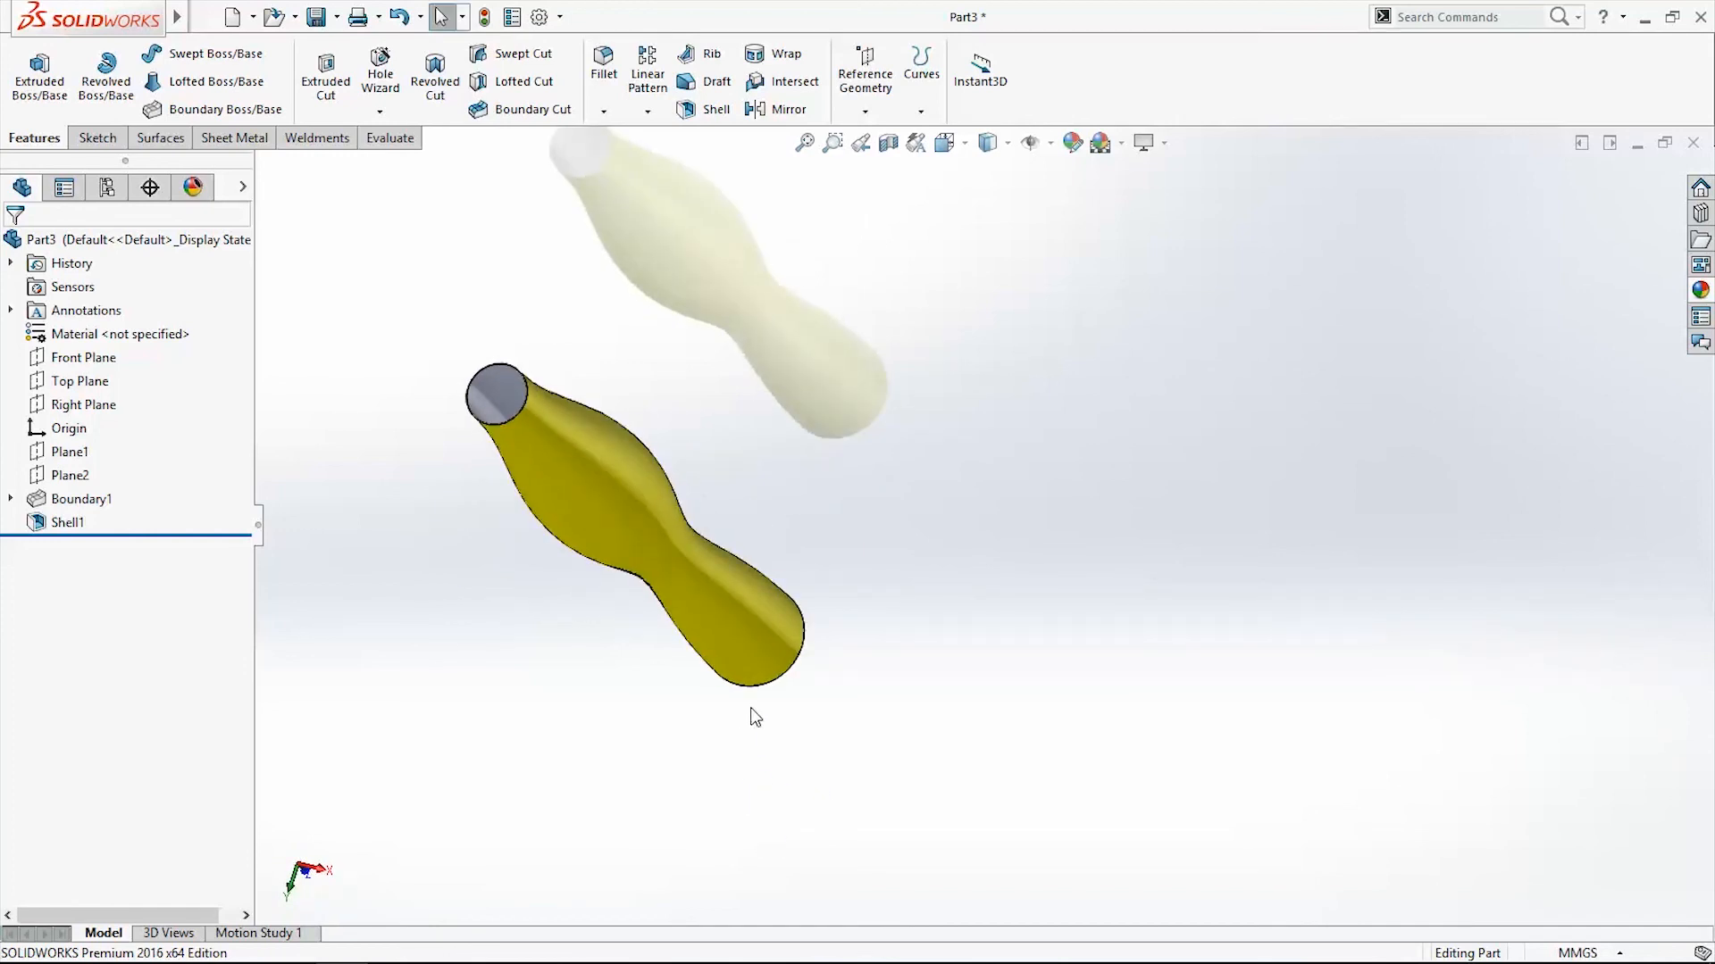
mouse_move(779, 500)
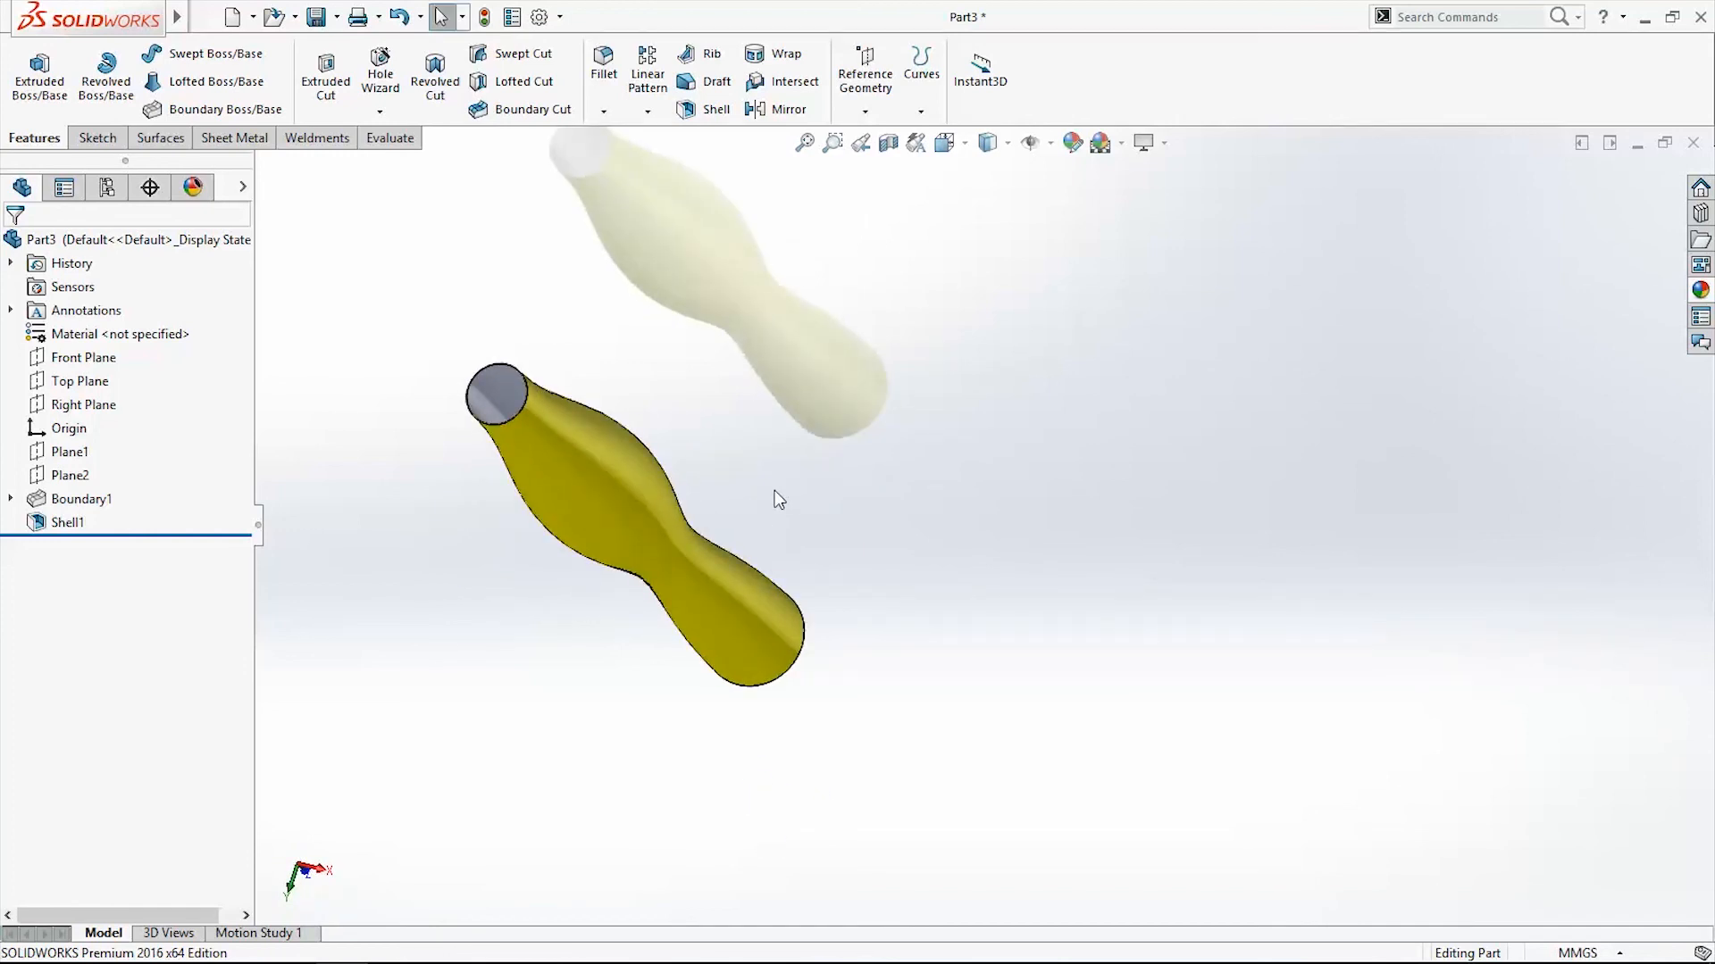